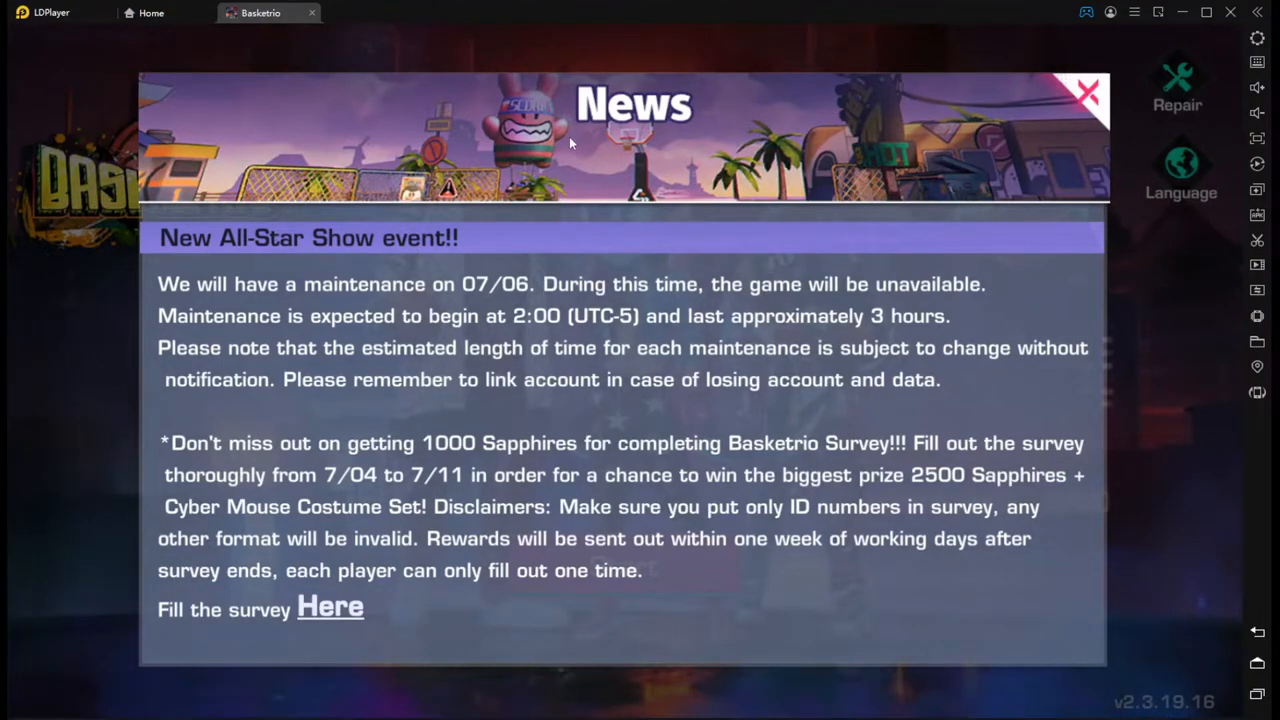
mouse_move(492, 20)
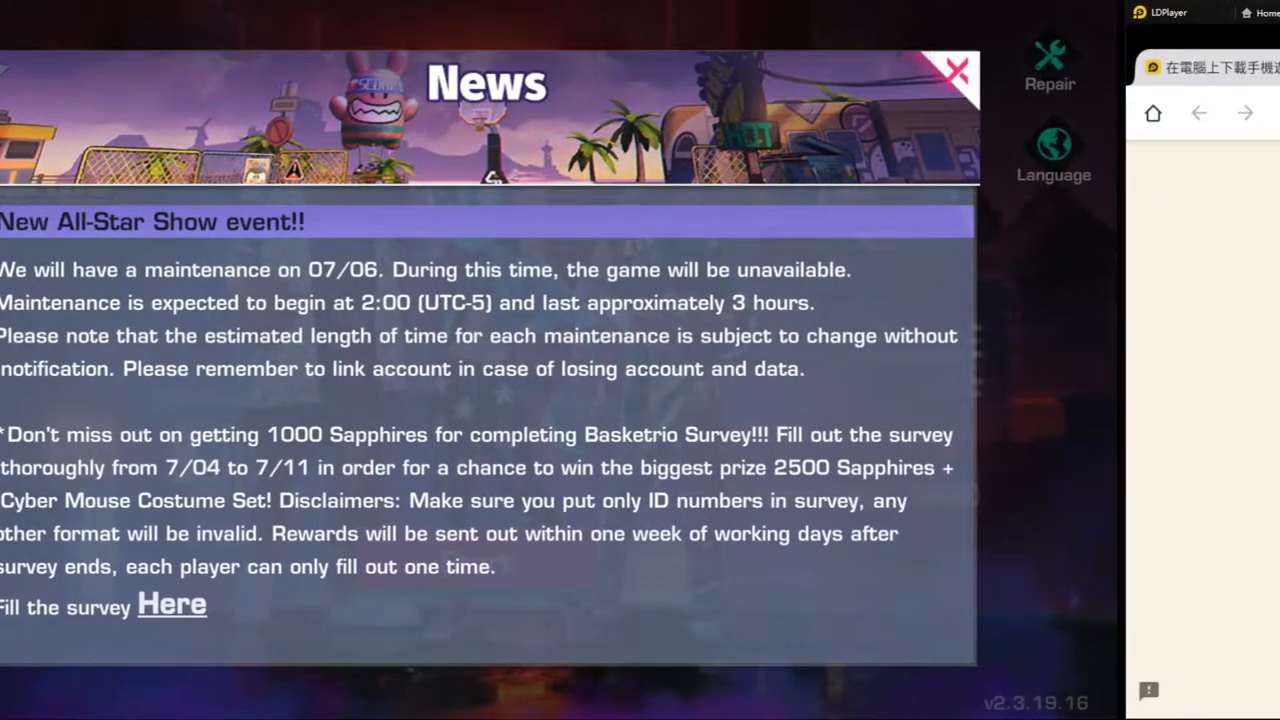
Bring up the Basketrio Survey with its introduction about the 7/4–7/11 period and Sapphire rewards.
left_click(172, 604)
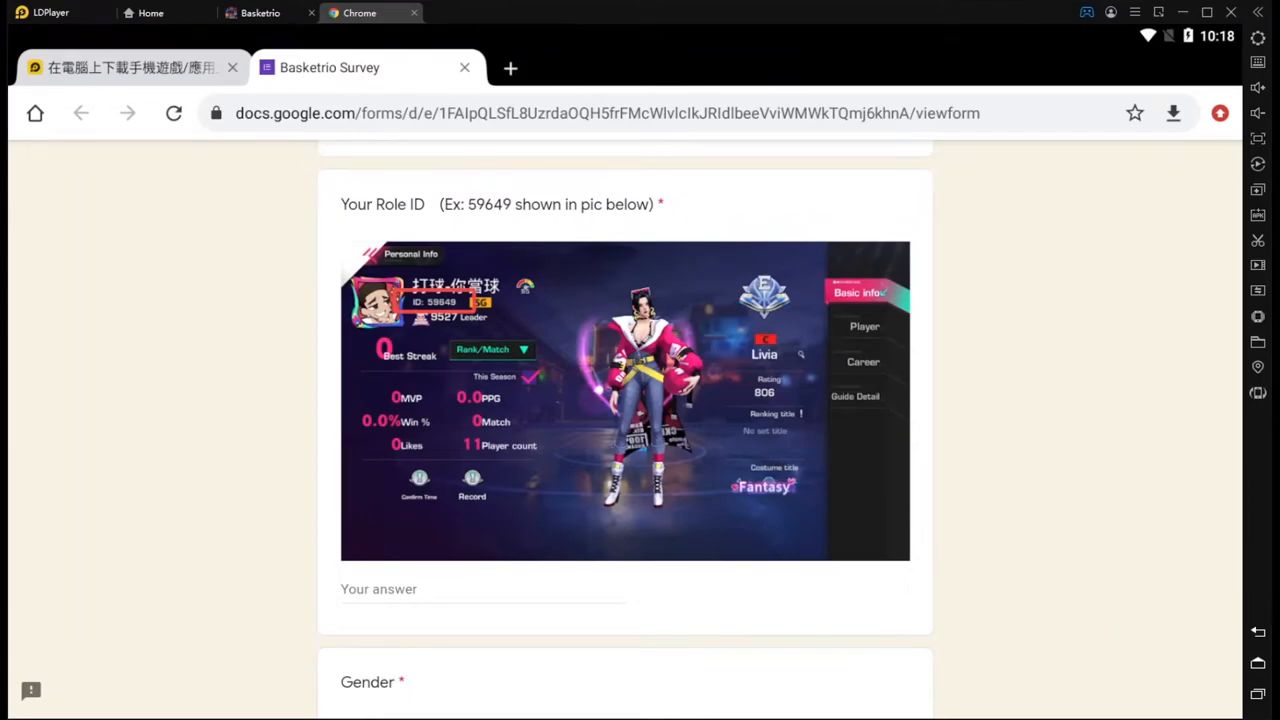
scroll("up", 3)
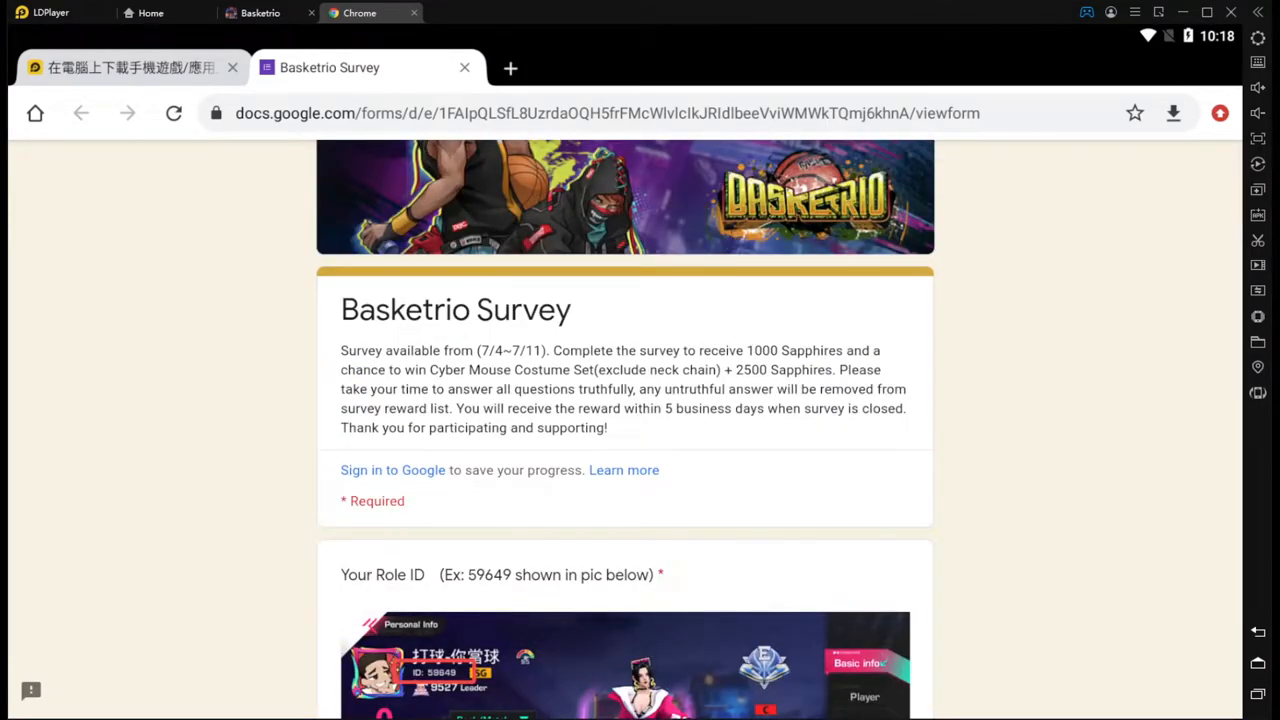
scroll("down", 3)
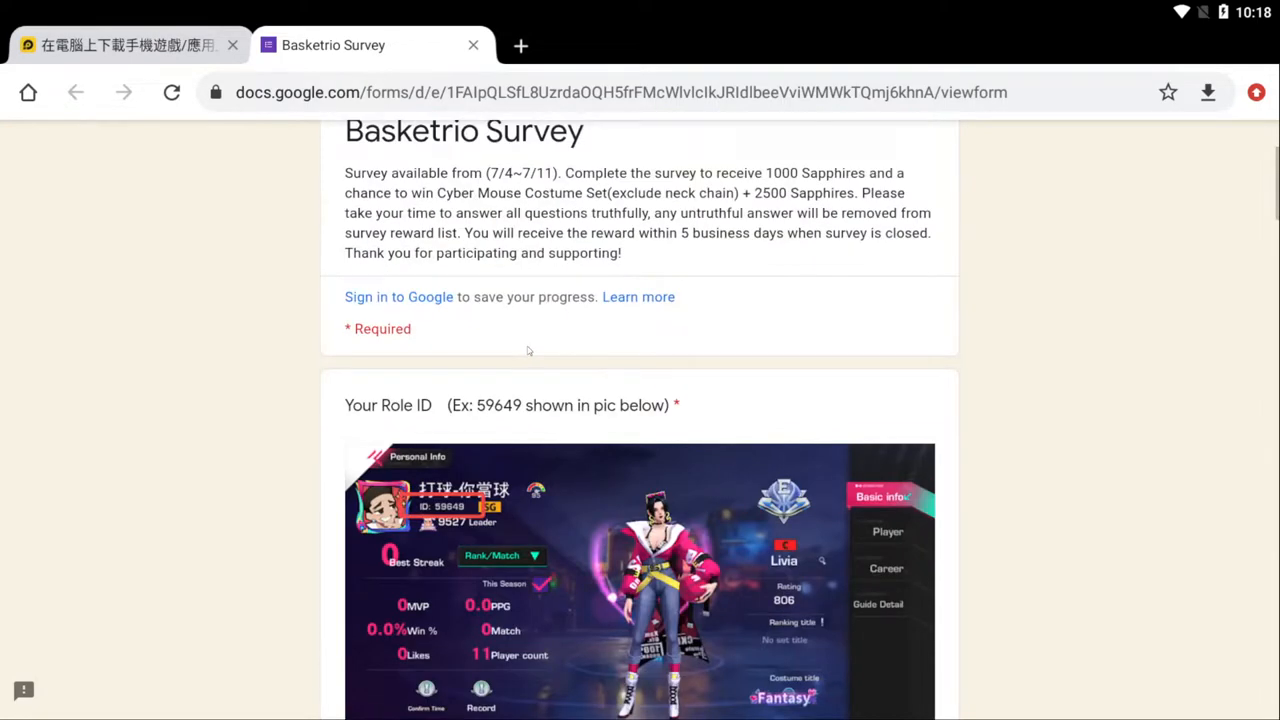
Enter 120 as the Role ID answer.
scroll("up", 3)
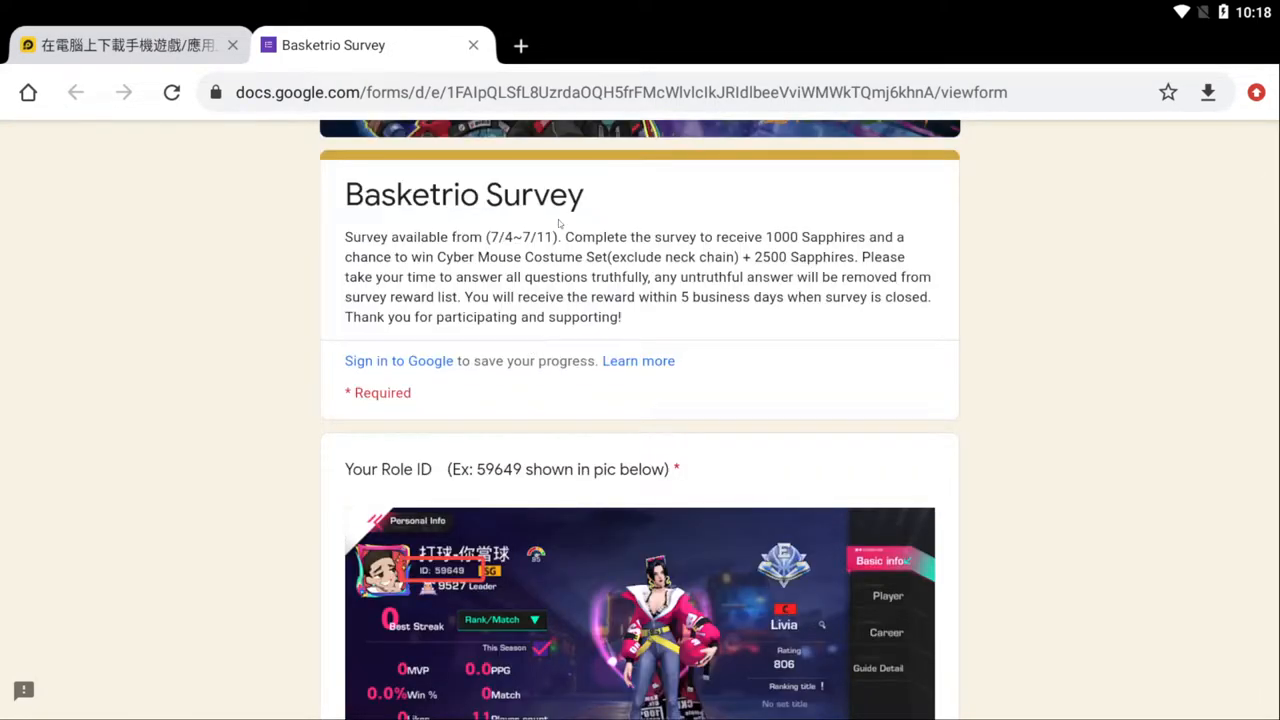
scroll("down", 3)
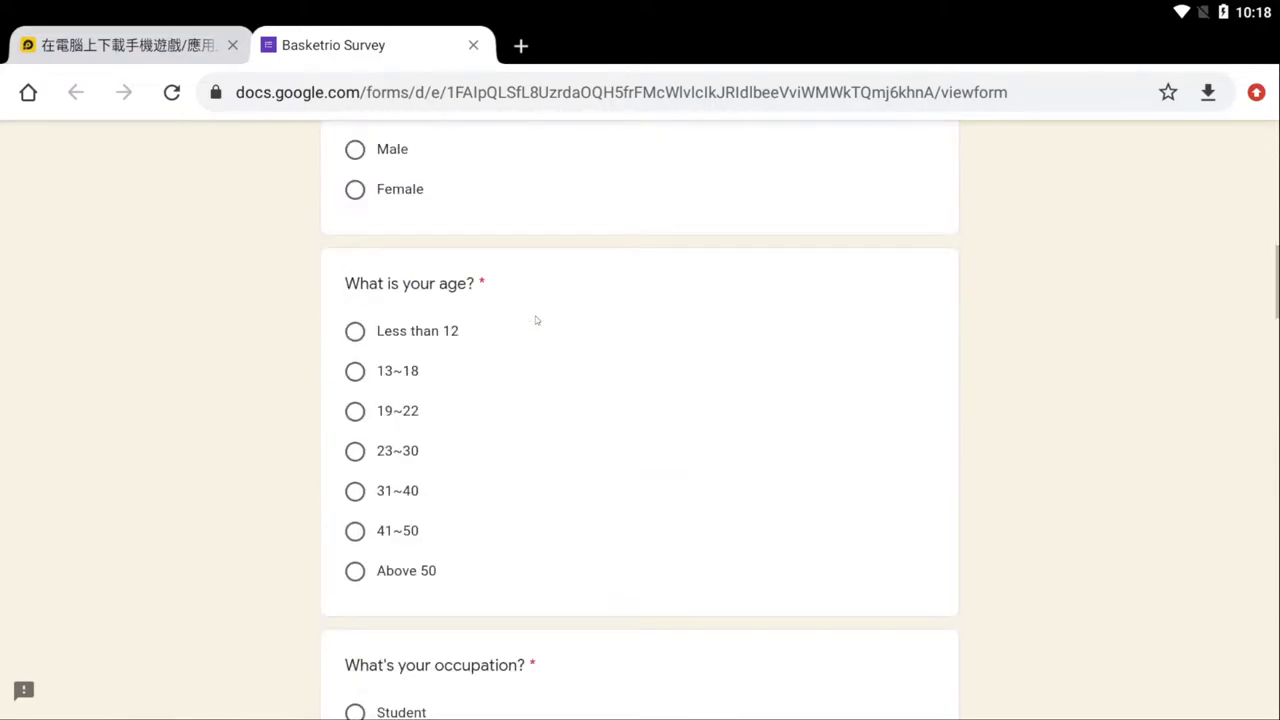
scroll("down", 3)
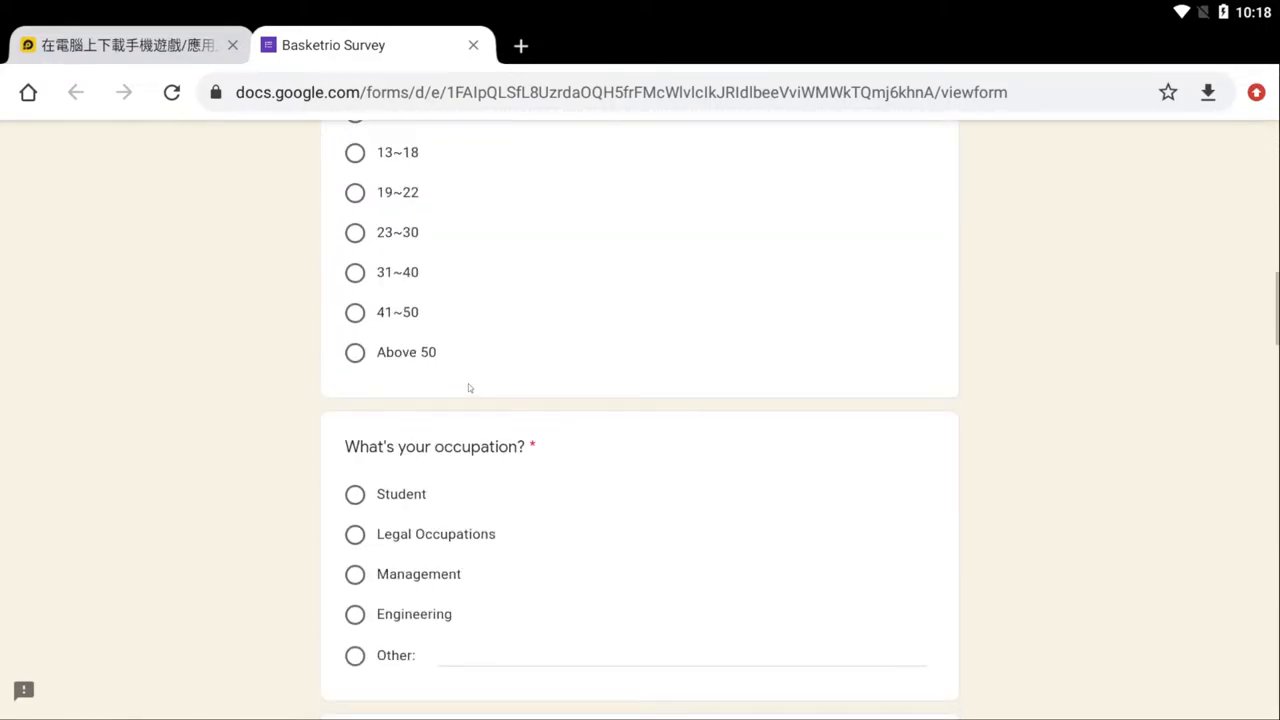
scroll("down", 3)
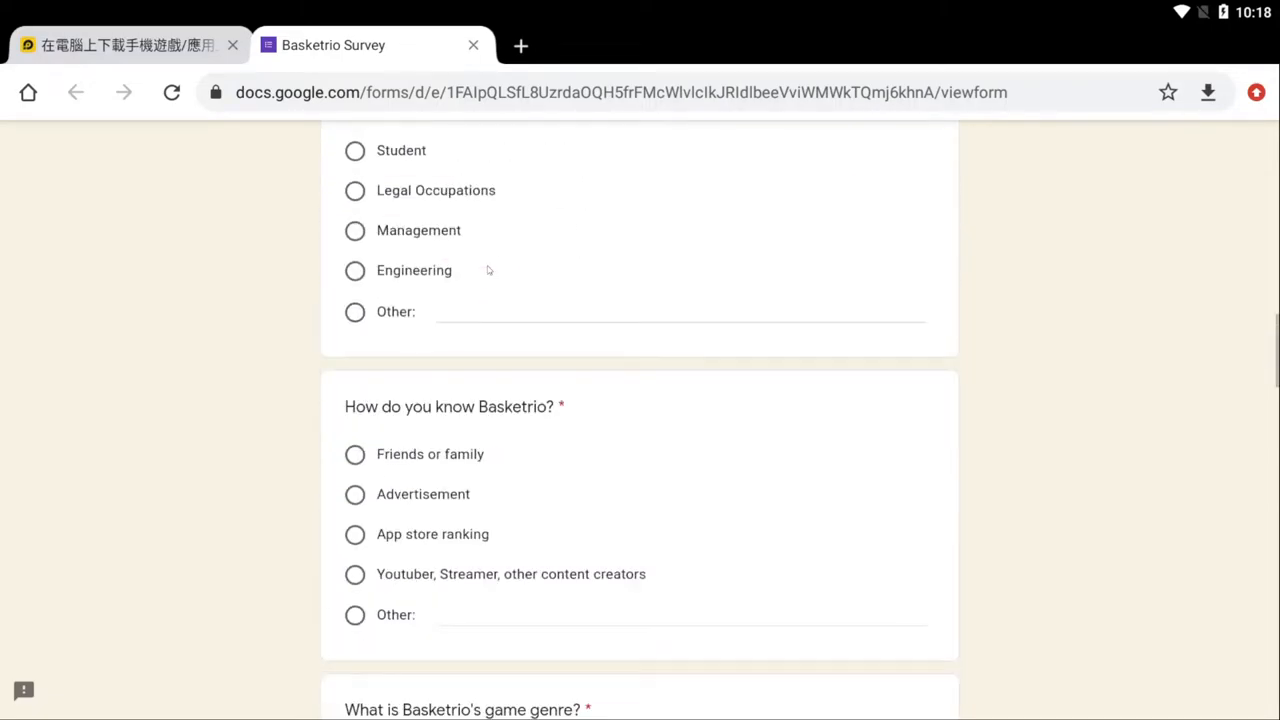
scroll("up", 3)
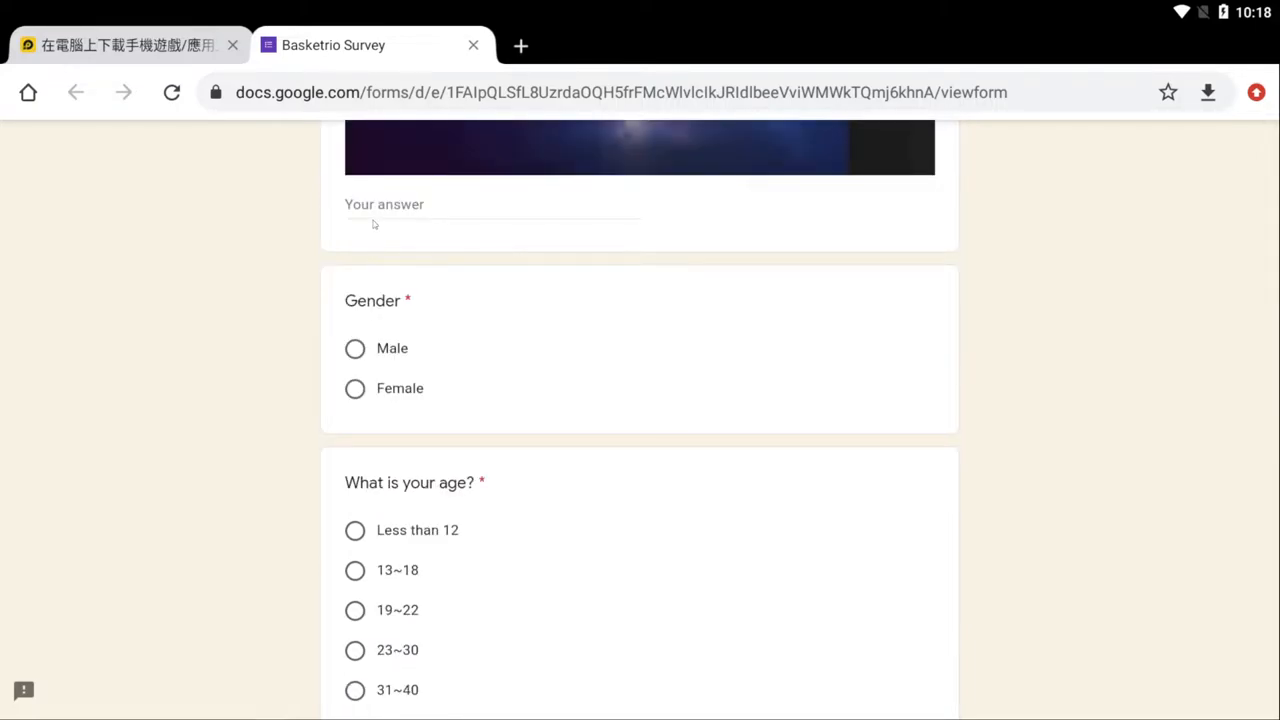
left_click(490, 216)
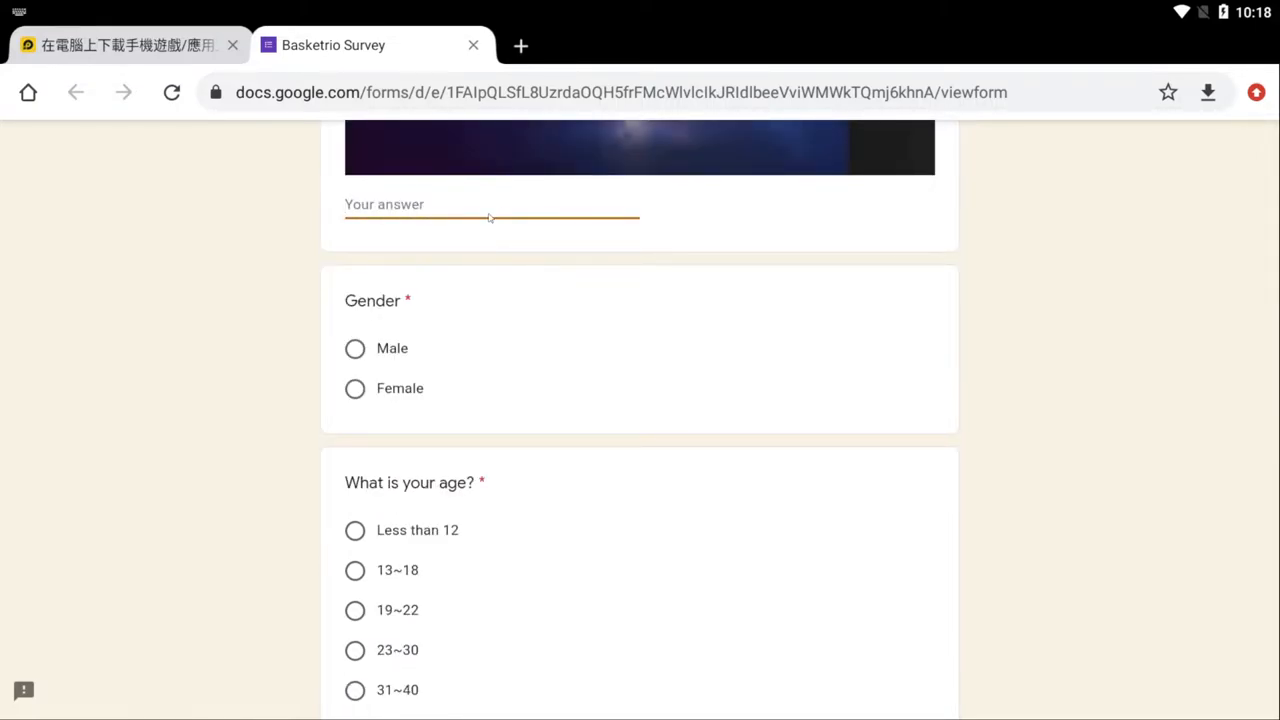
type("120")
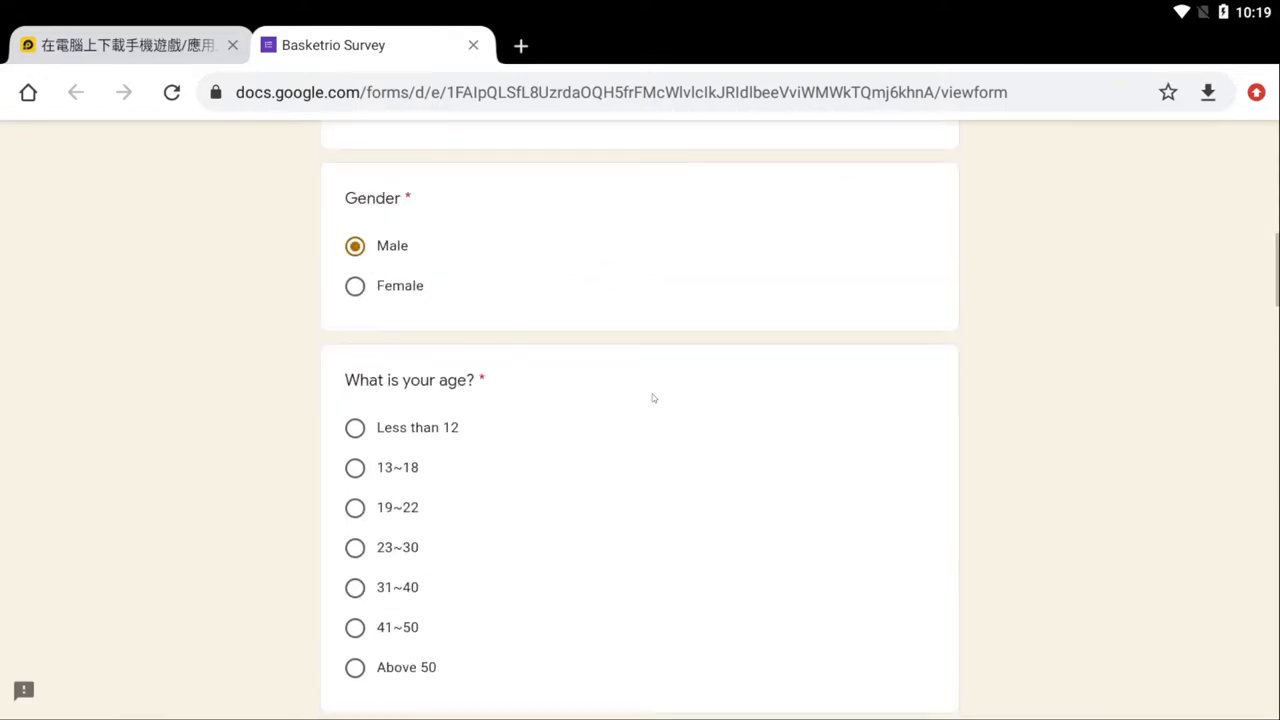
Mark Male, 23~30 and Legal Occupations for gender, age and occupation.
scroll("down", 3)
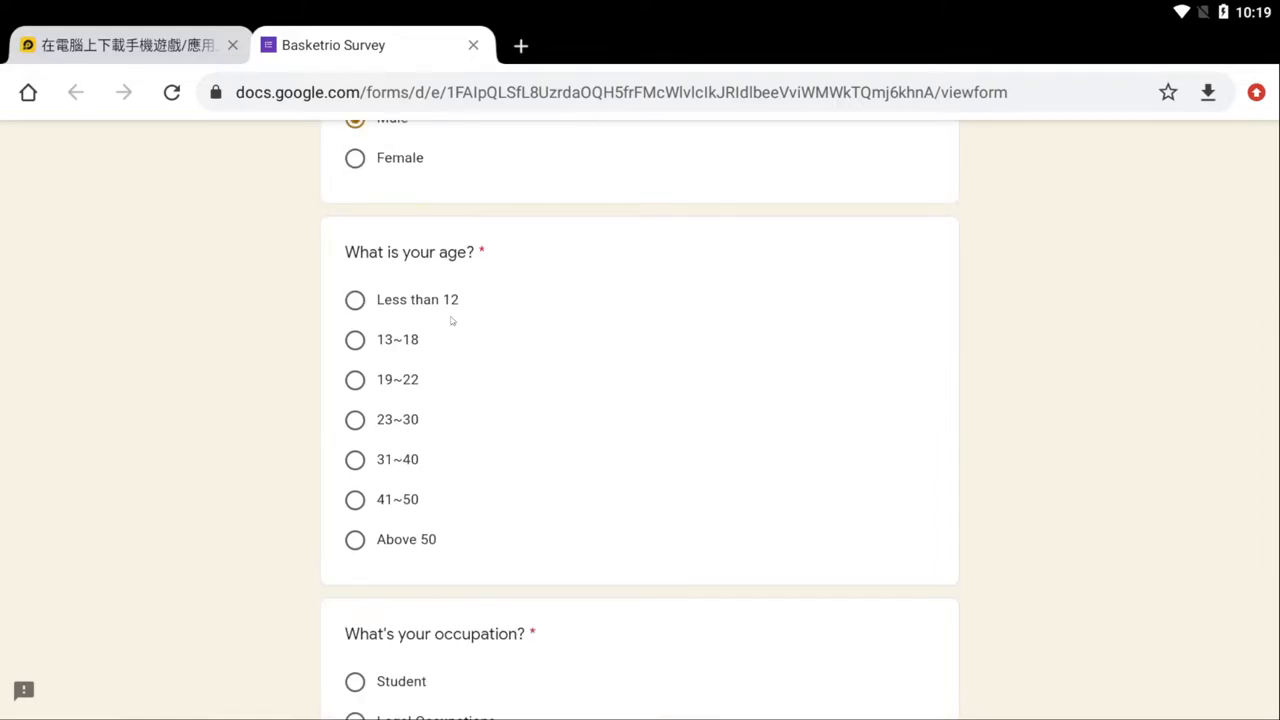
mouse_move(324, 386)
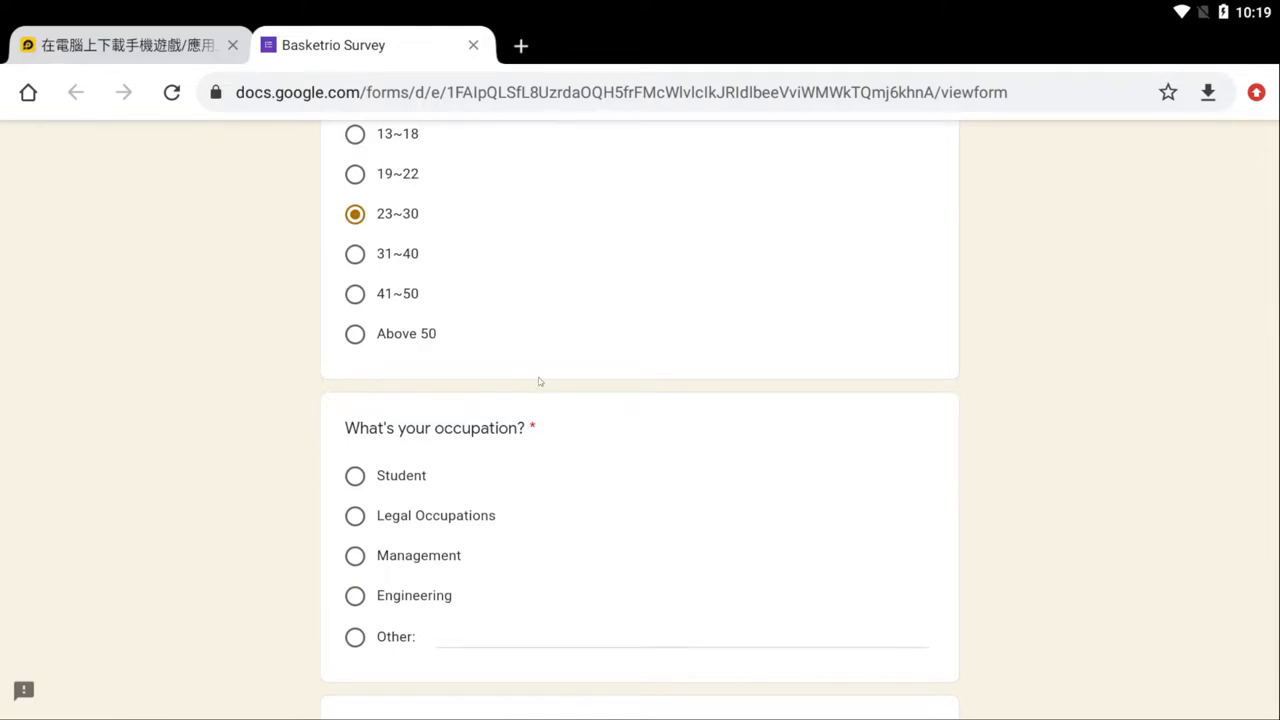
scroll("down", 3)
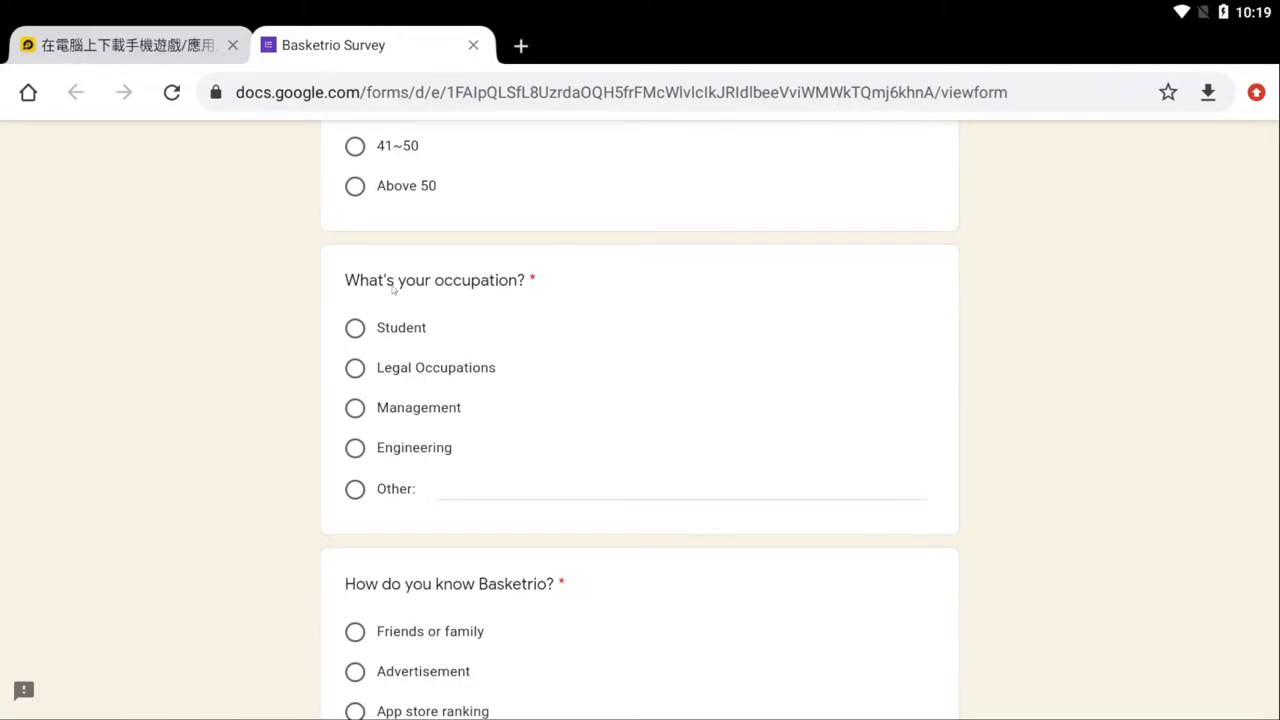
mouse_move(390, 478)
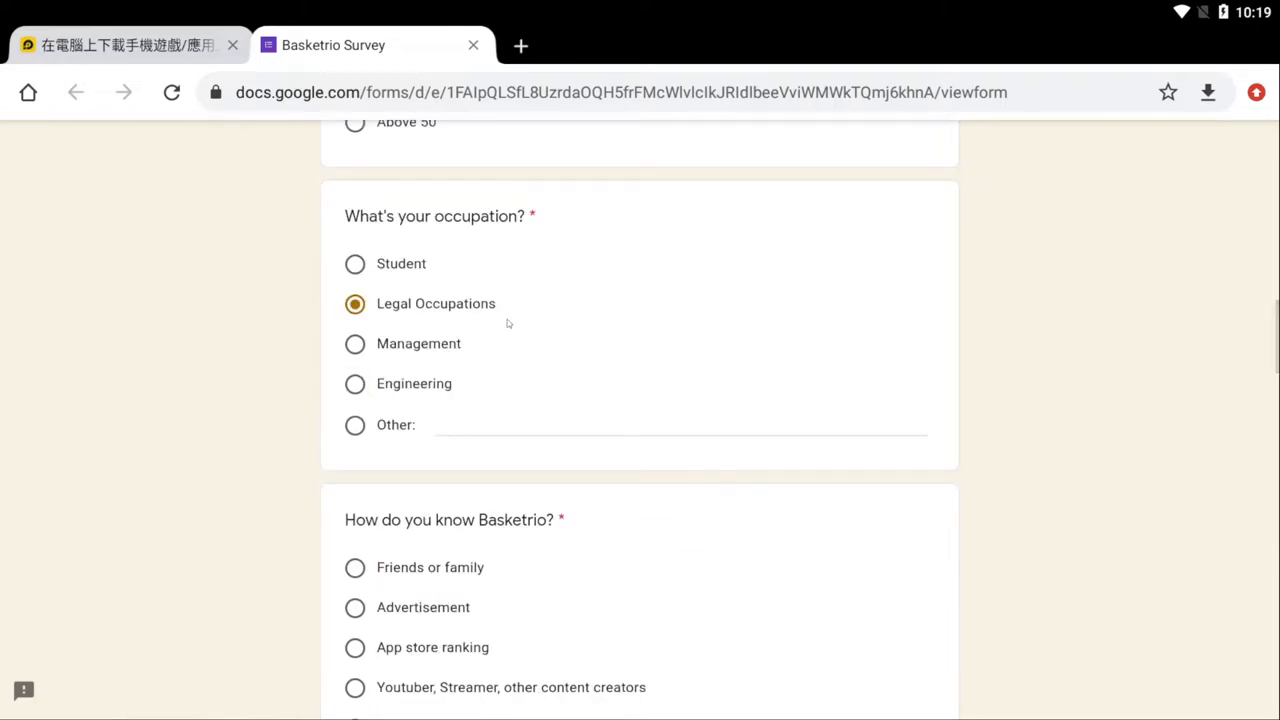
scroll("down", 3)
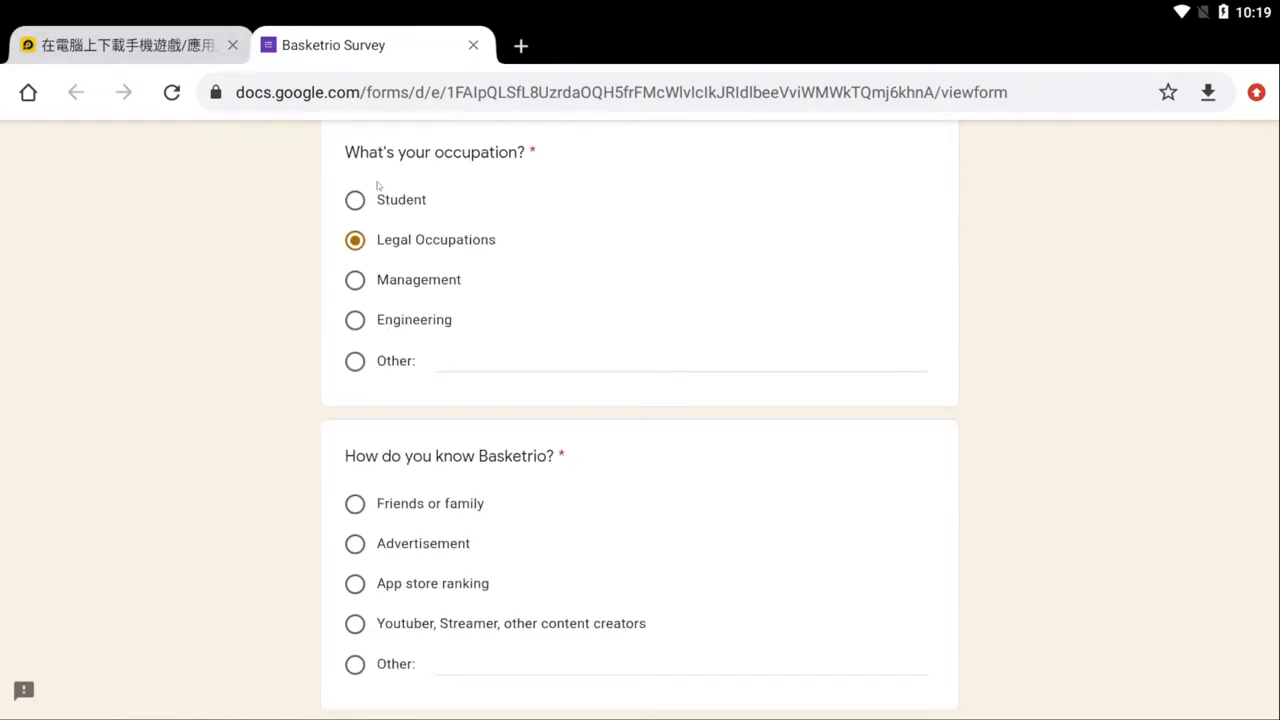
mouse_move(424, 266)
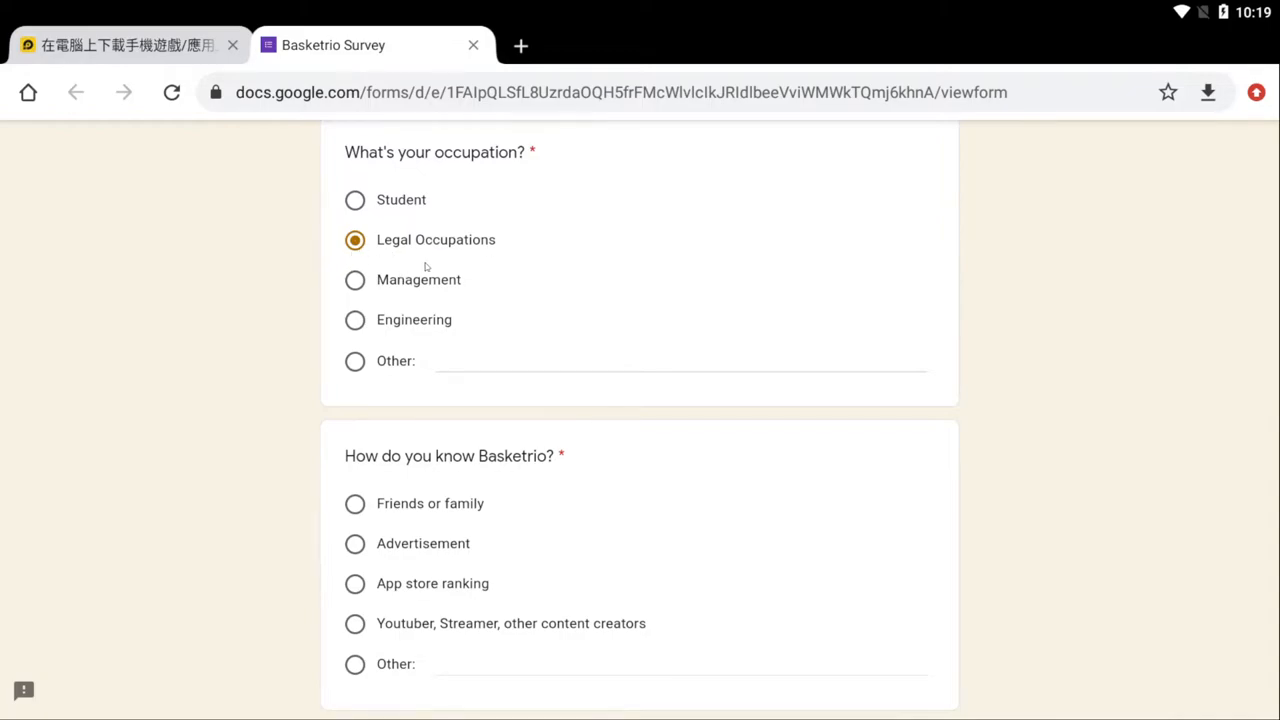
Choose PG as the preferred position for future All-Stars.
scroll("down", 3)
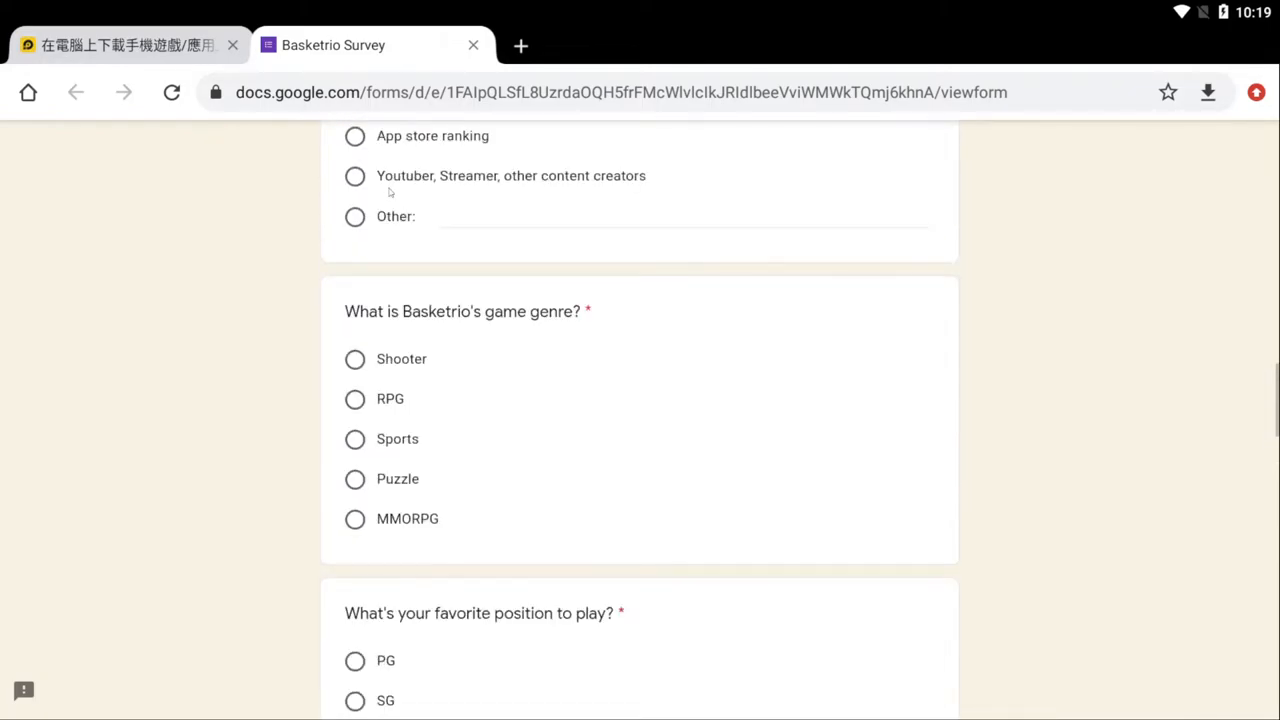
scroll("down", 3)
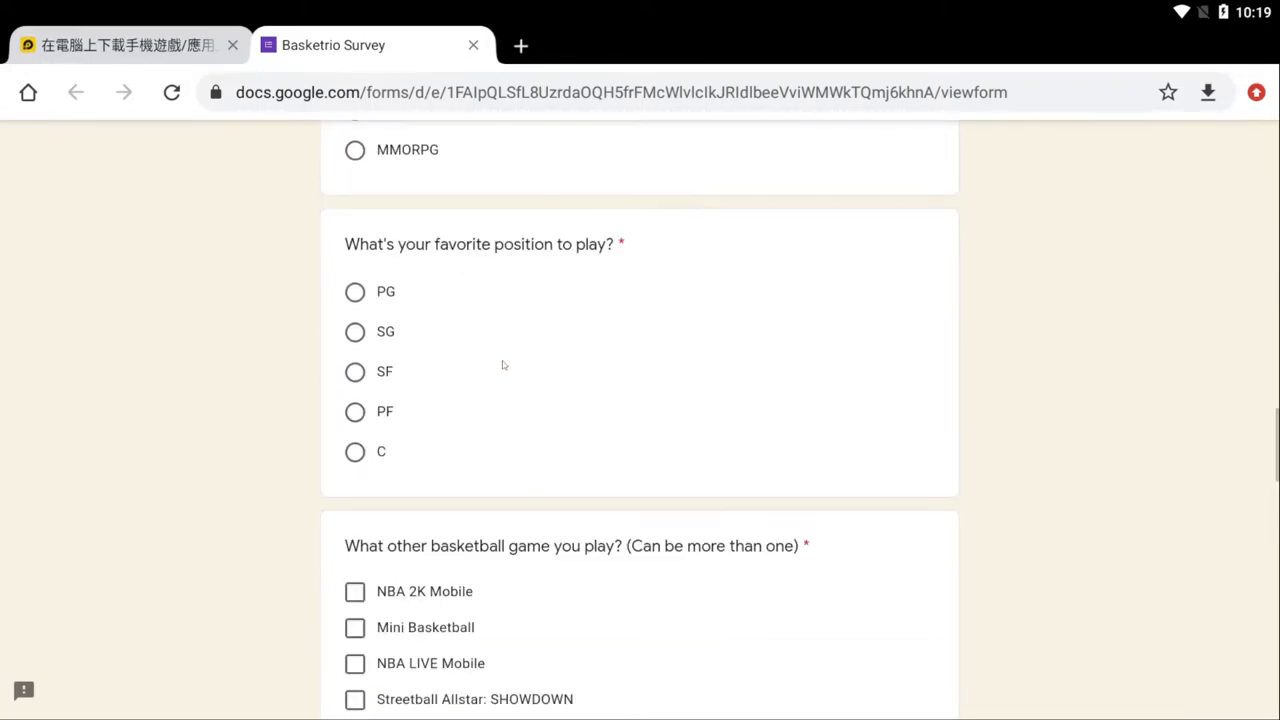
mouse_move(358, 262)
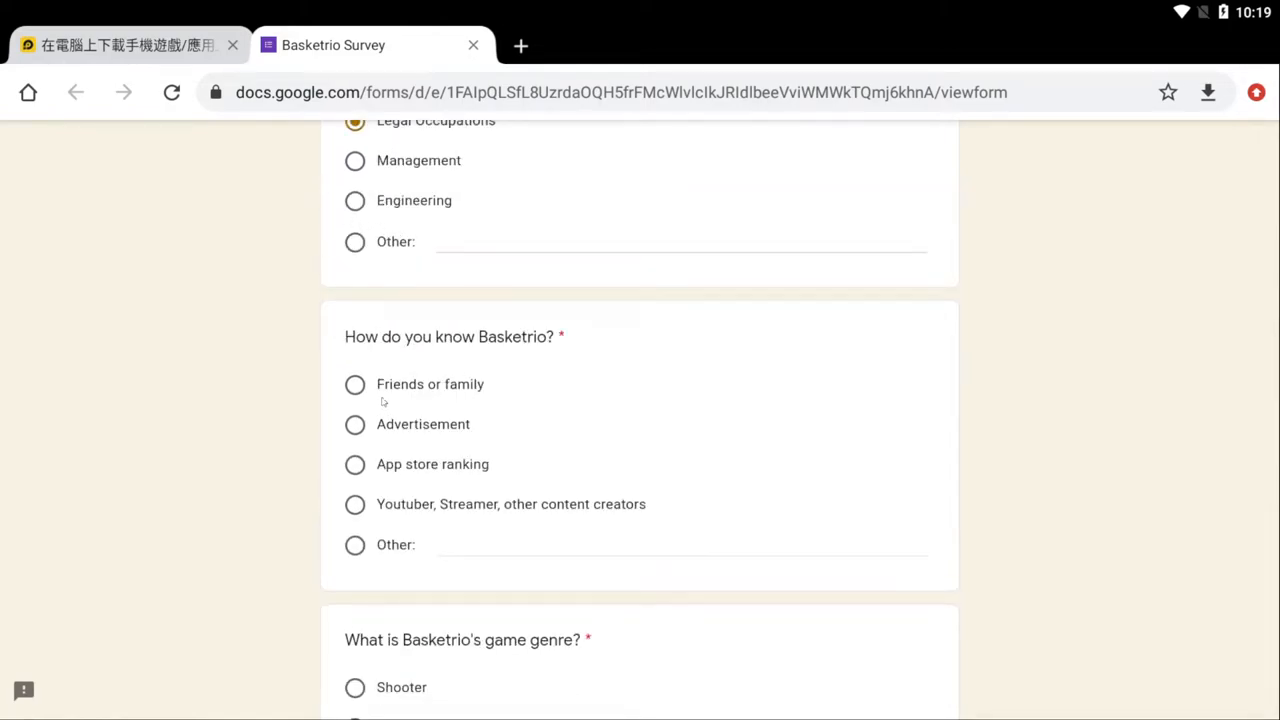
scroll("down", 3)
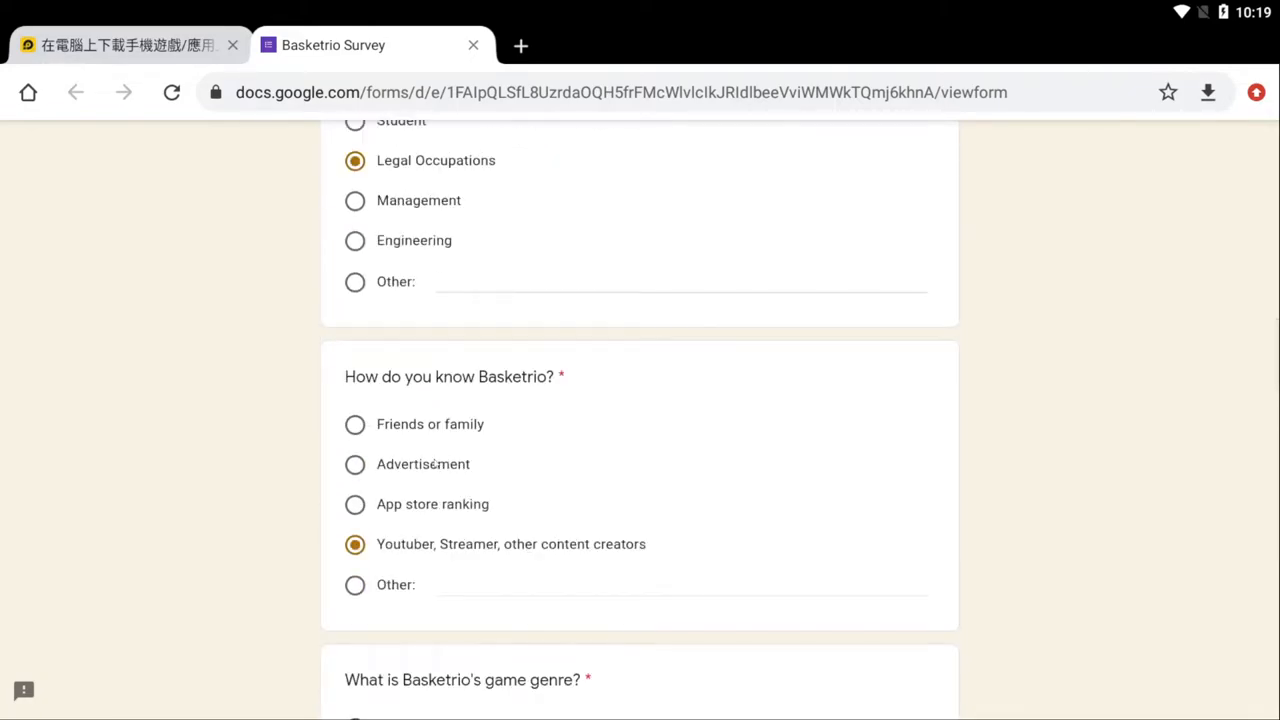
scroll("down", 3)
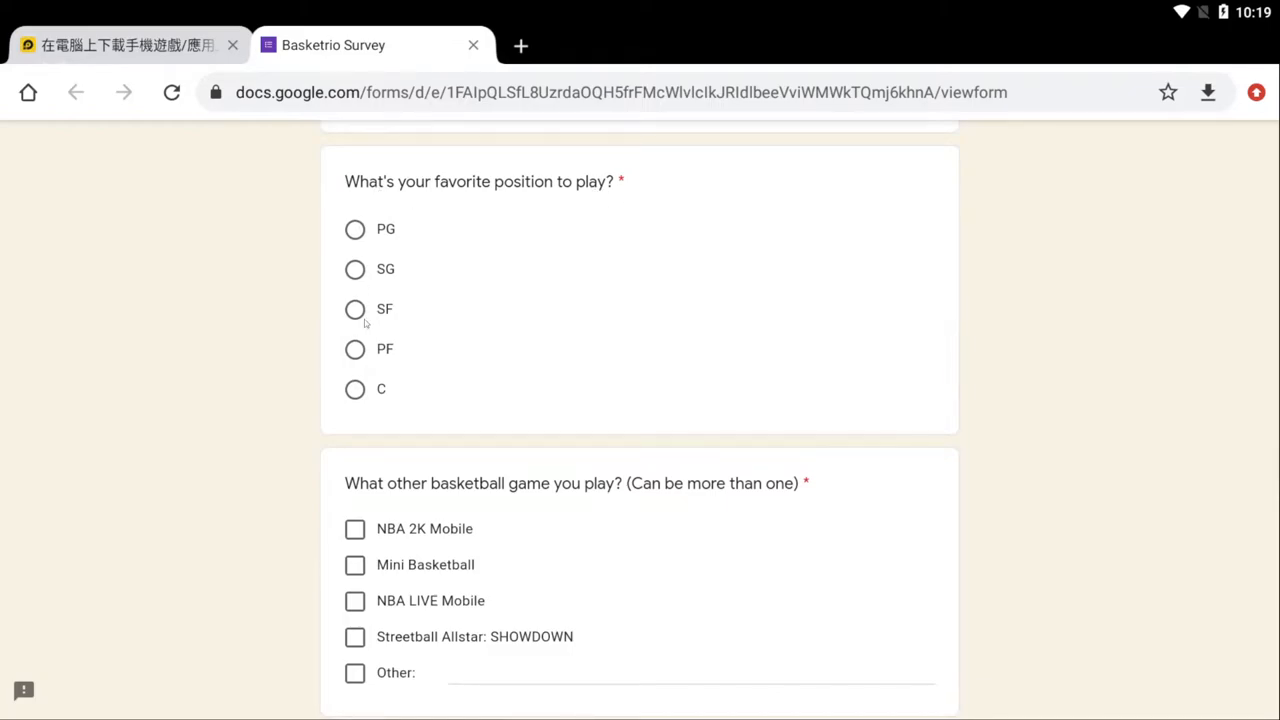
scroll("down", 3)
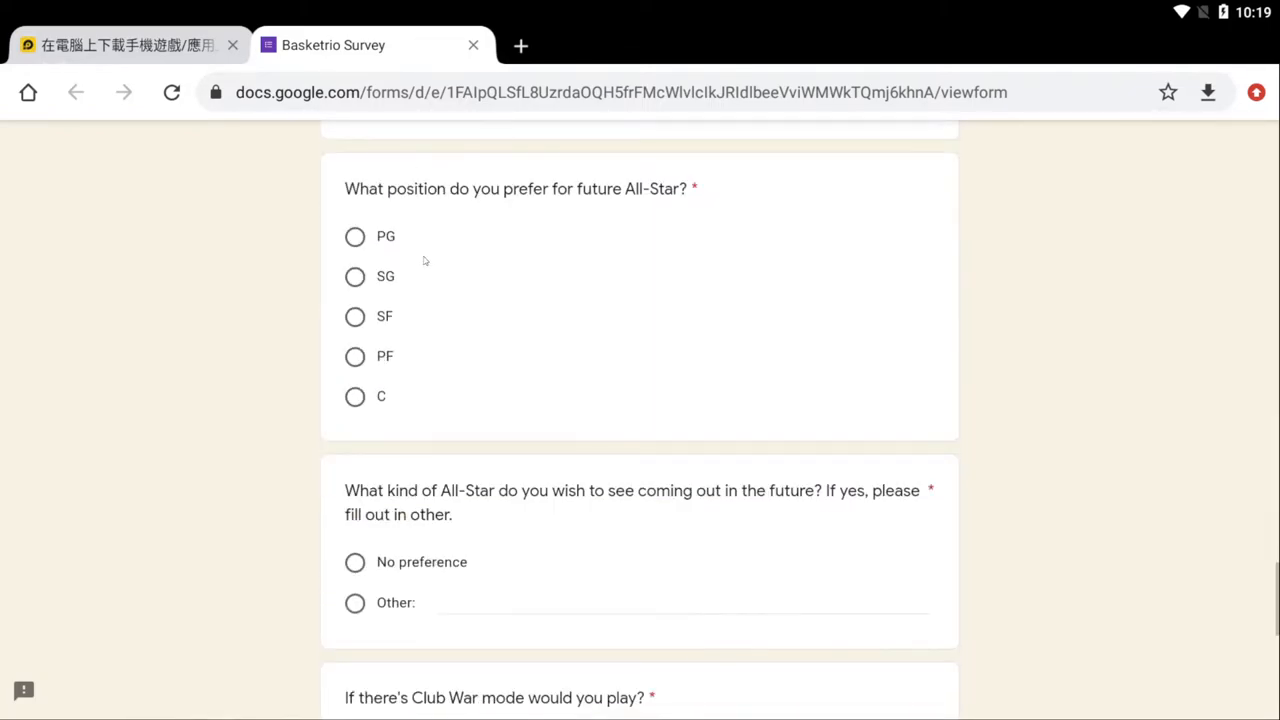
scroll("down", 3)
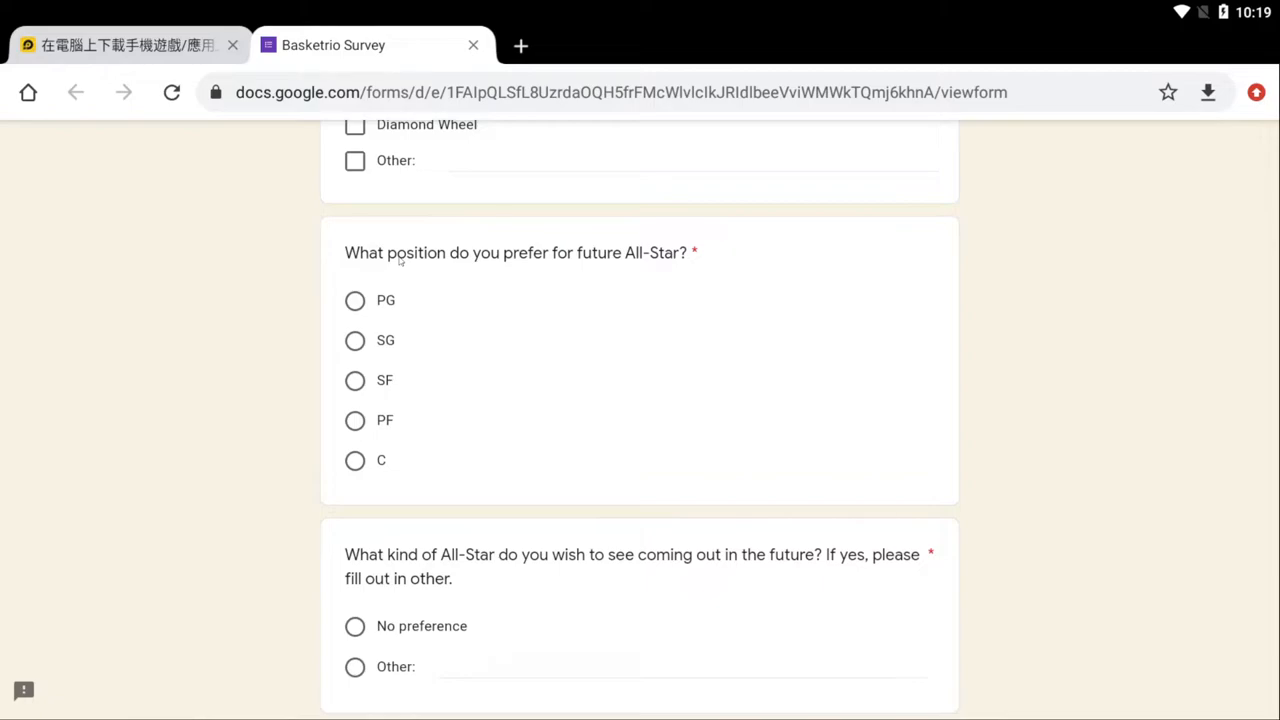
mouse_move(788, 268)
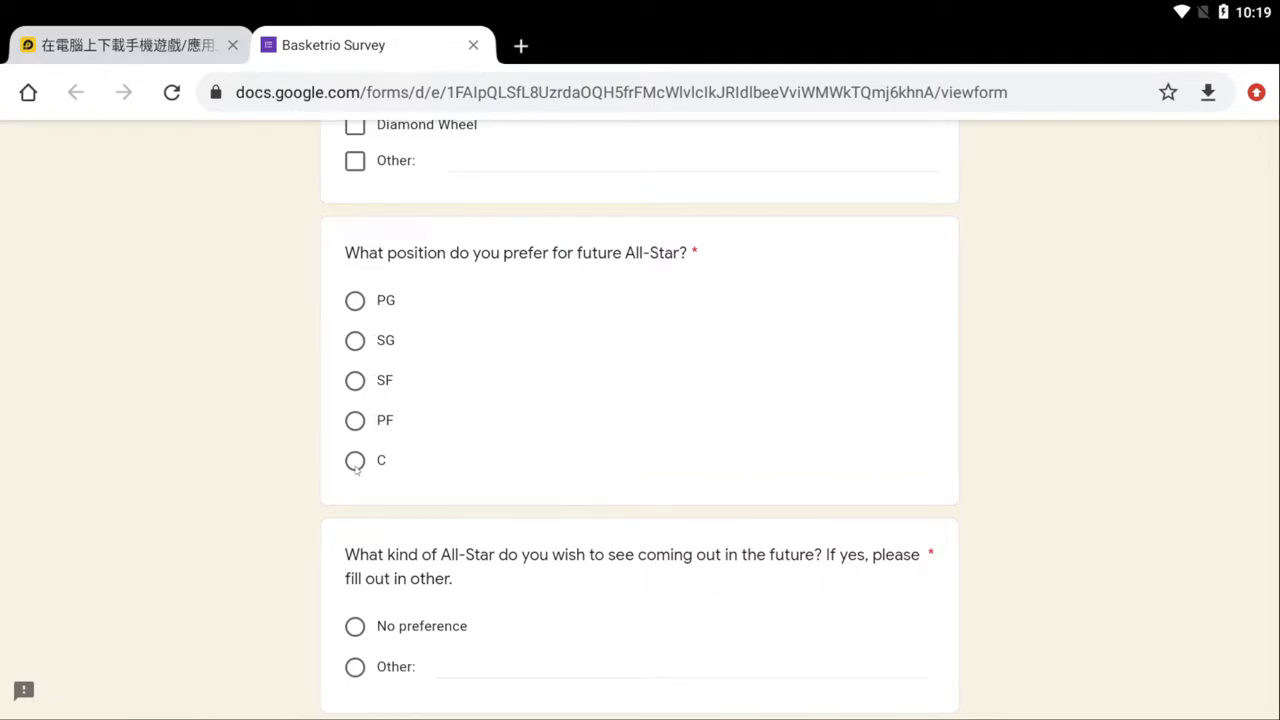
left_click(356, 300)
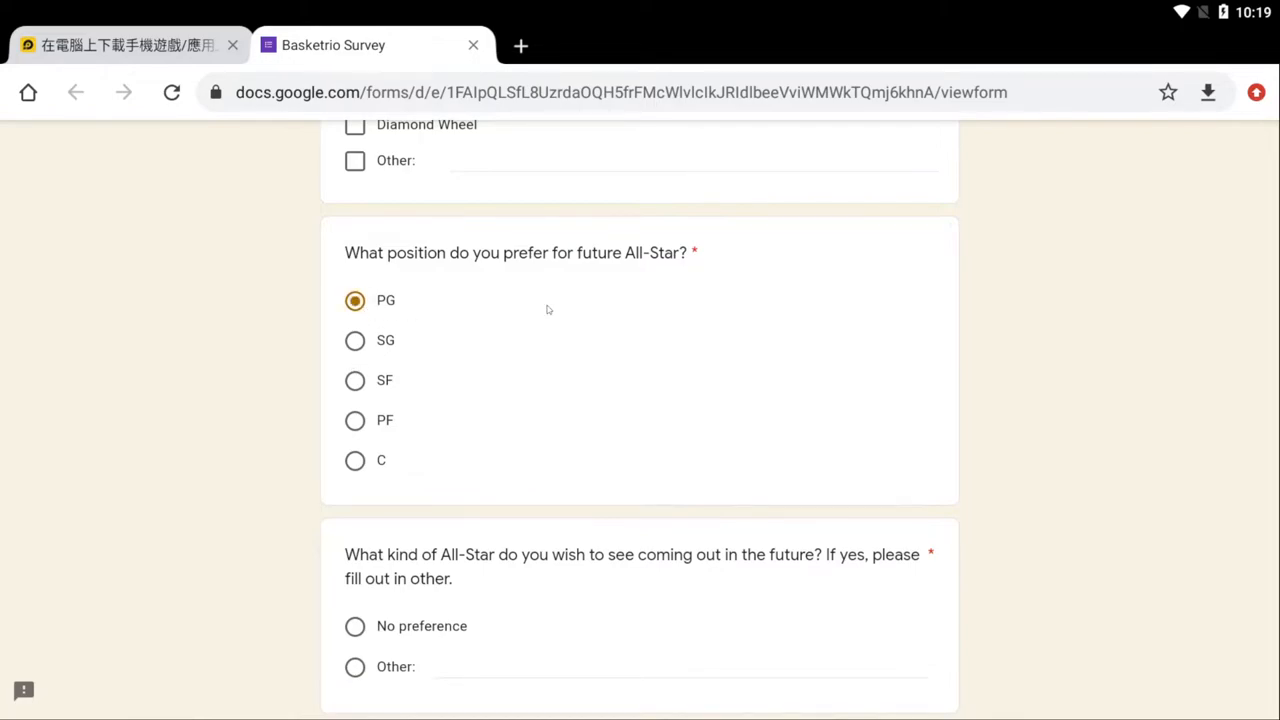
Answer SF for the position needing a buff, Yes for Club War, and Other 'None' for other basketball games.
scroll("down", 3)
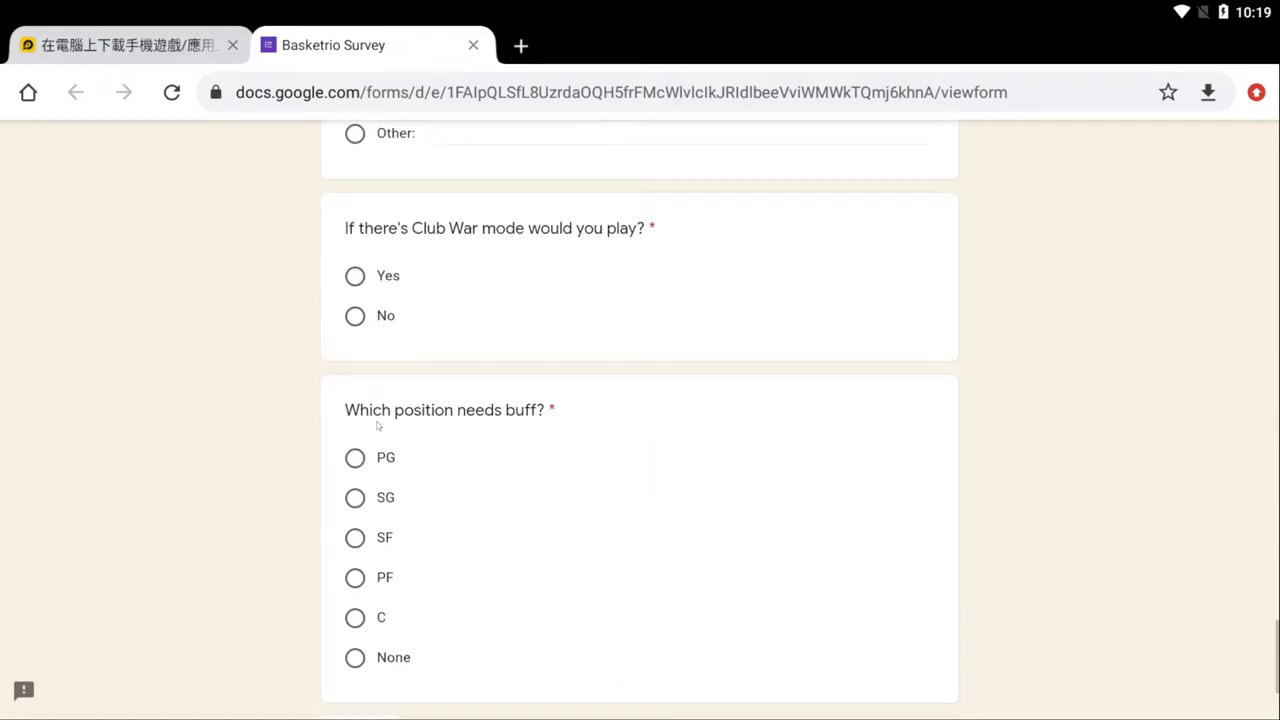
left_click(356, 536)
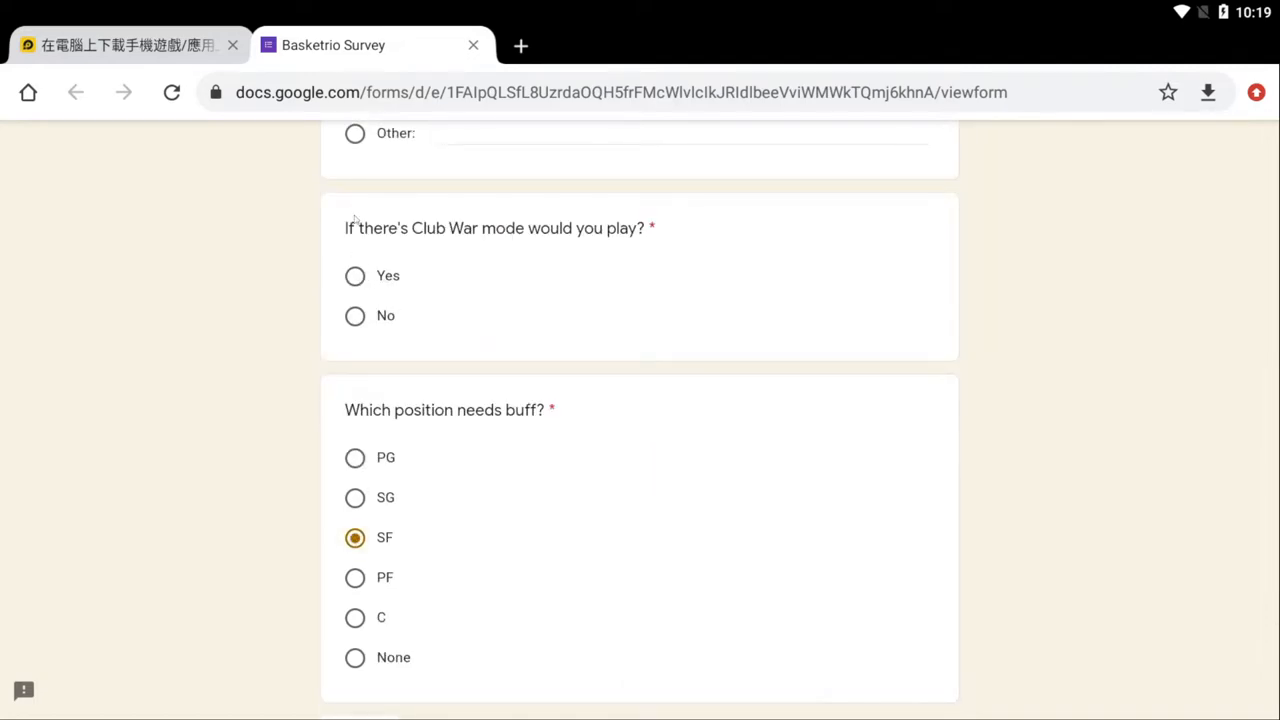
left_click(356, 276)
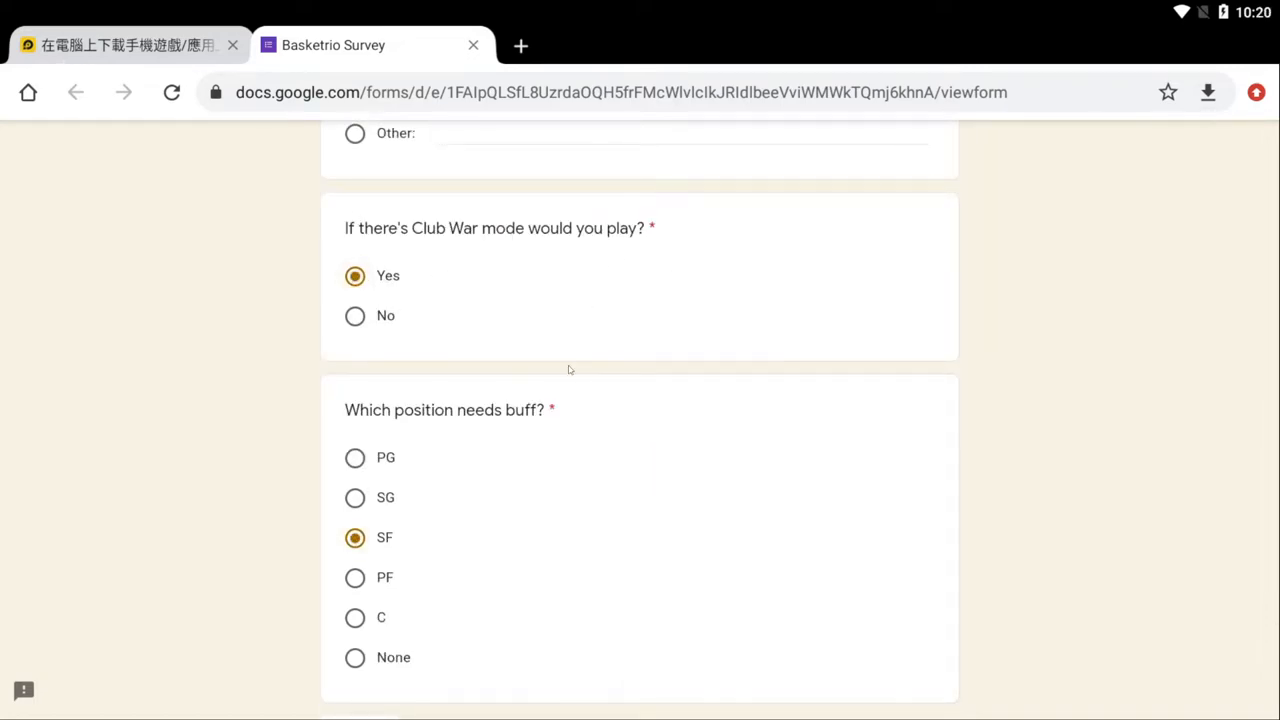
scroll("down", 3)
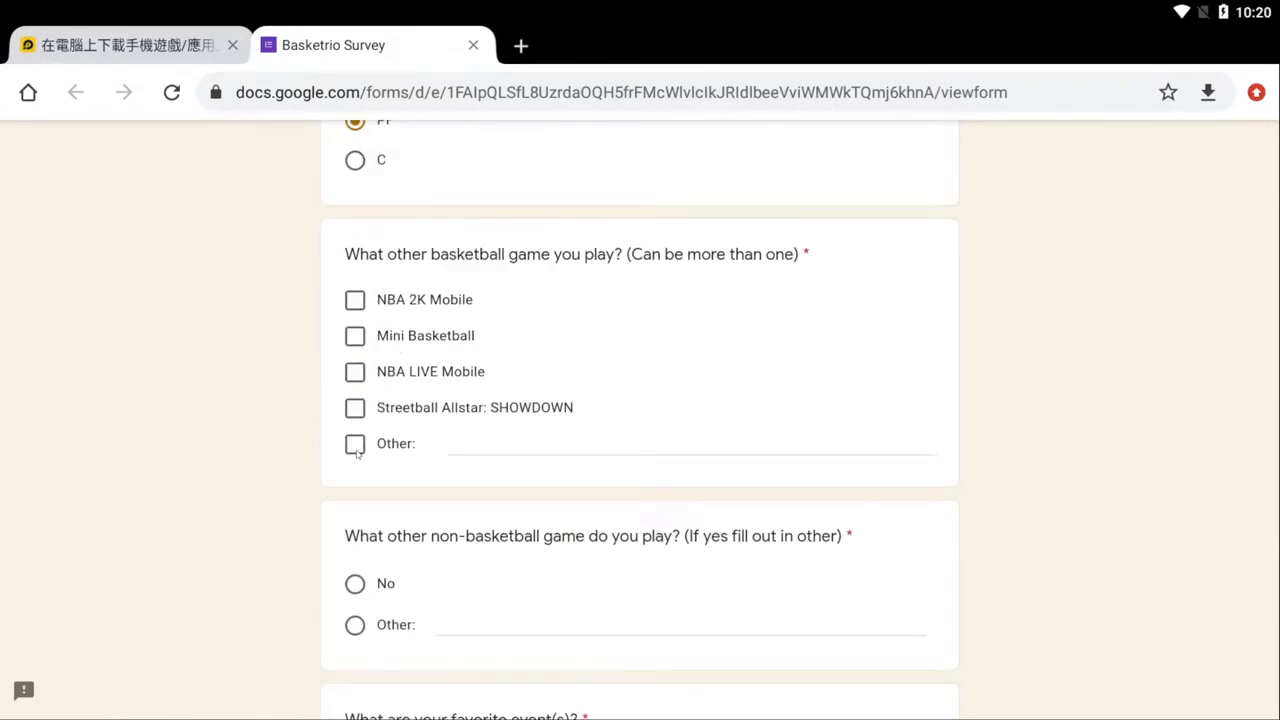
left_click(356, 444)
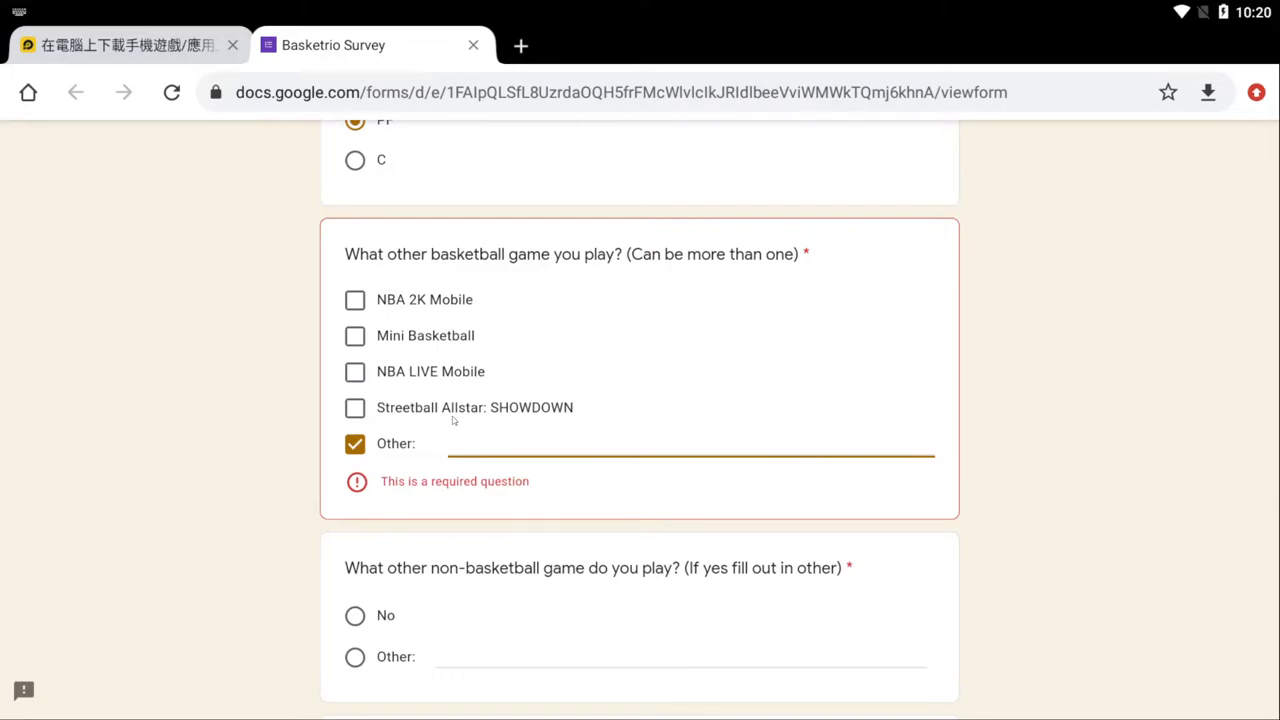
type("None")
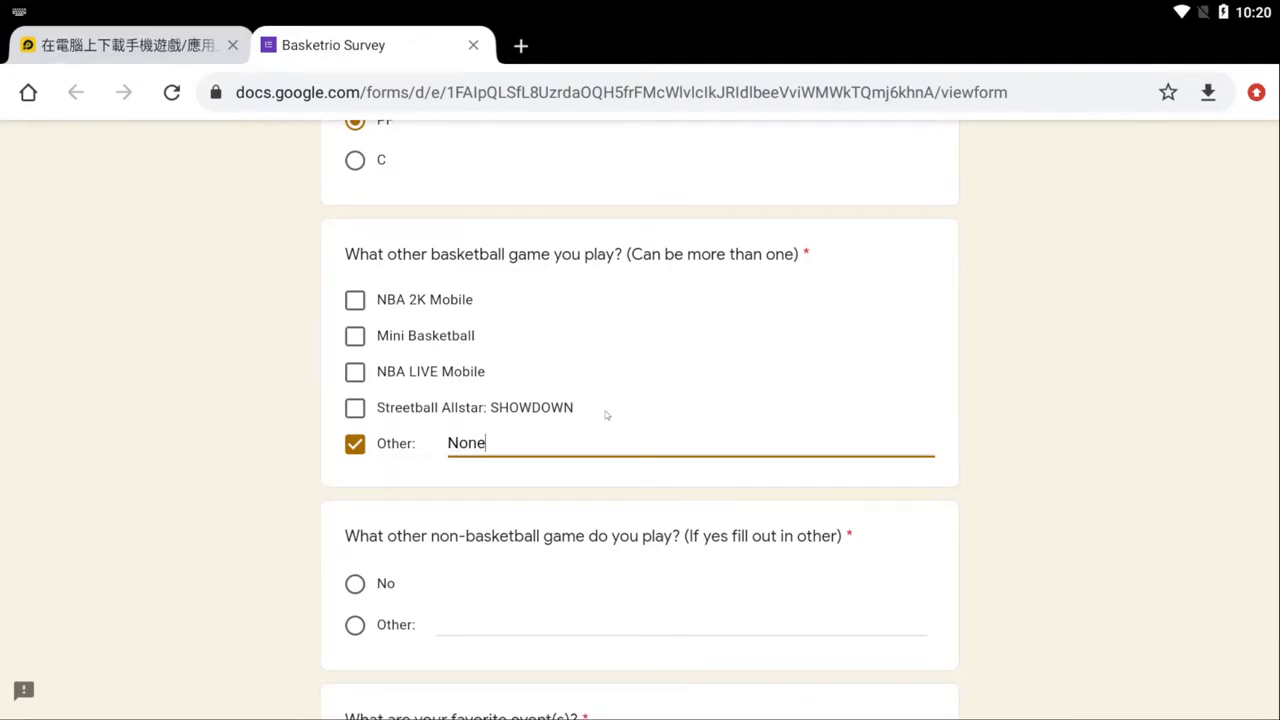
Pick Other for the wished All-Star kind and Sports as Basketrio's game genre.
scroll("down", 3)
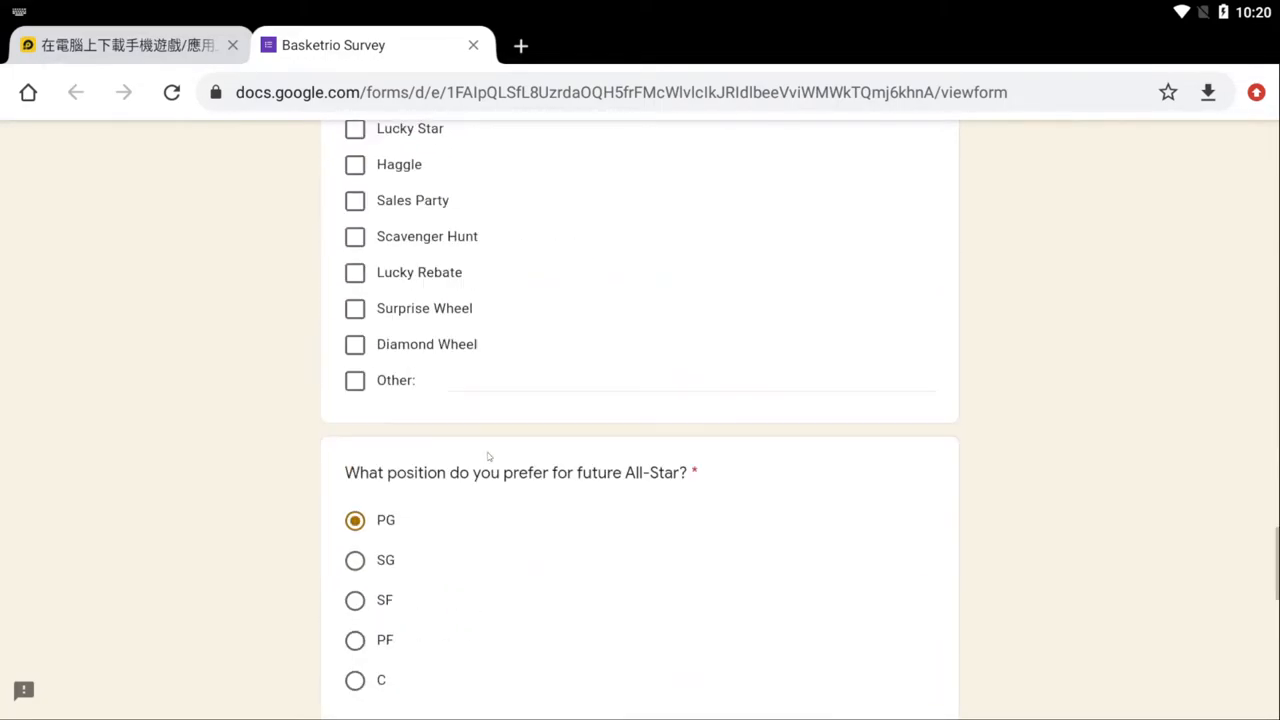
scroll("down", 3)
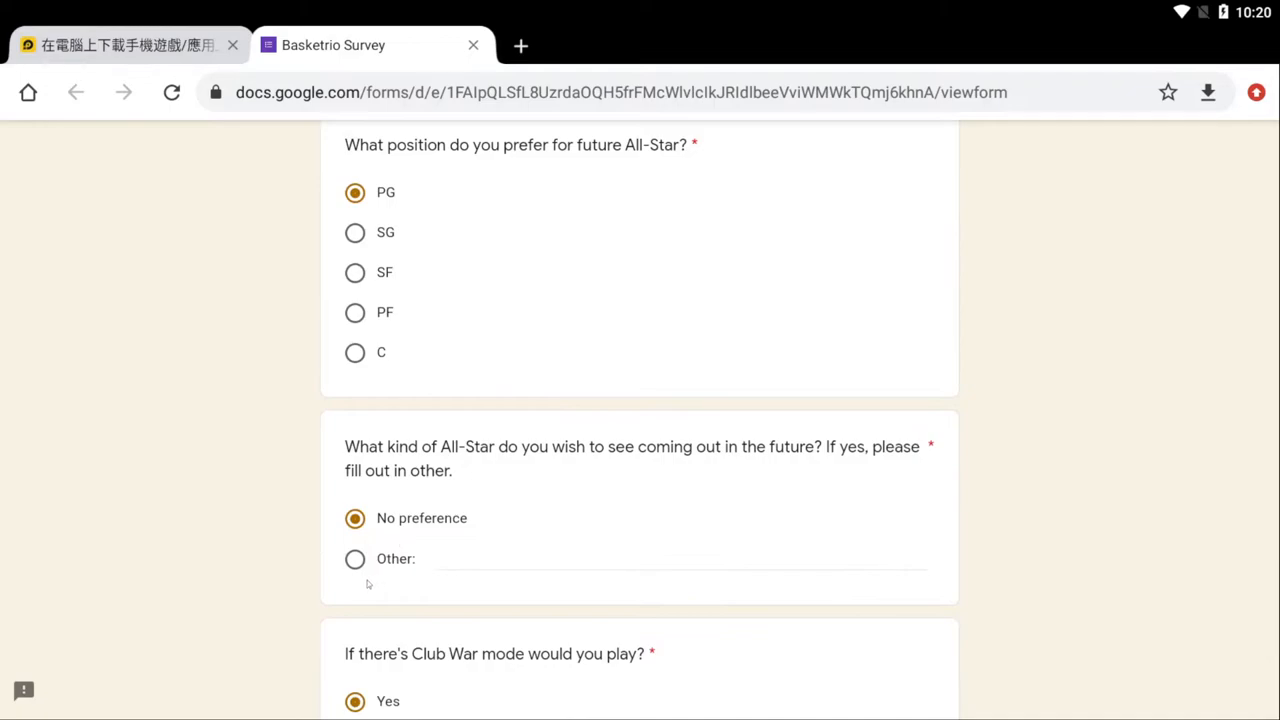
left_click(354, 558)
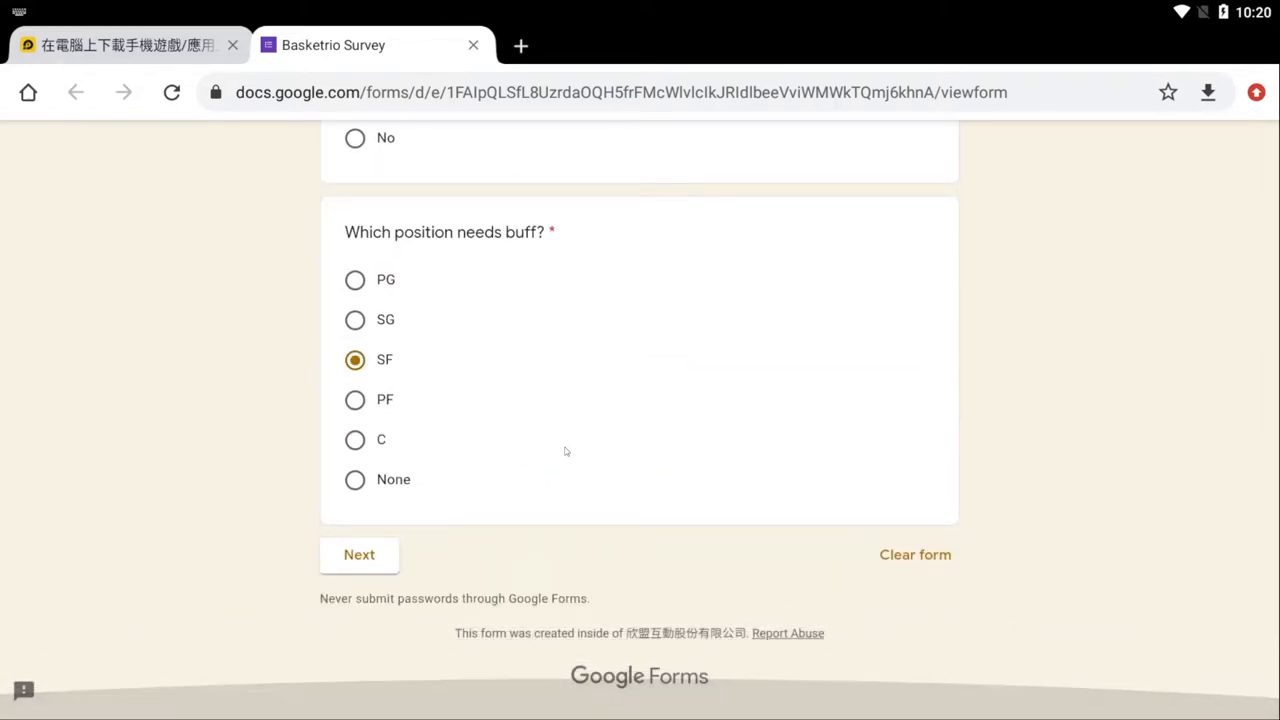
left_click(360, 554)
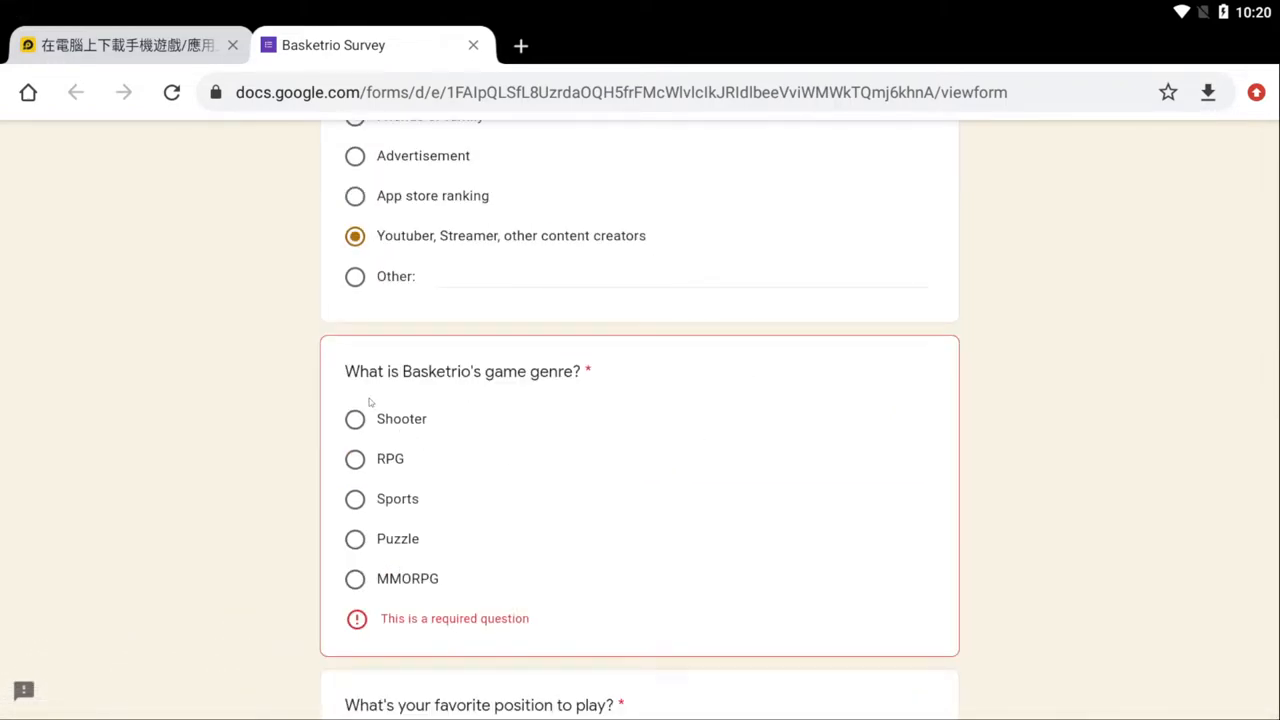
left_click(356, 498)
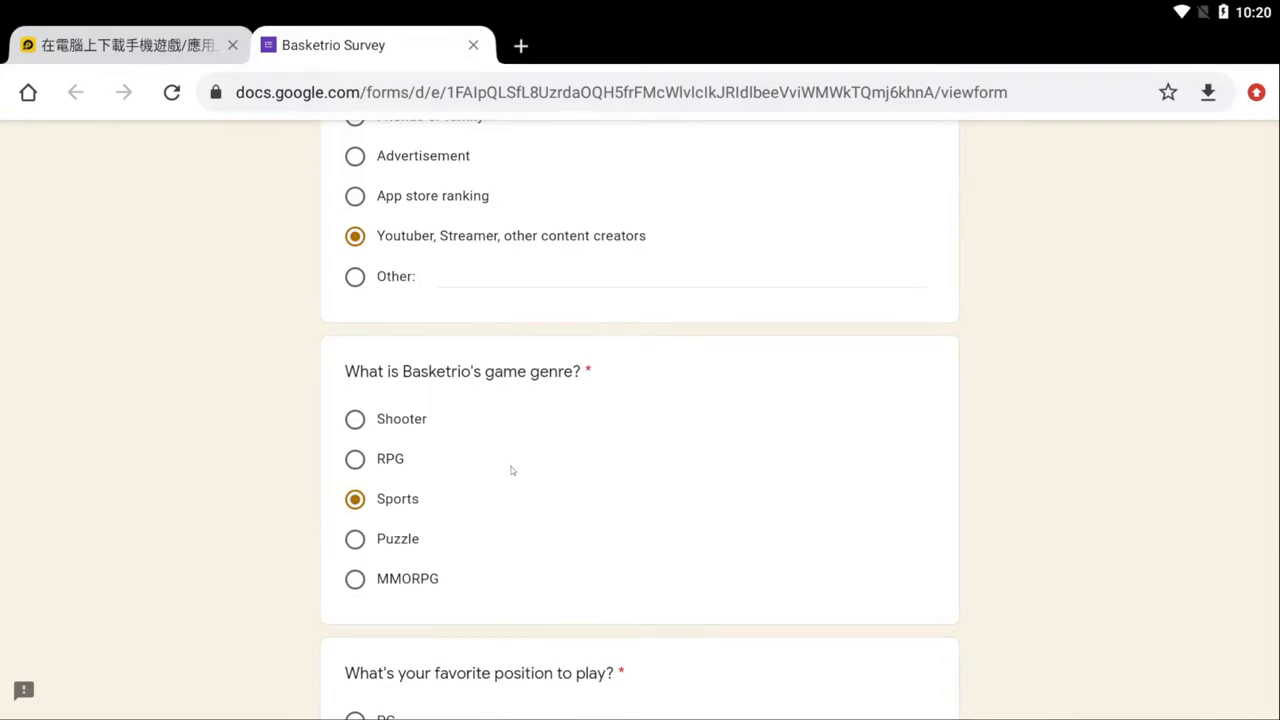
scroll("down", 3)
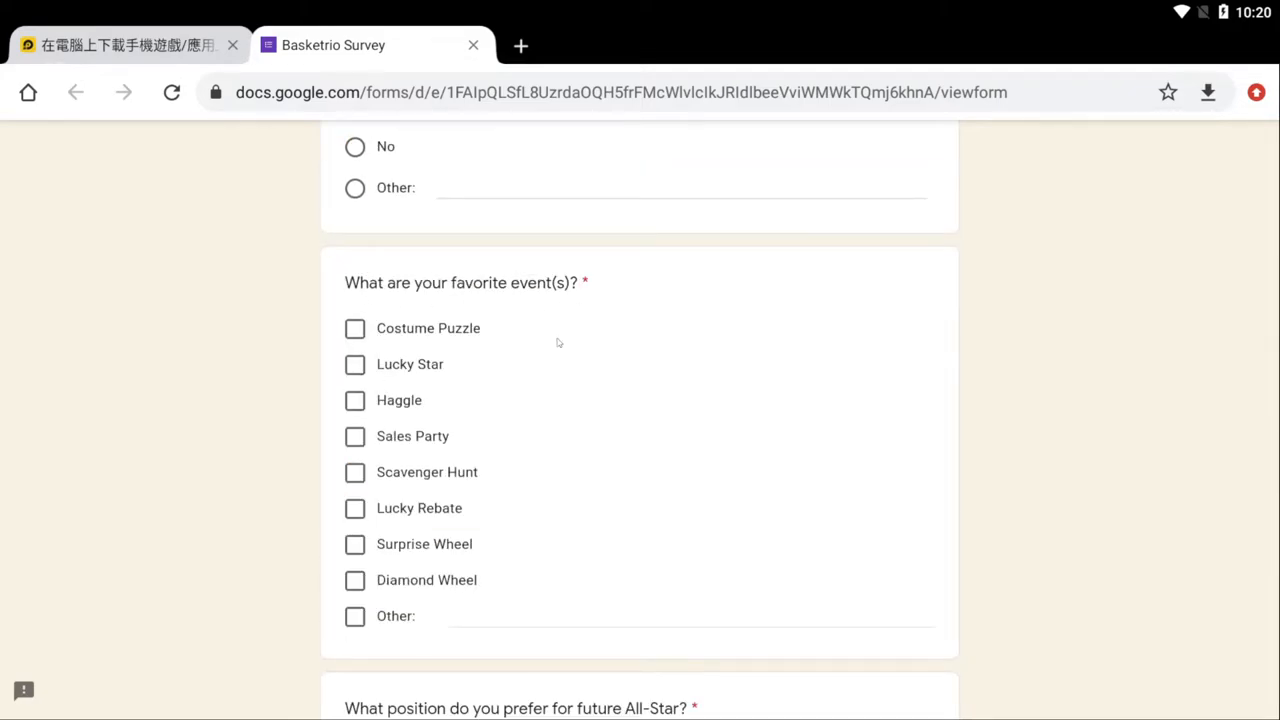
Mark Lucky Rebate, Scavenger Hunt, Sales Party and Lucky Star as favorite events.
left_click(356, 508)
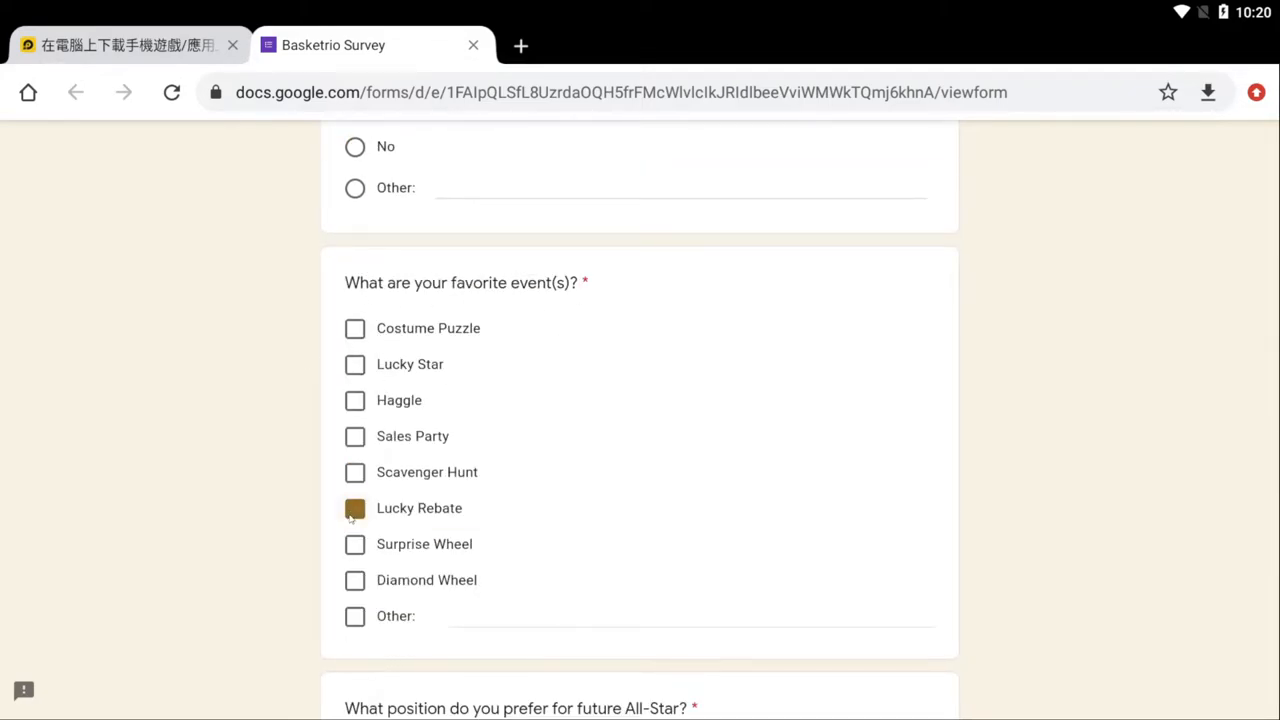
left_click(356, 472)
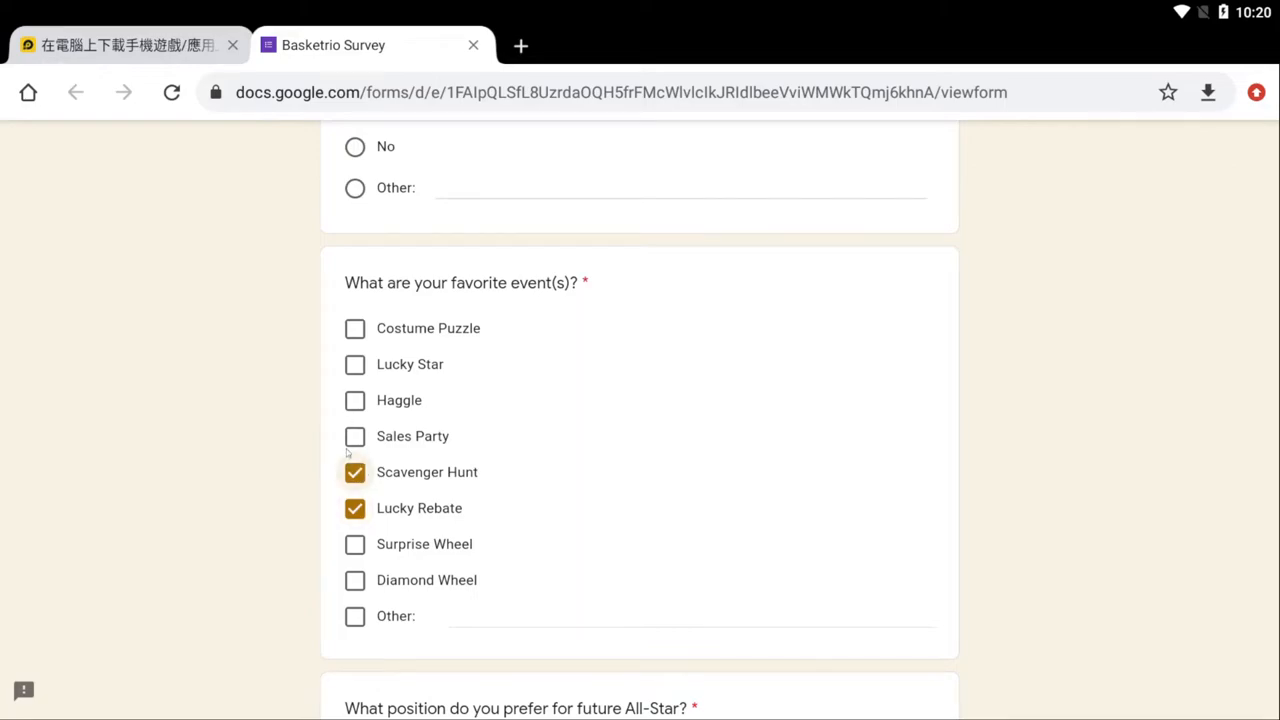
left_click(356, 436)
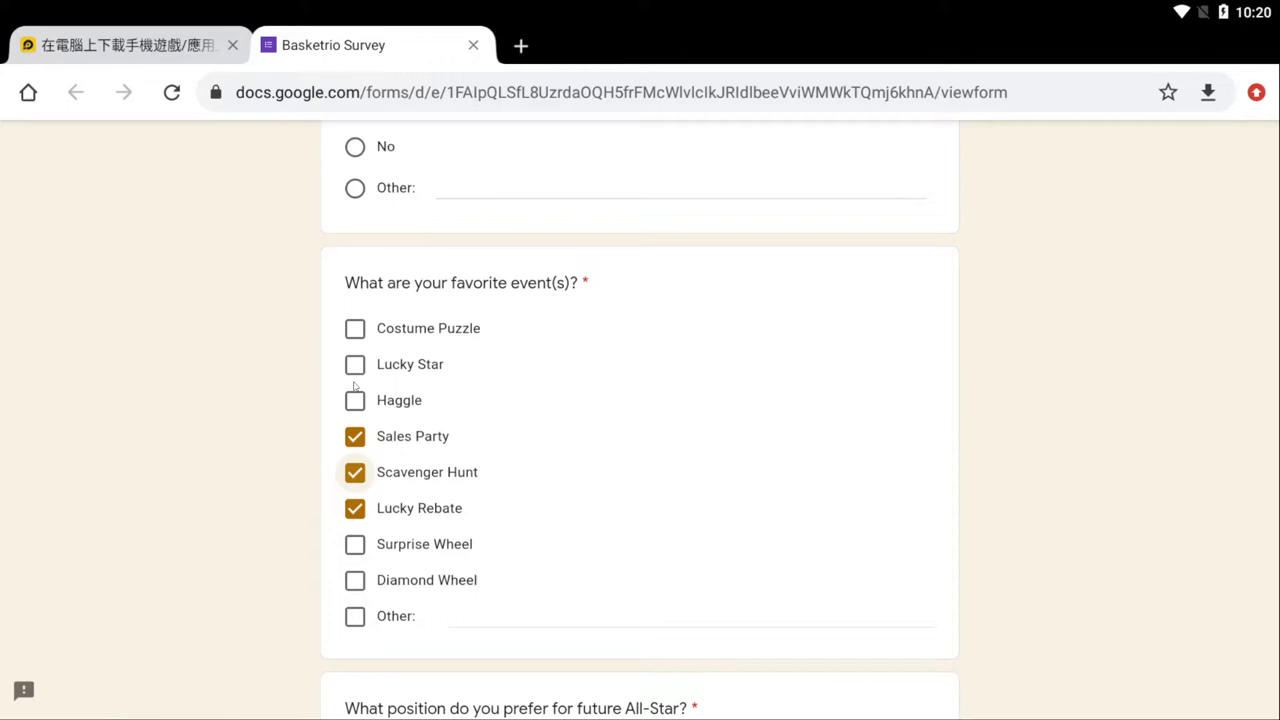
left_click(356, 364)
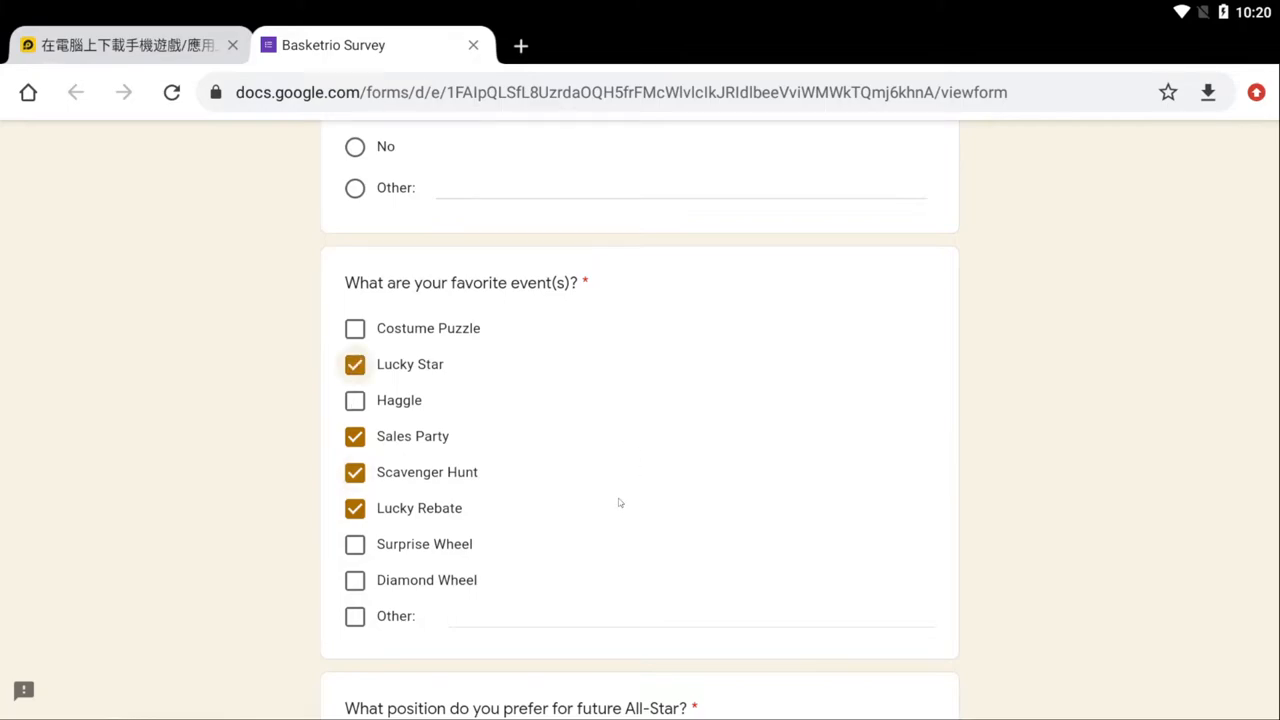
Answer No for other non-basketball games and continue to the 'Why buff?' page.
scroll("down", 3)
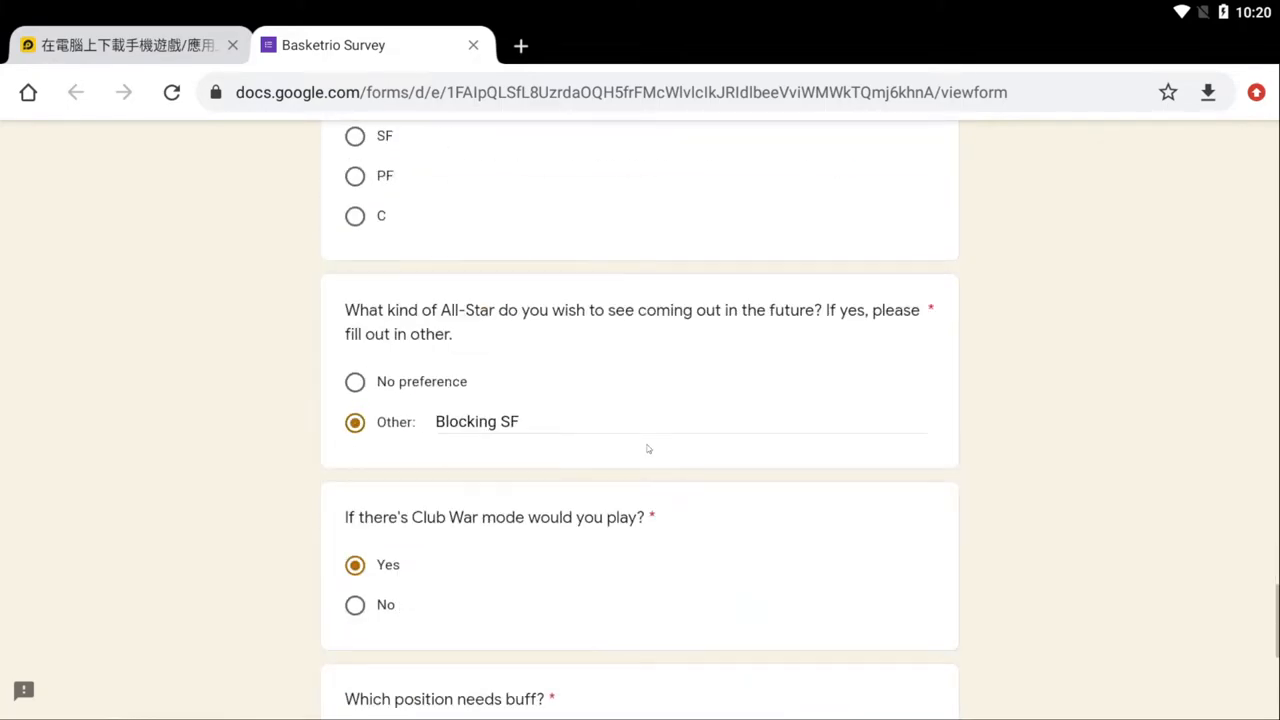
scroll("down", 3)
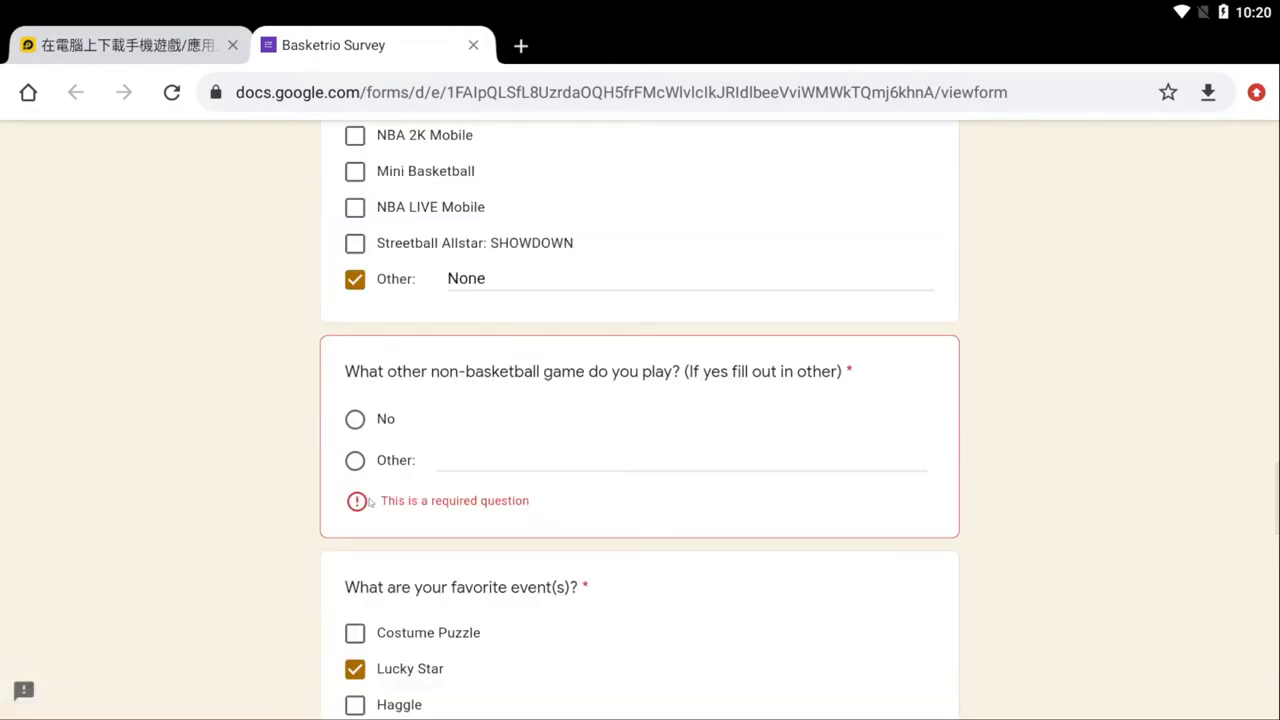
left_click(356, 418)
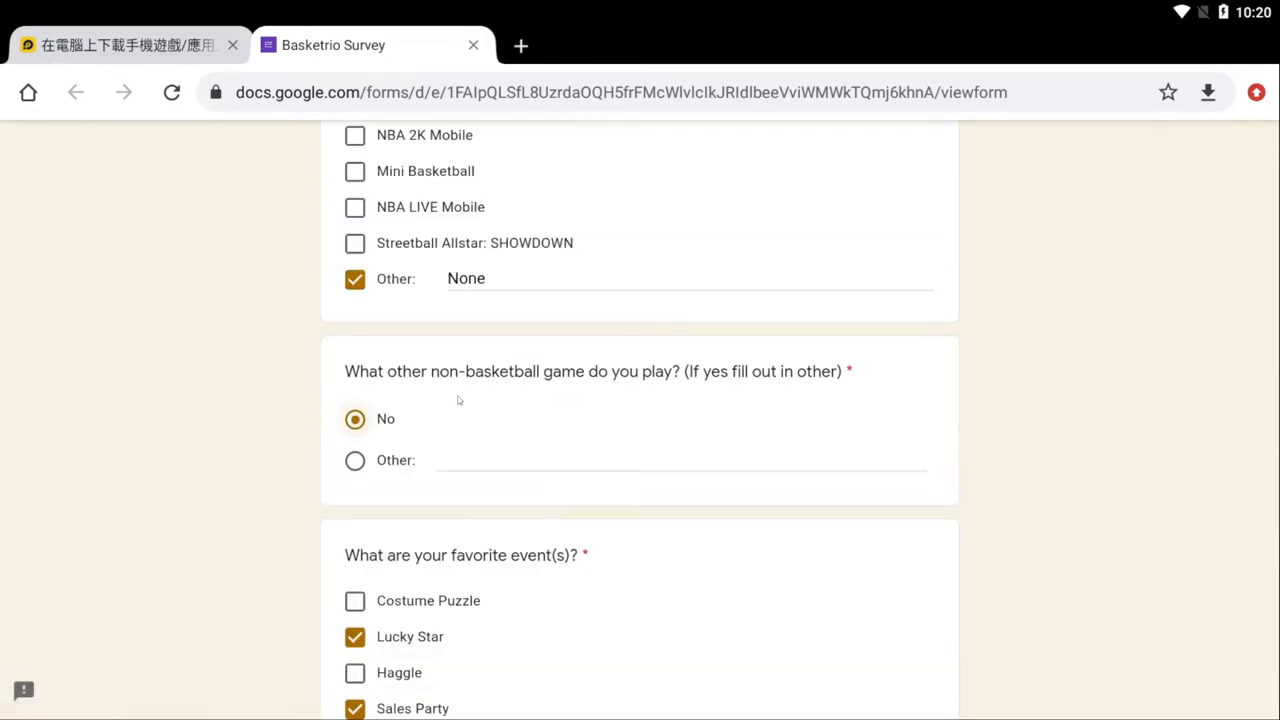
scroll("down", 3)
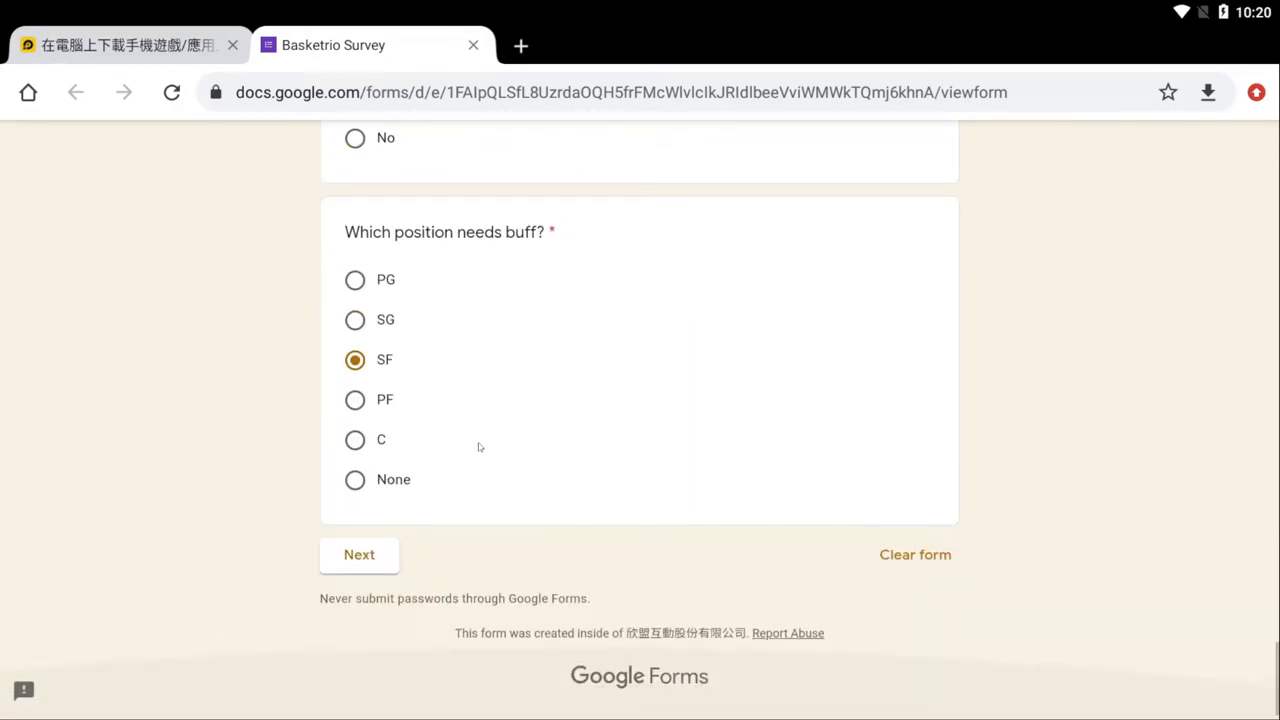
left_click(360, 554)
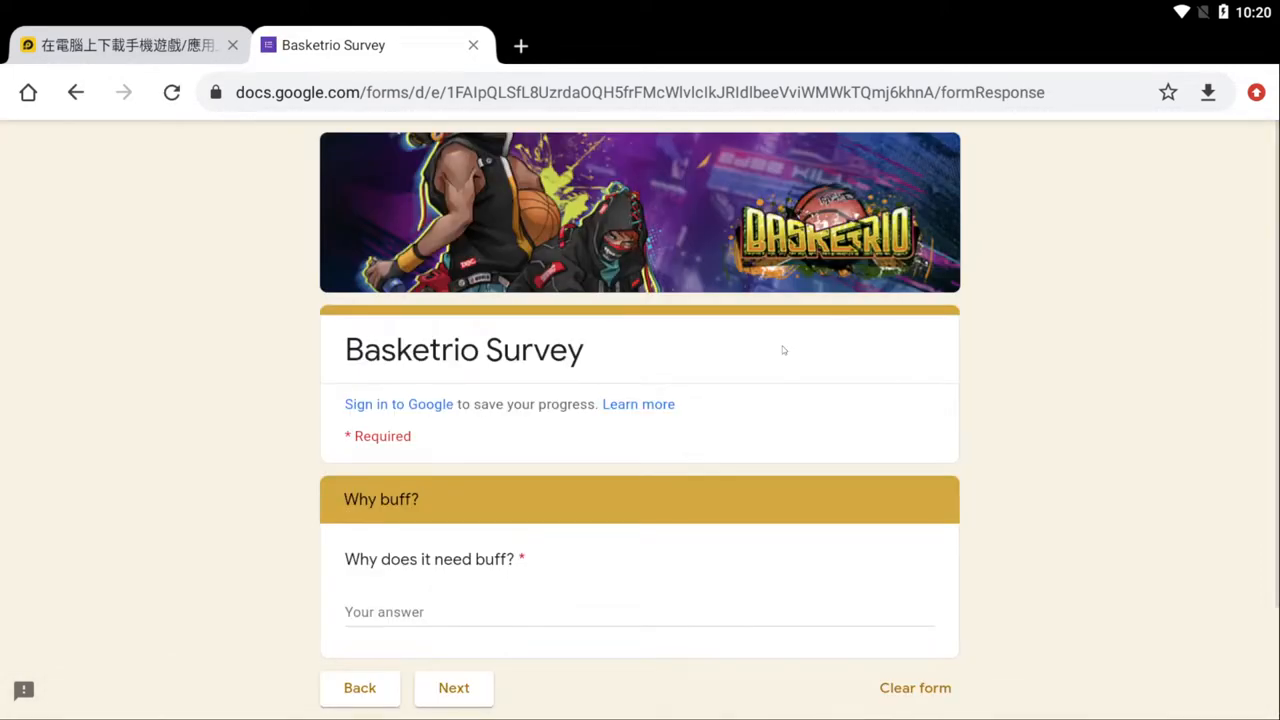
Go back, change the buff answer to None, and continue to the nerf page.
scroll("down", 3)
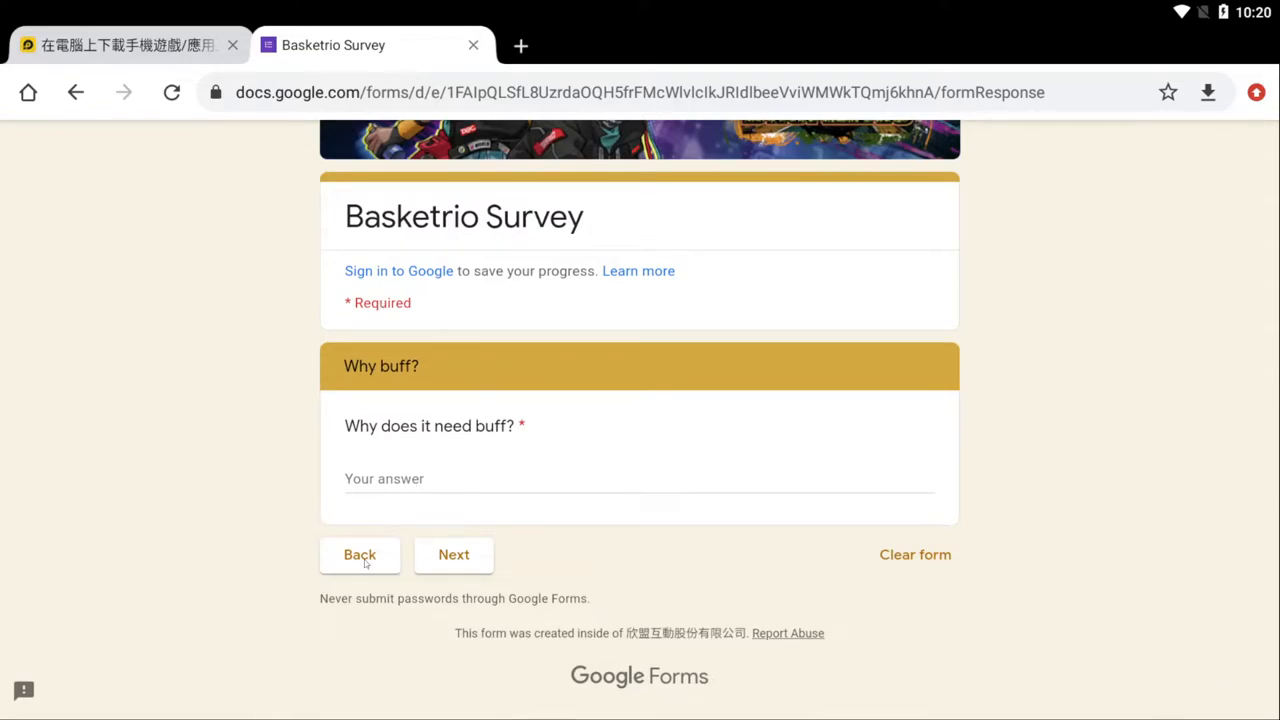
left_click(360, 554)
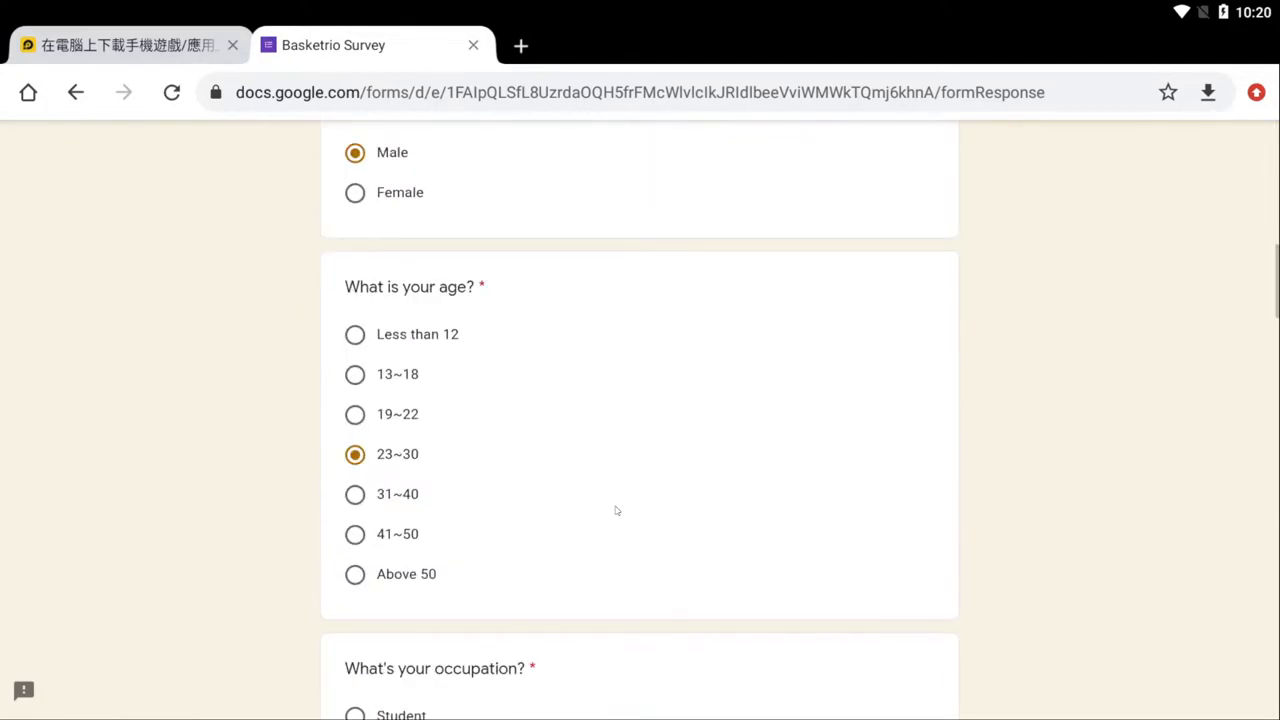
scroll("down", 3)
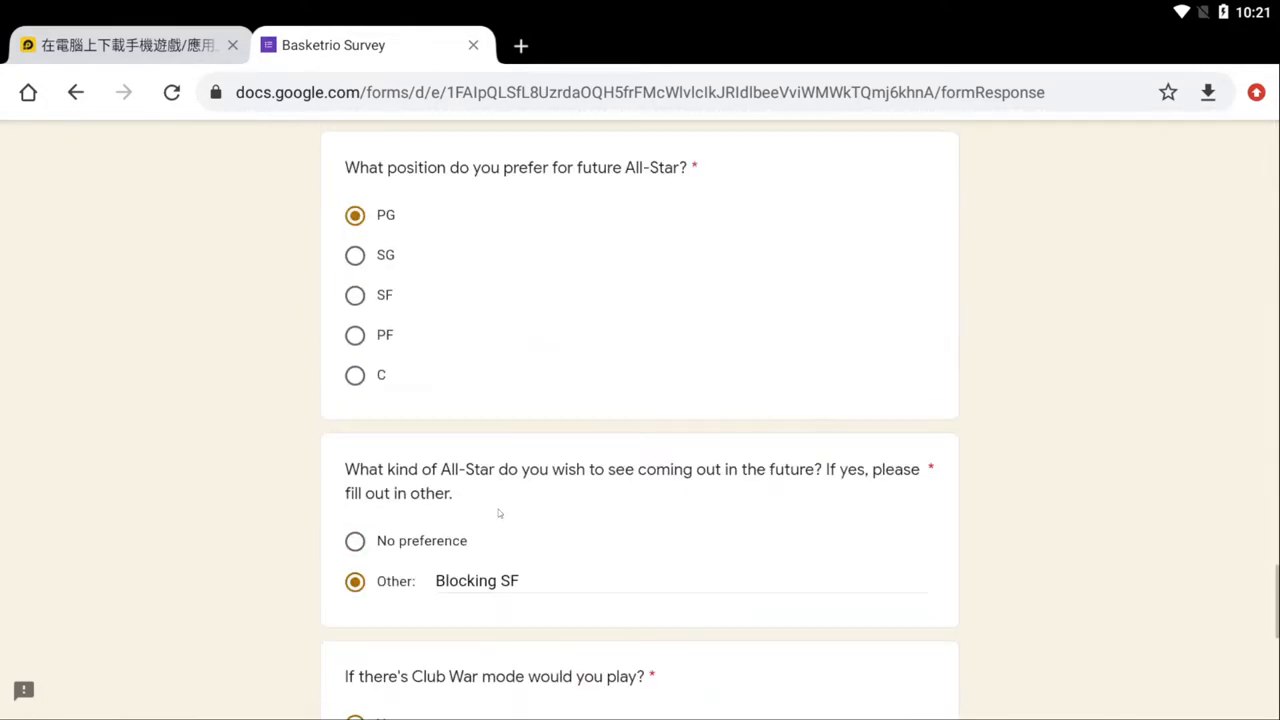
scroll("down", 3)
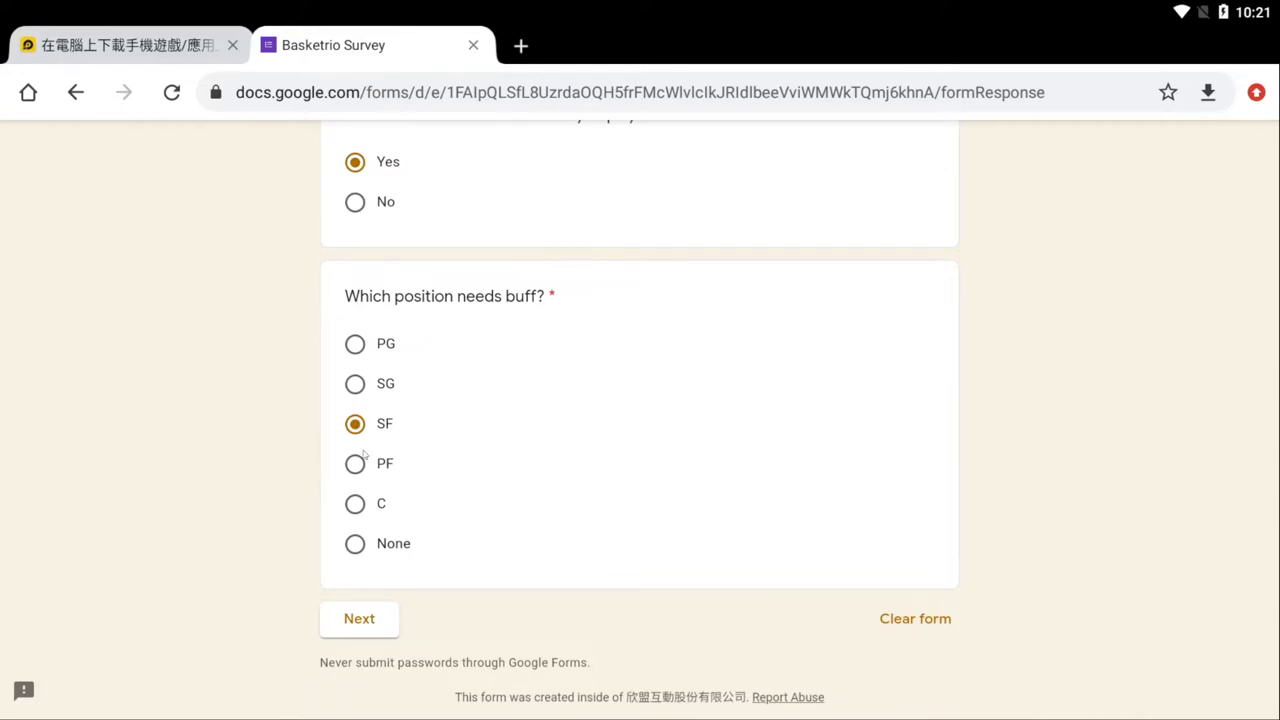
left_click(356, 544)
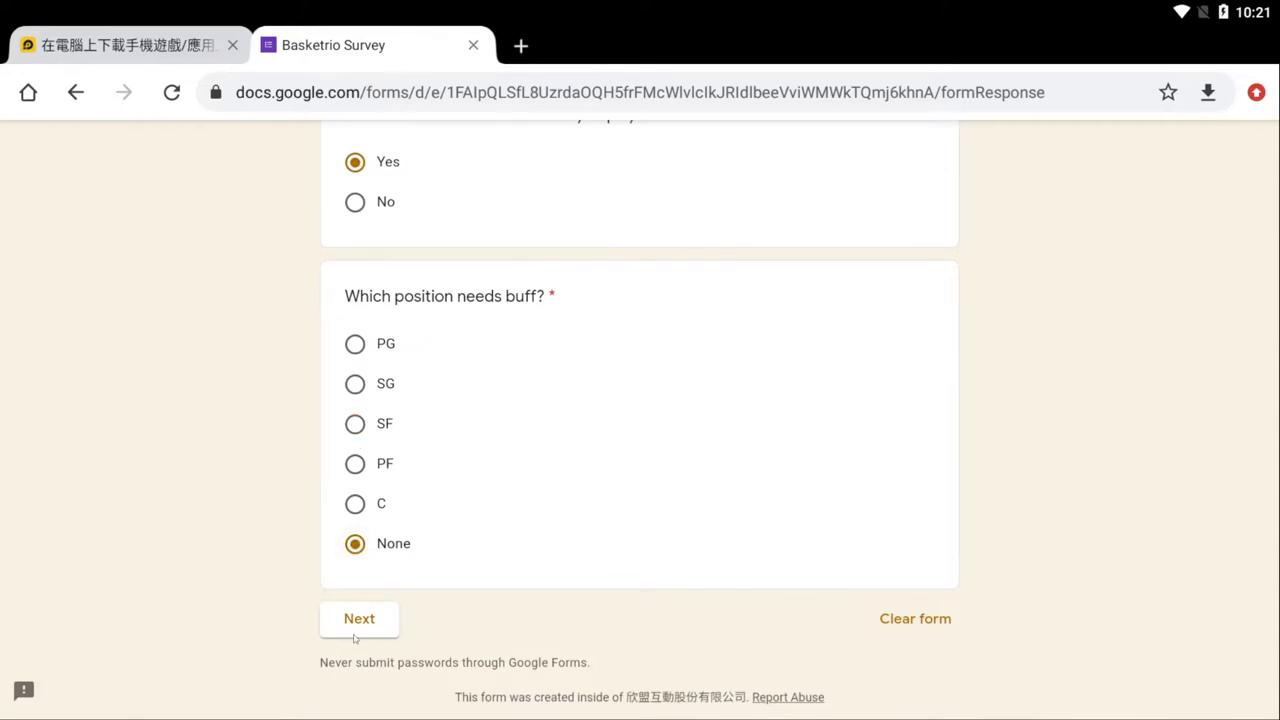
left_click(360, 618)
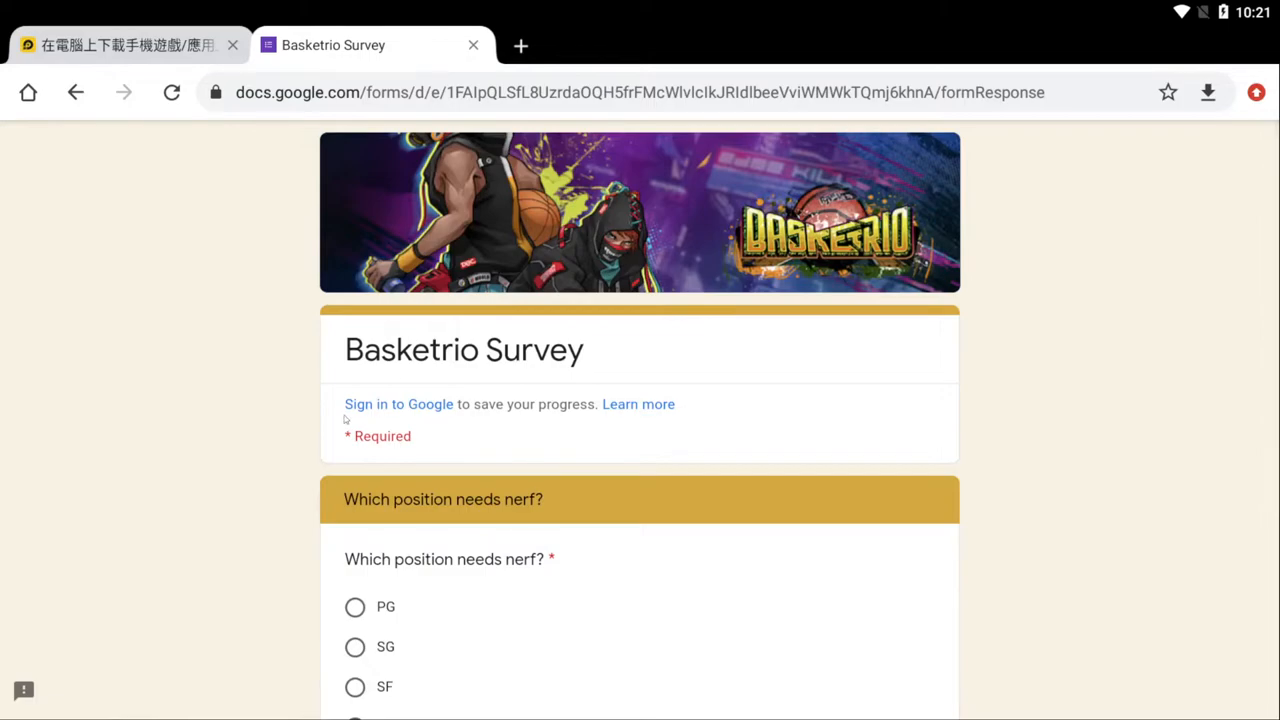
Give 'jump pass out of chasedown should not be a thing' as the nerf reason and continue to Mastery Mode.
scroll("down", 3)
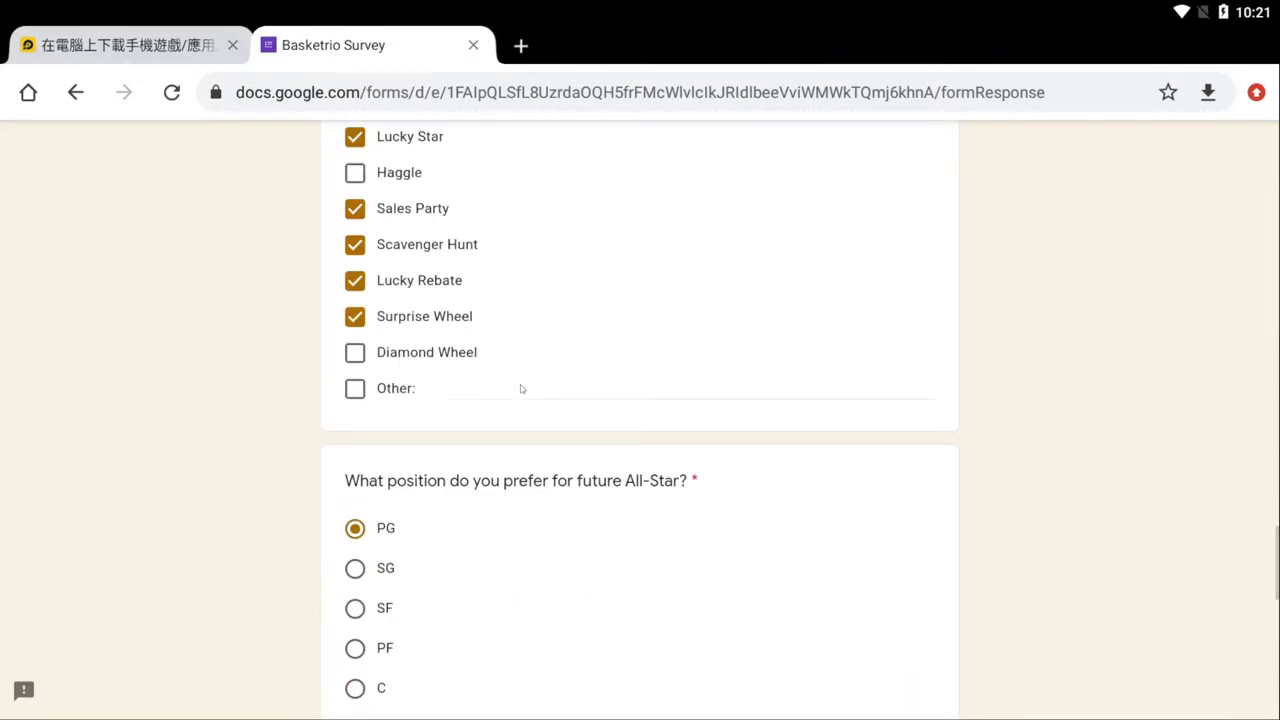
scroll("down", 3)
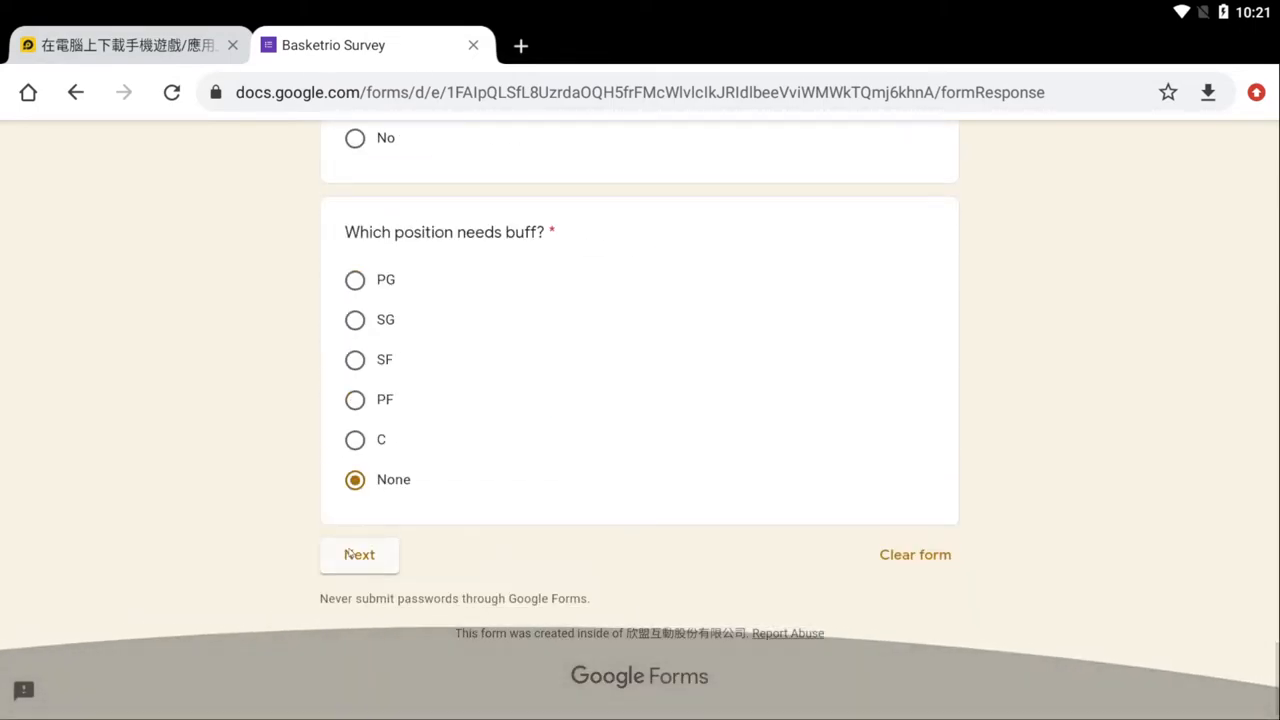
left_click(360, 554)
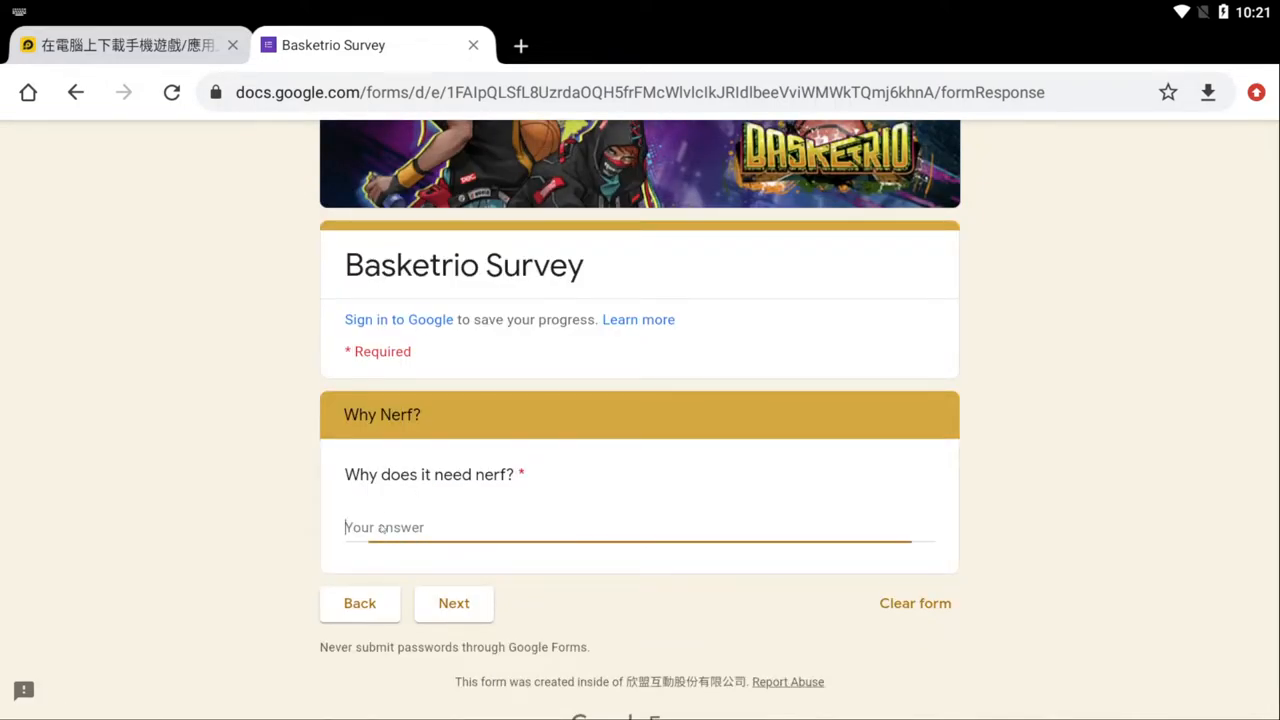
type("jump pass out of ch")
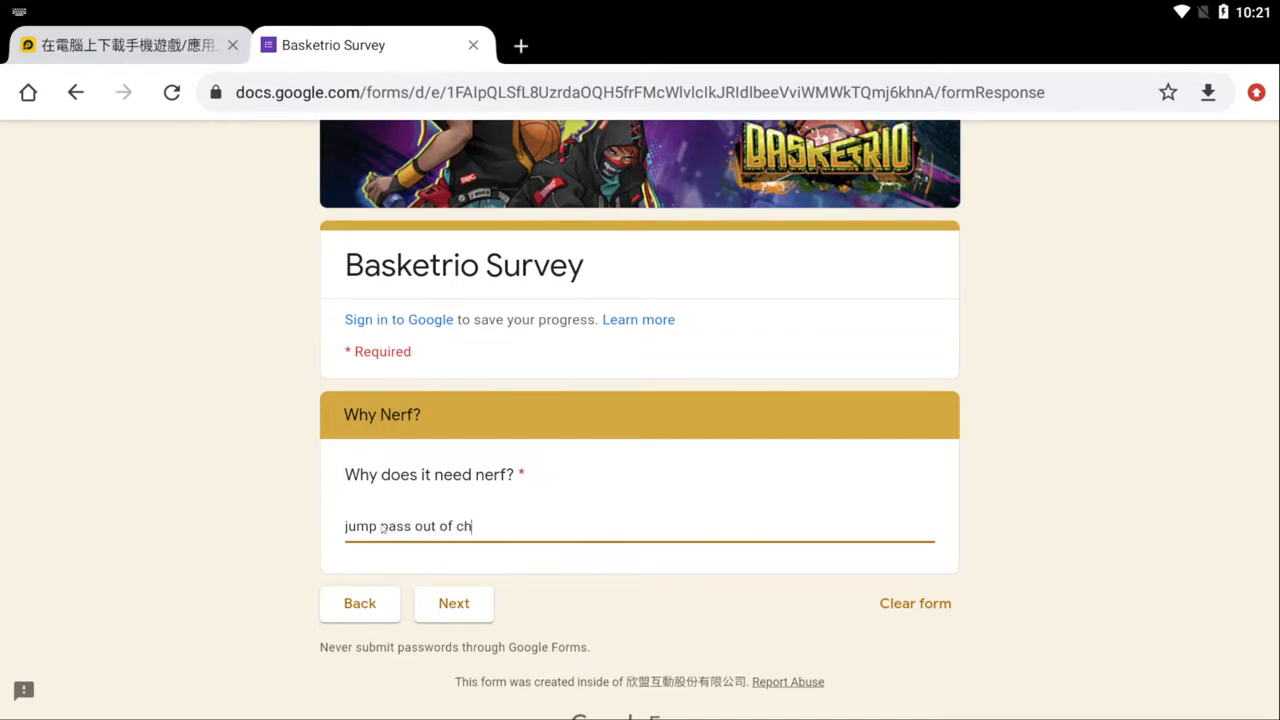
type("asedown")
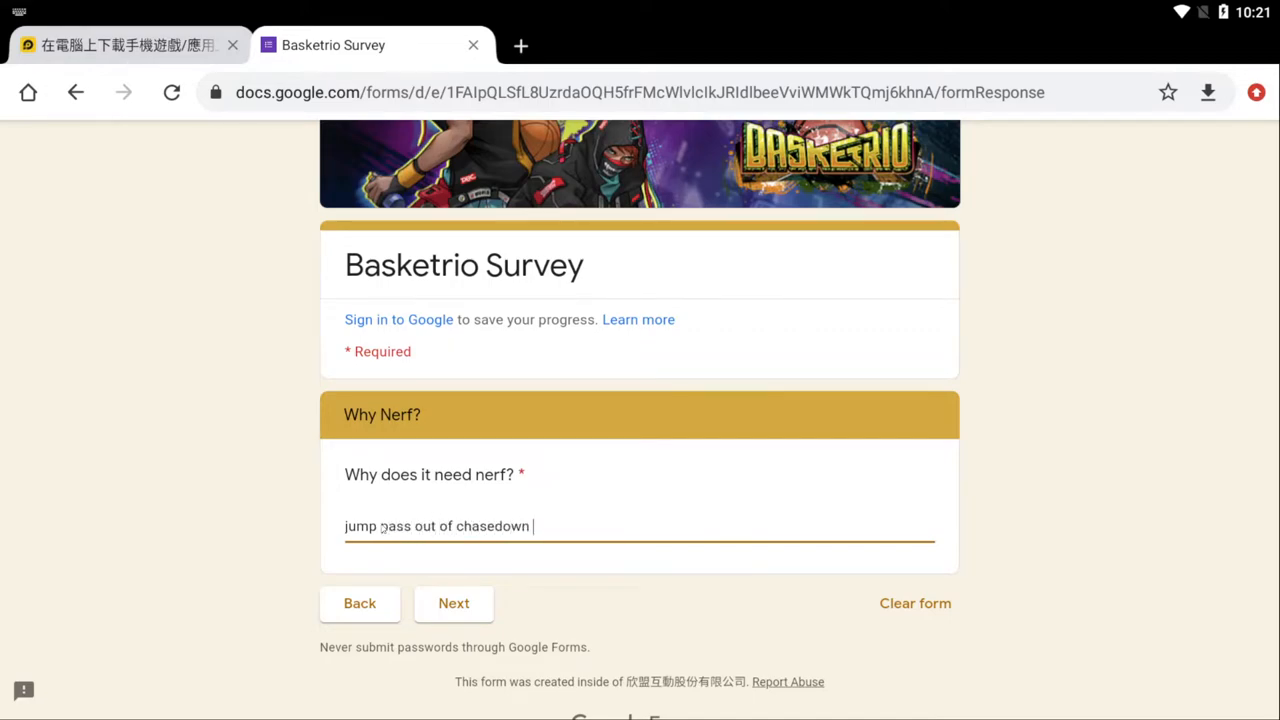
type("should not")
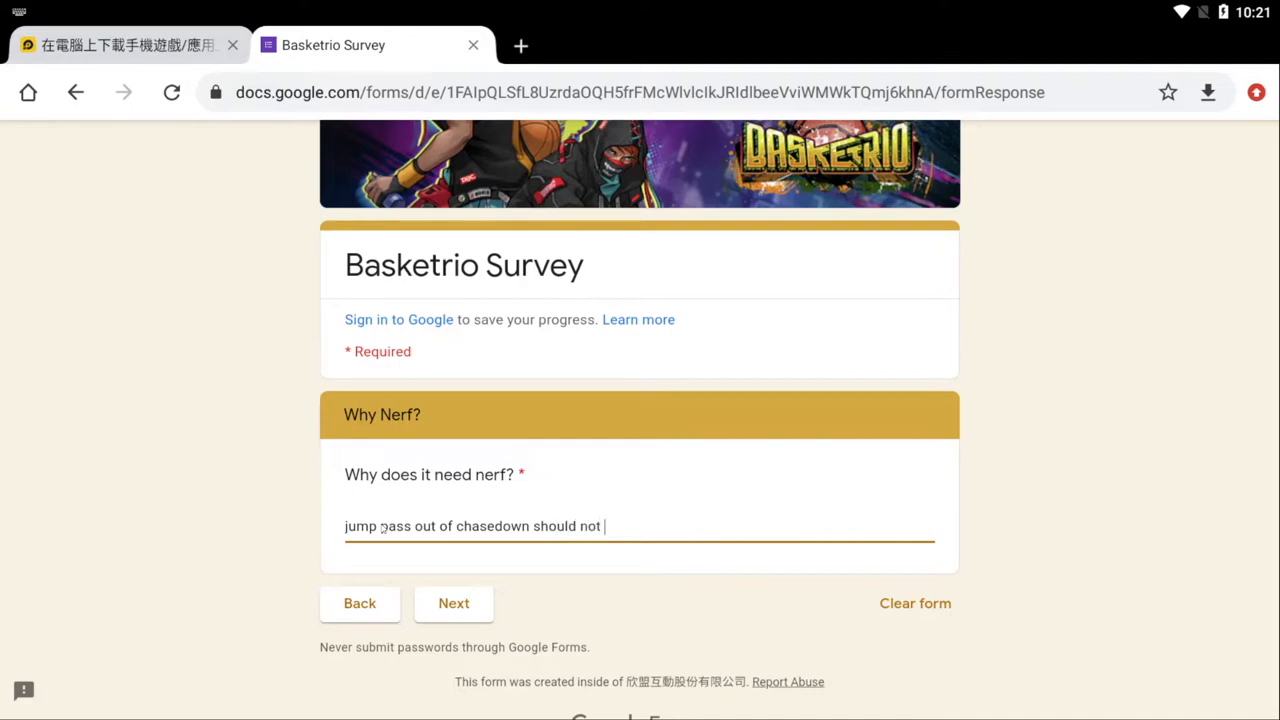
type("be a thing")
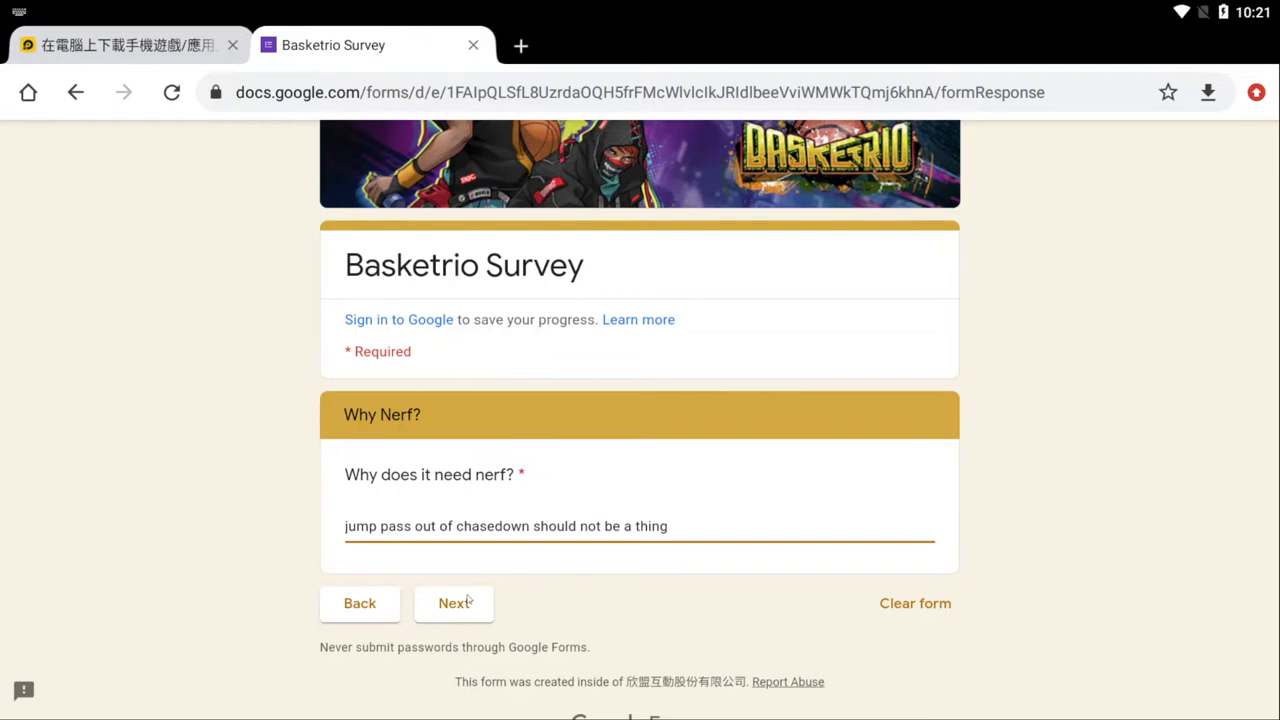
left_click(452, 604)
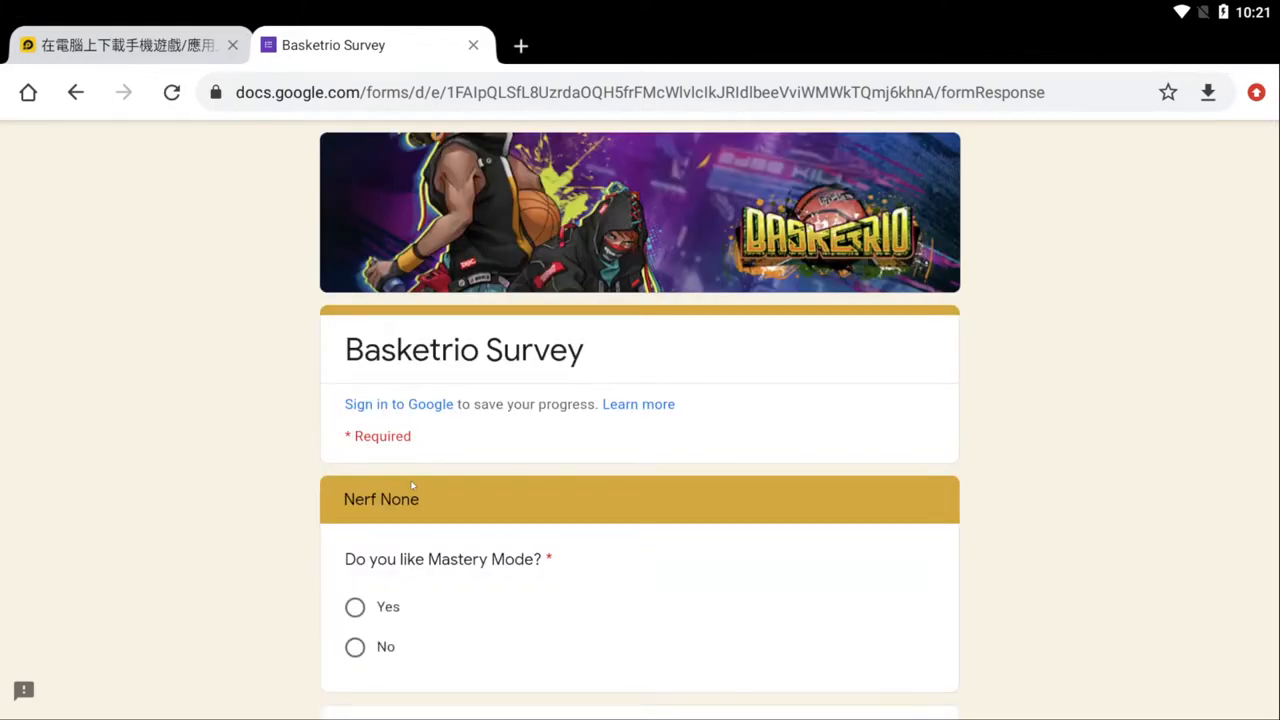
Answer Yes to liking Mastery Mode, 'none' as the suggestion, and Yes about social media events.
scroll("down", 3)
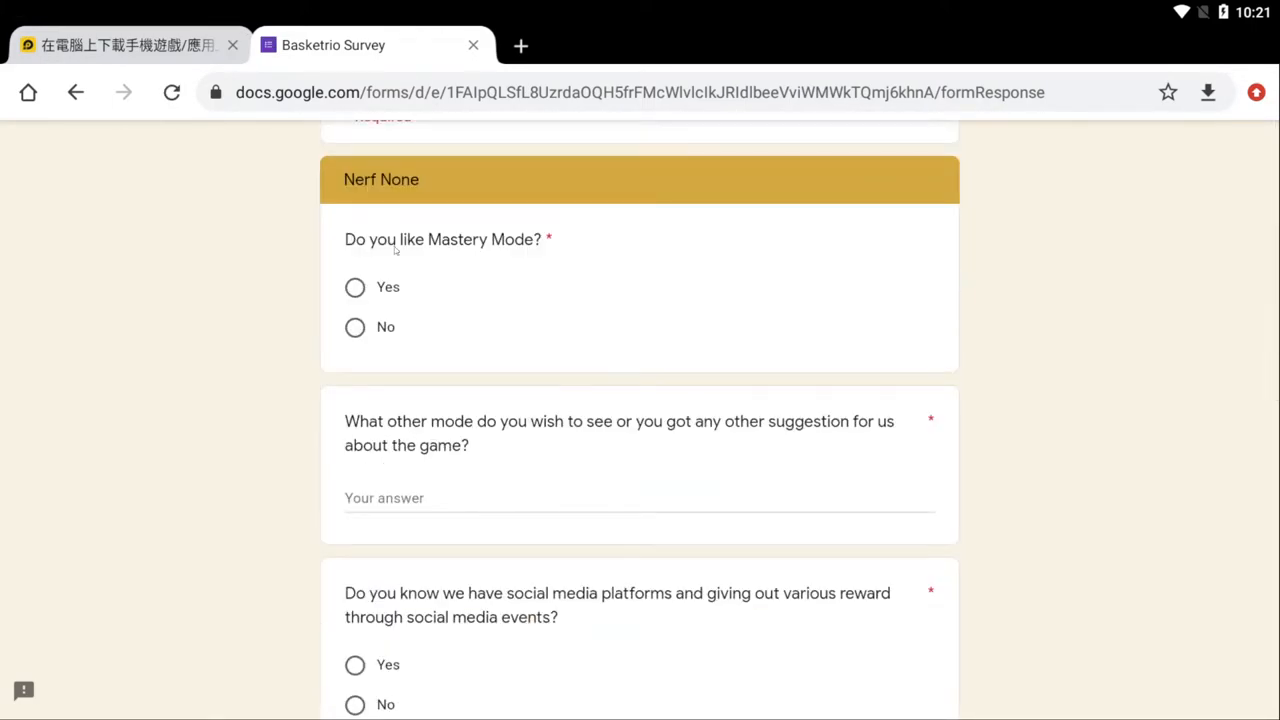
mouse_move(564, 244)
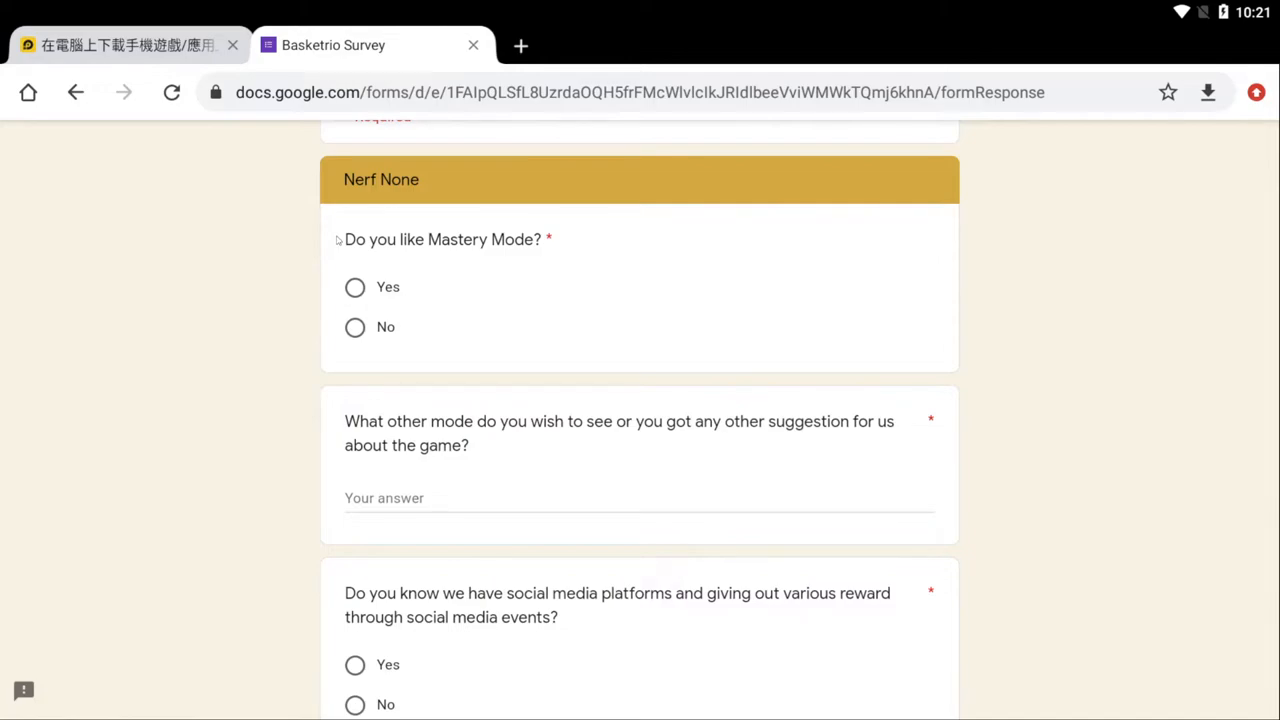
left_click(356, 288)
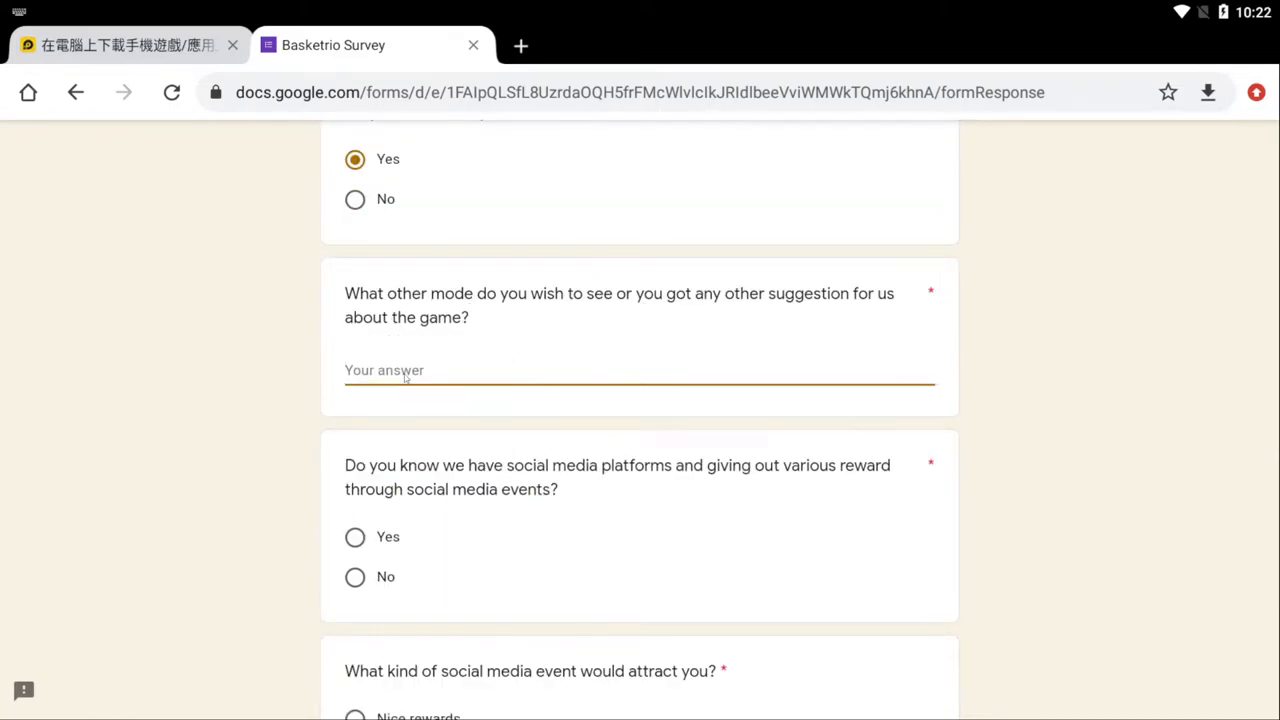
type("none")
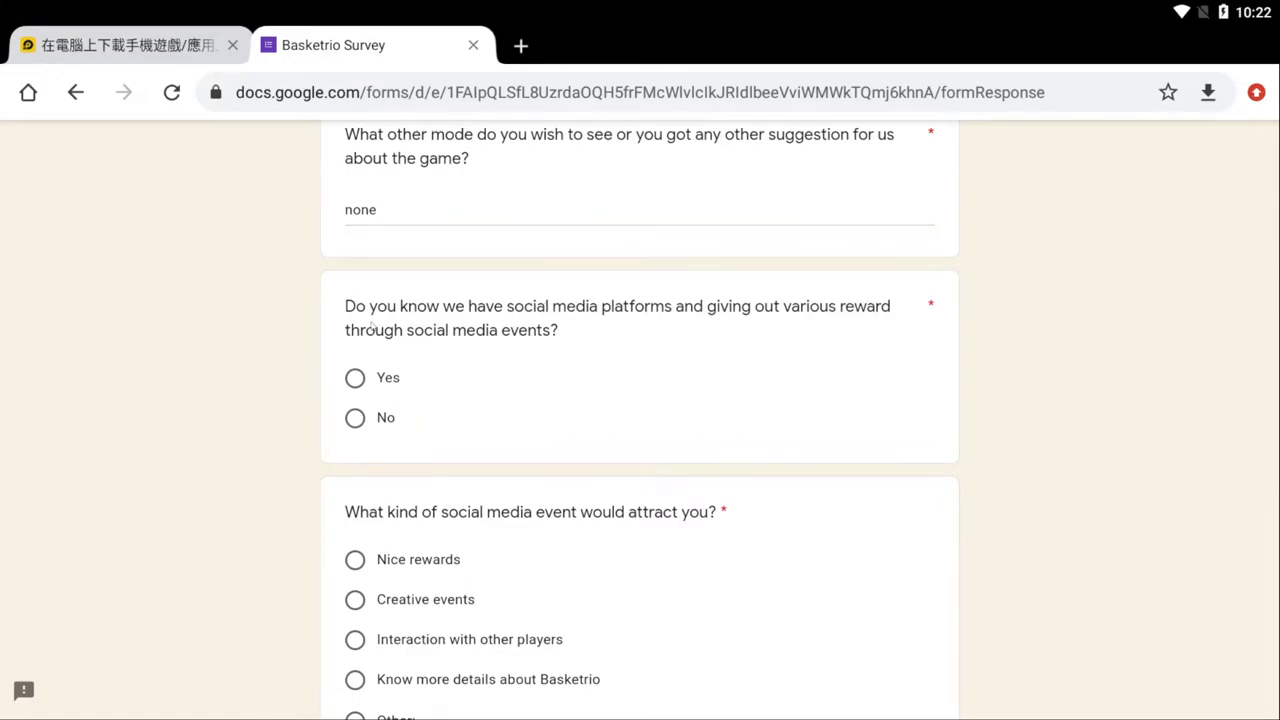
mouse_move(370, 326)
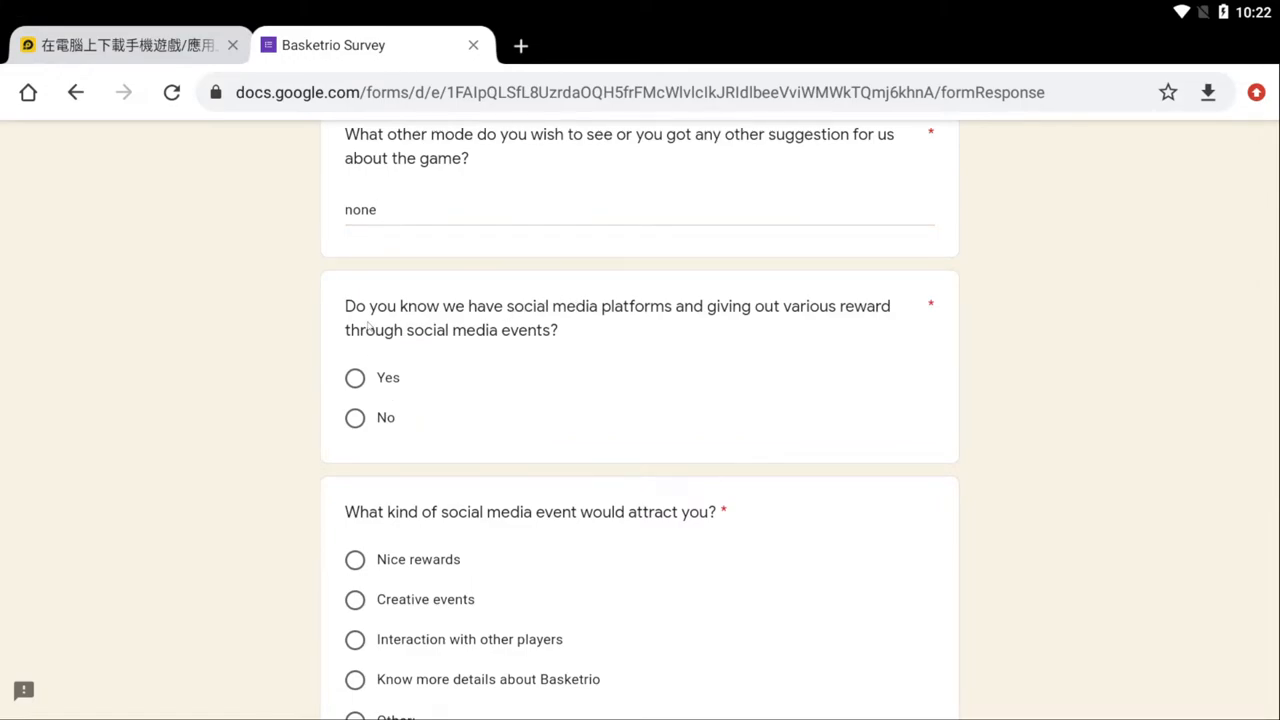
mouse_move(458, 322)
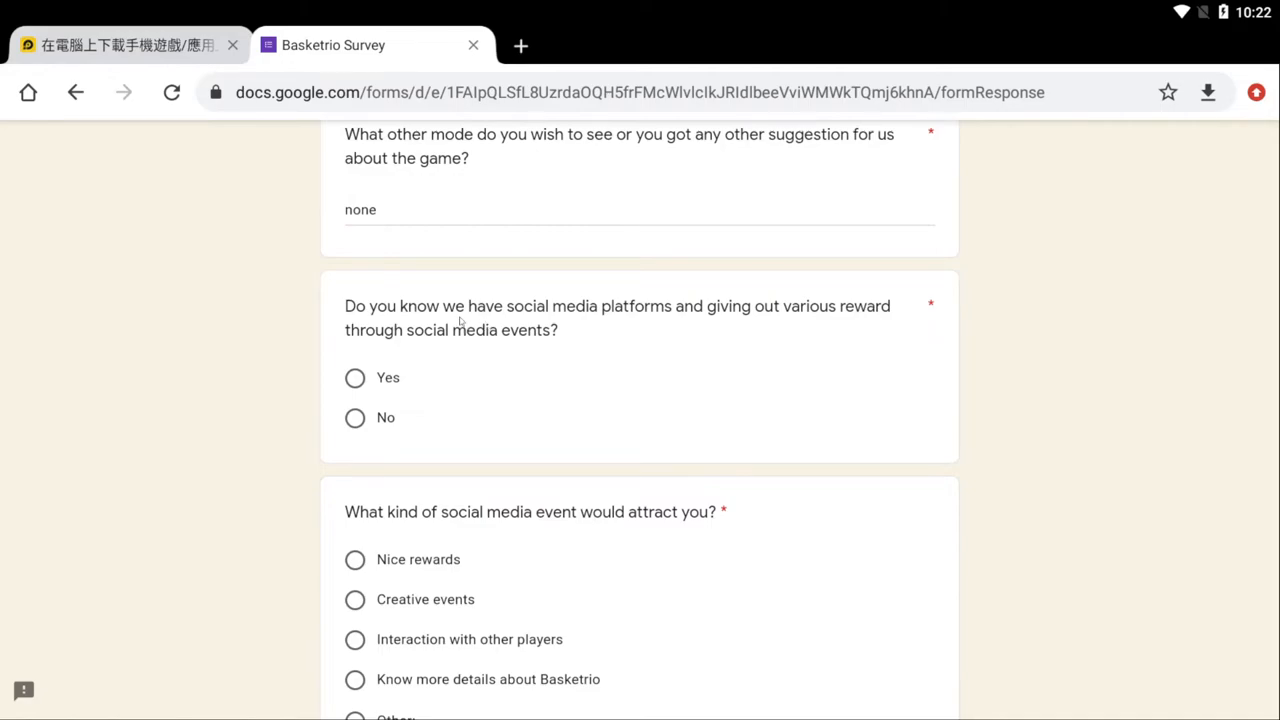
left_click(356, 376)
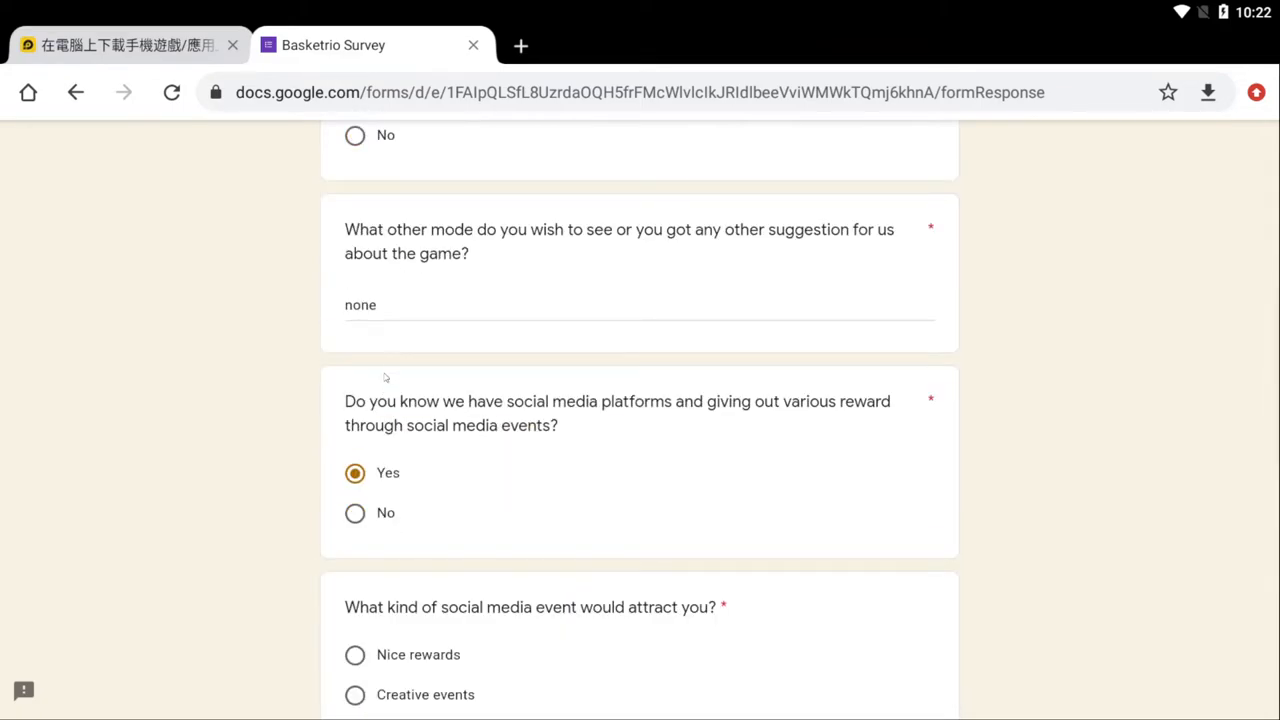
Choose Nice rewards as the attractive social media event and review down to Submit.
scroll("down", 3)
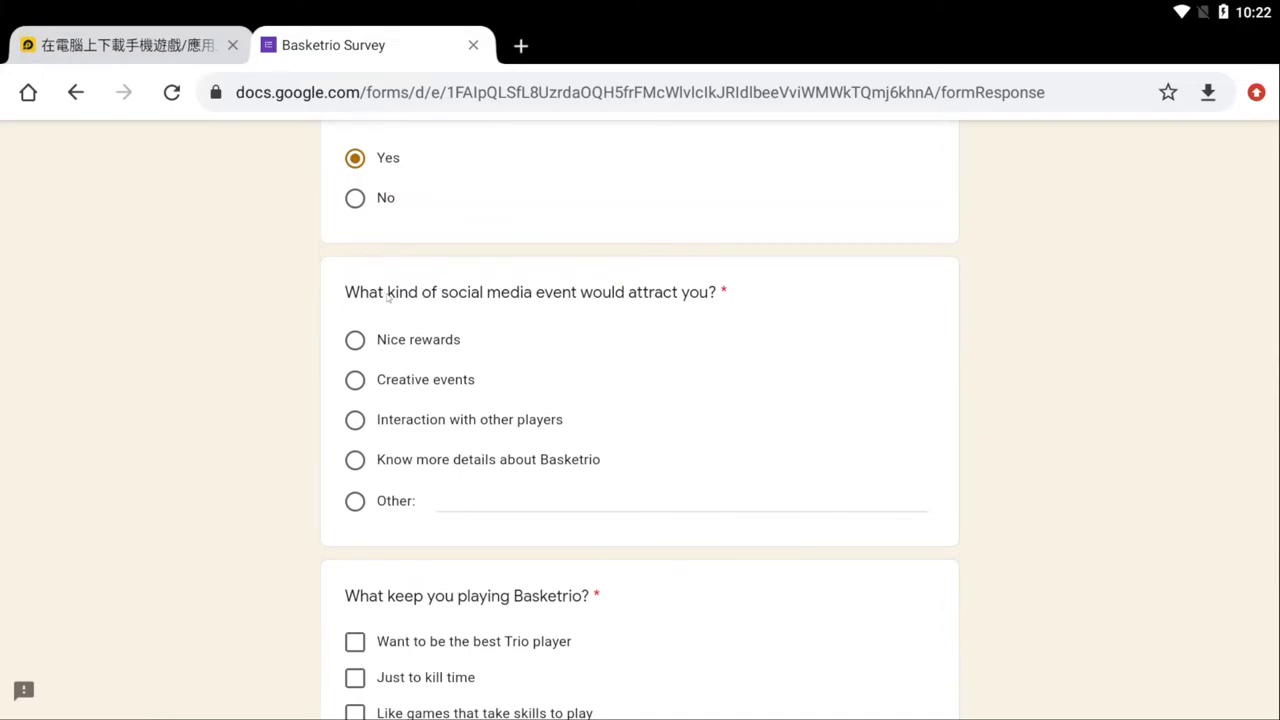
mouse_move(752, 308)
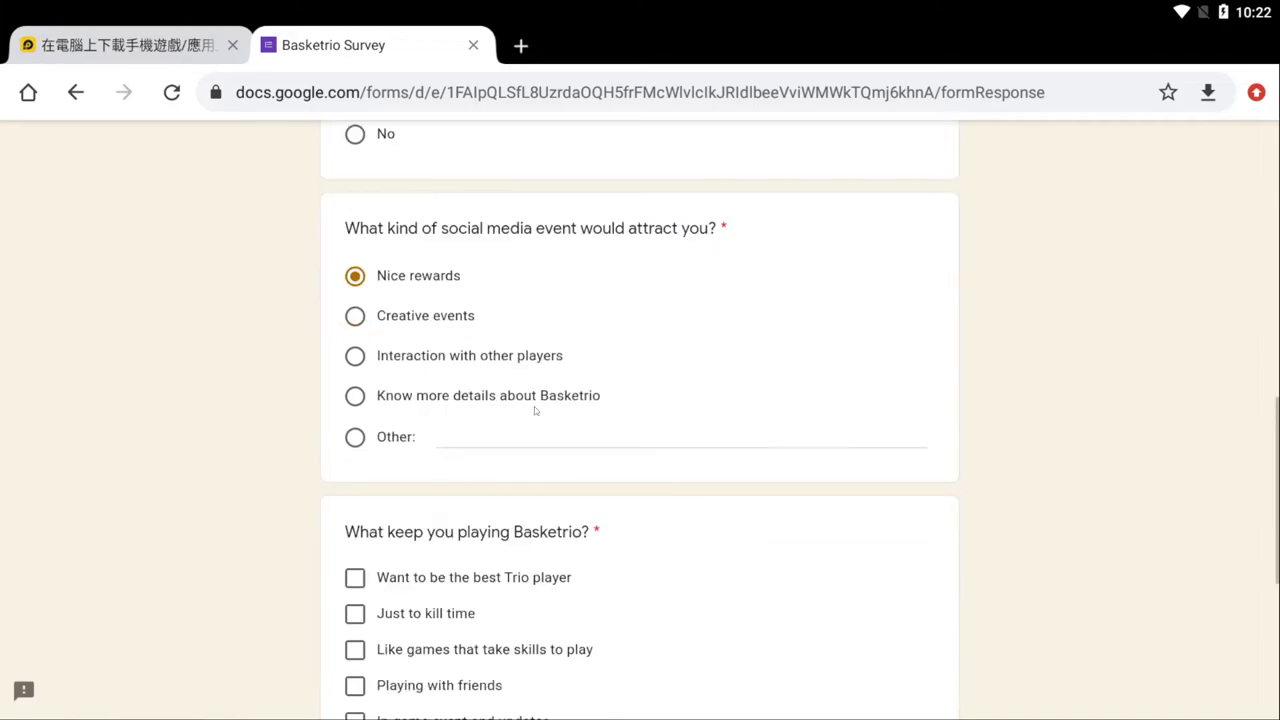
scroll("down", 3)
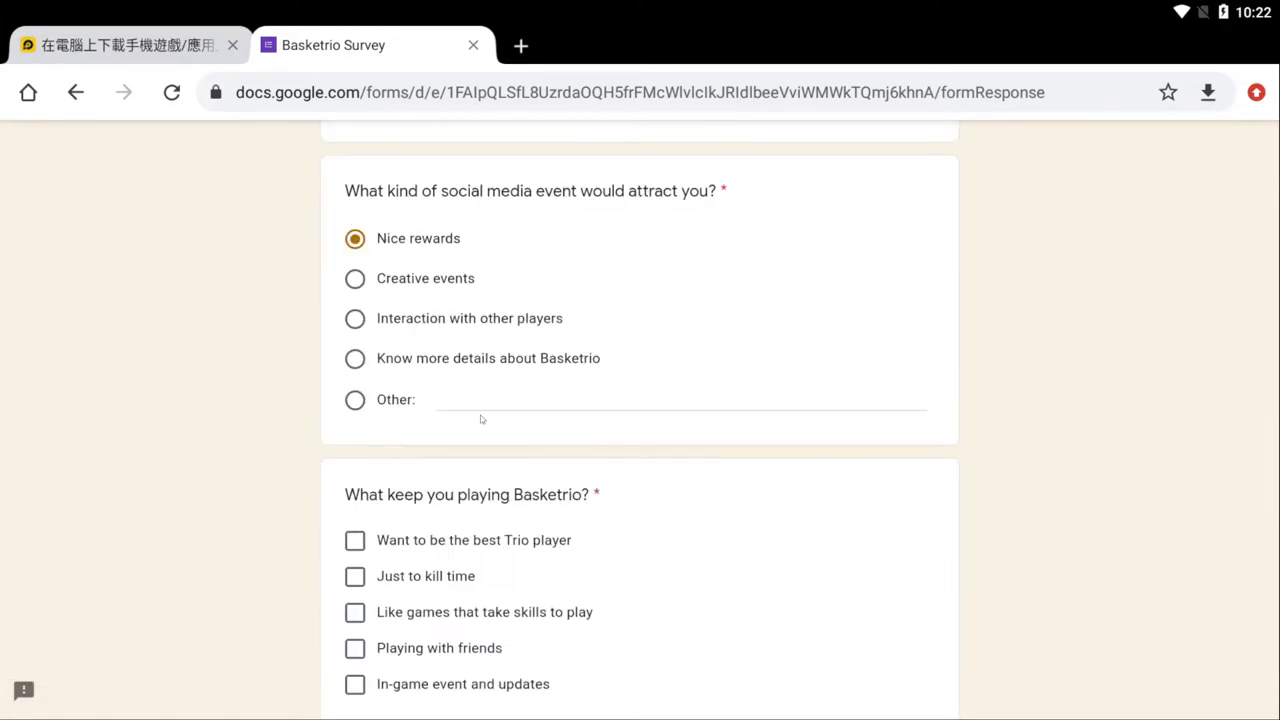
scroll("down", 3)
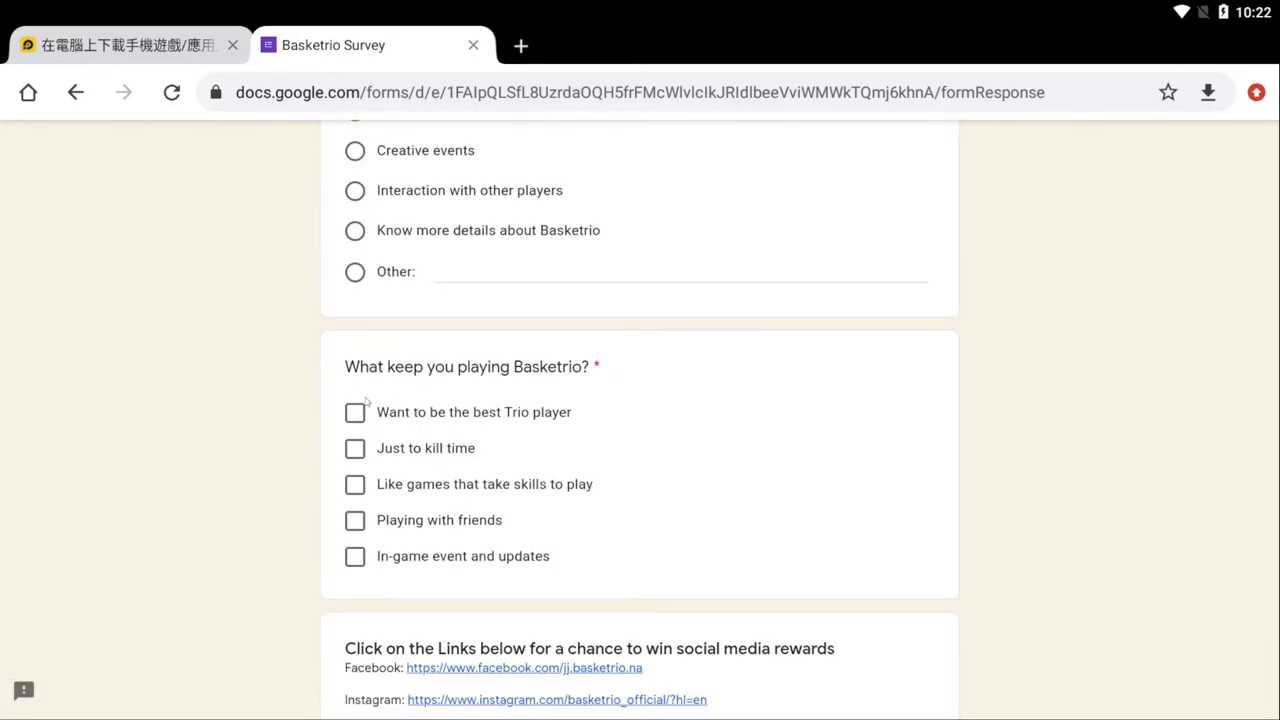
scroll("down", 3)
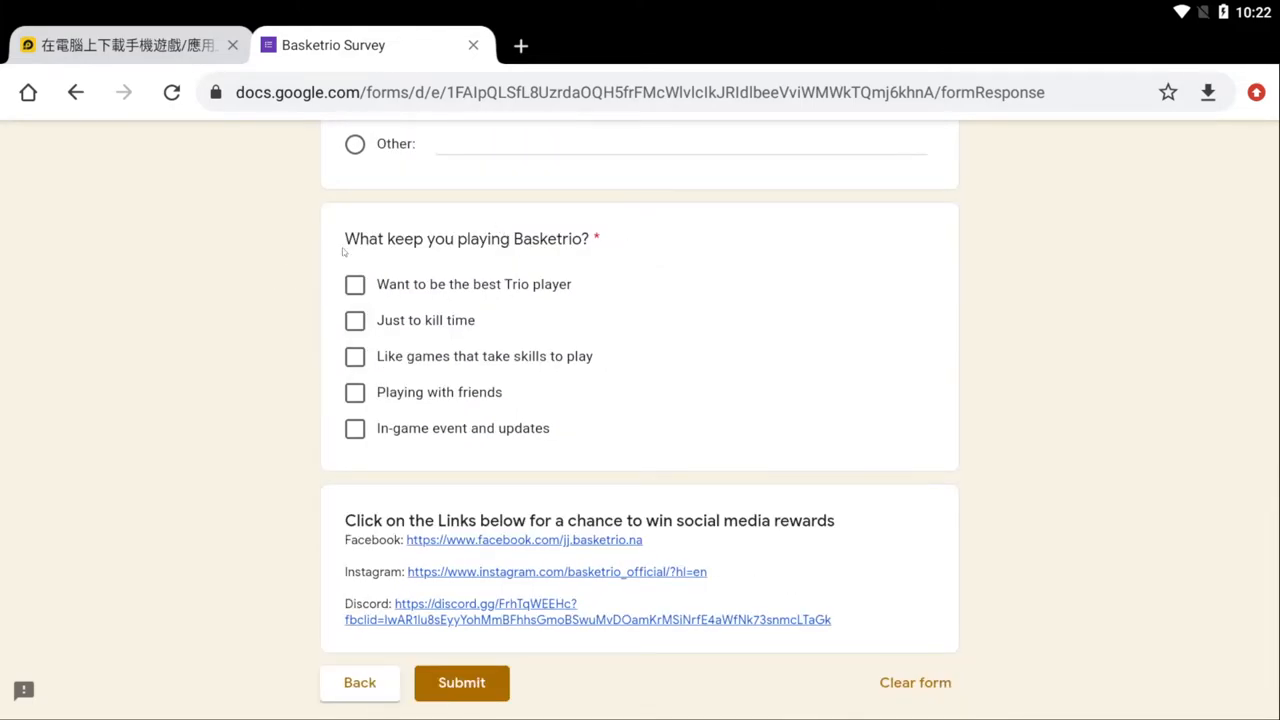
mouse_move(618, 256)
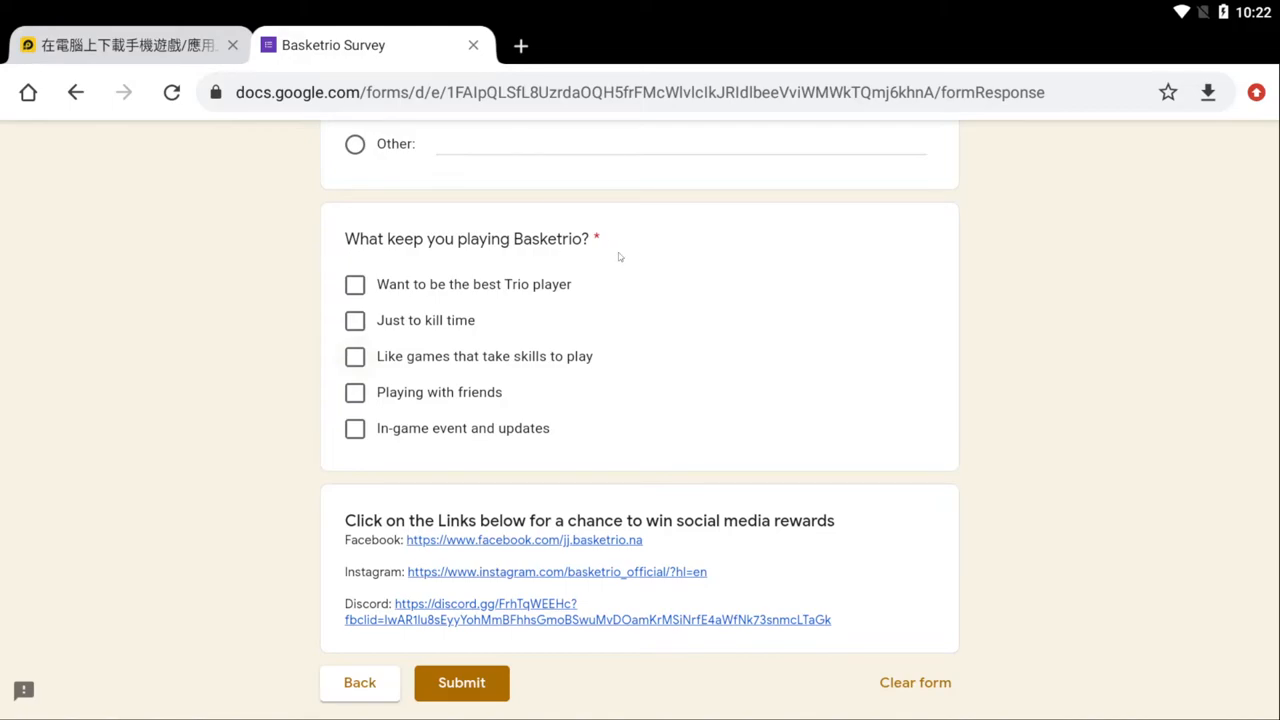
Tick all five reasons: best Trio player, kill time, skill games, friends, in-game events and updates.
left_click(356, 284)
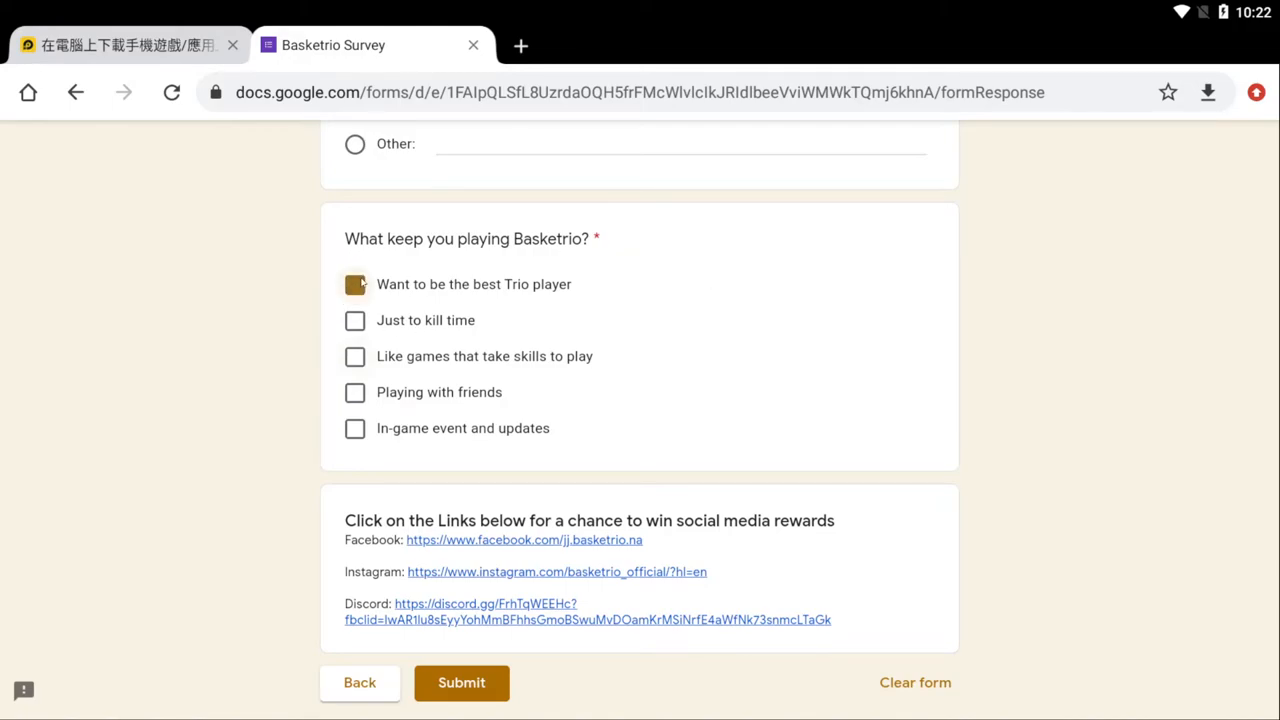
left_click(356, 284)
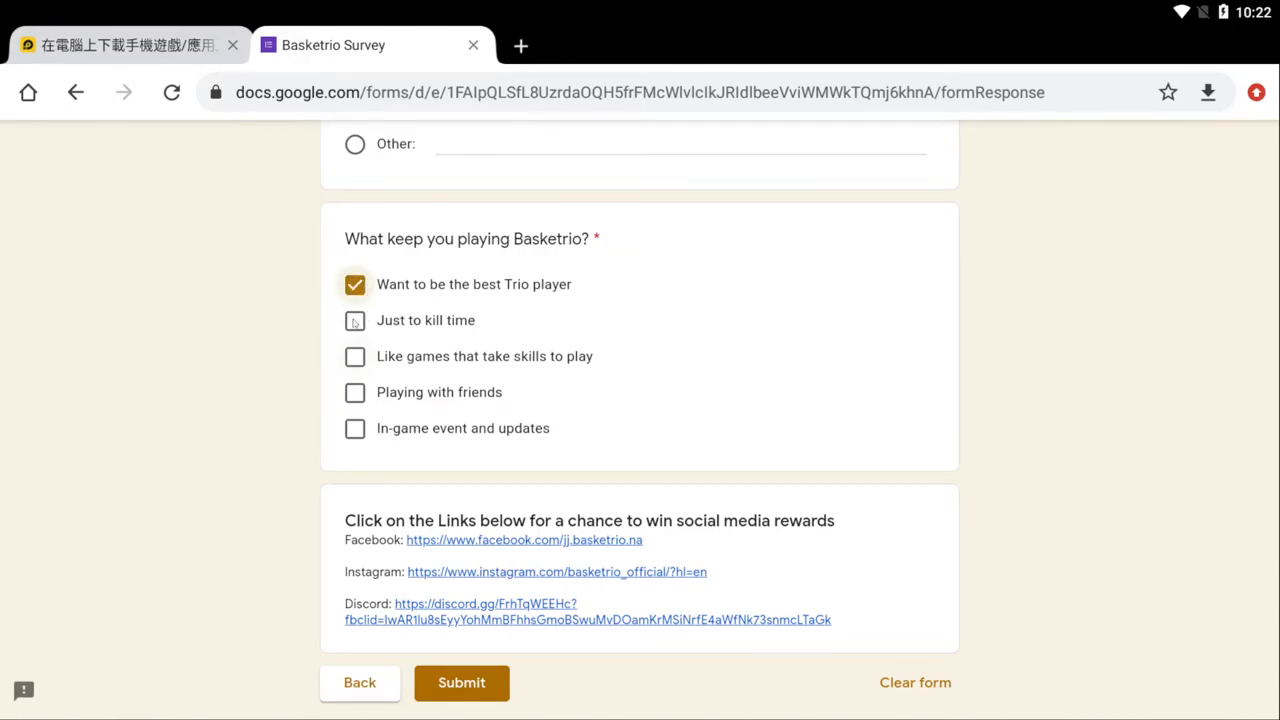
left_click(356, 320)
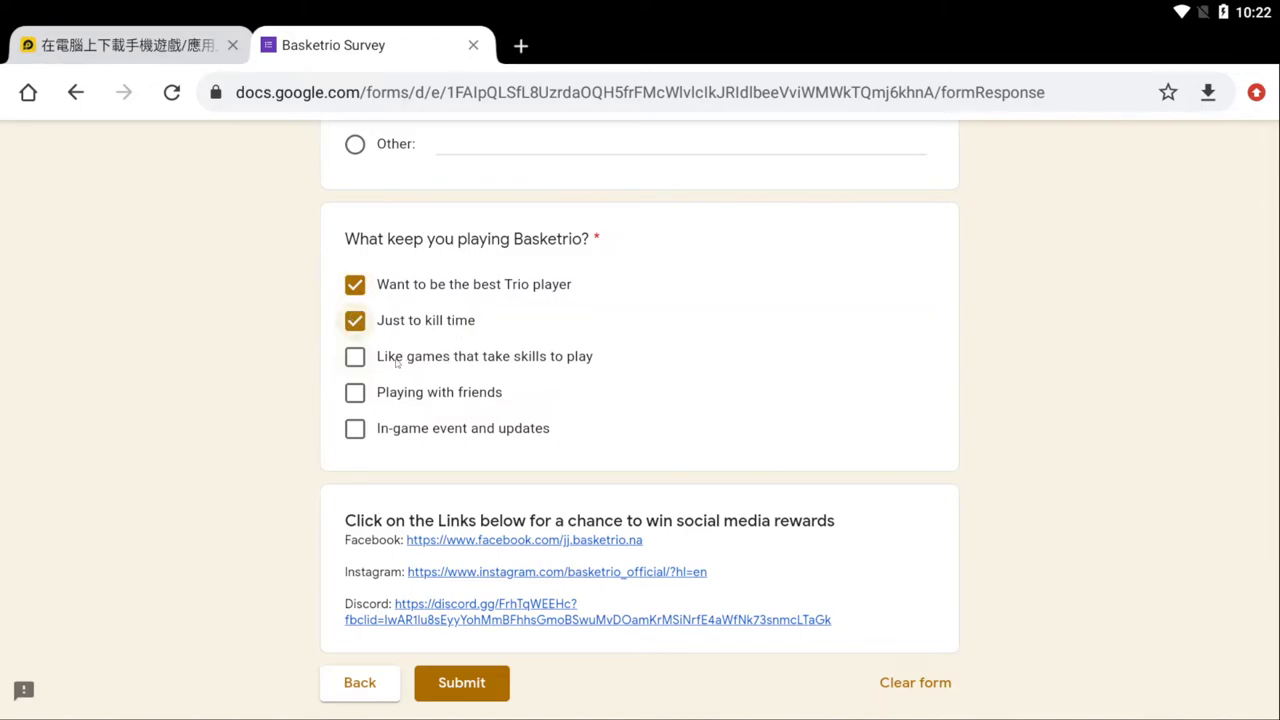
left_click(356, 356)
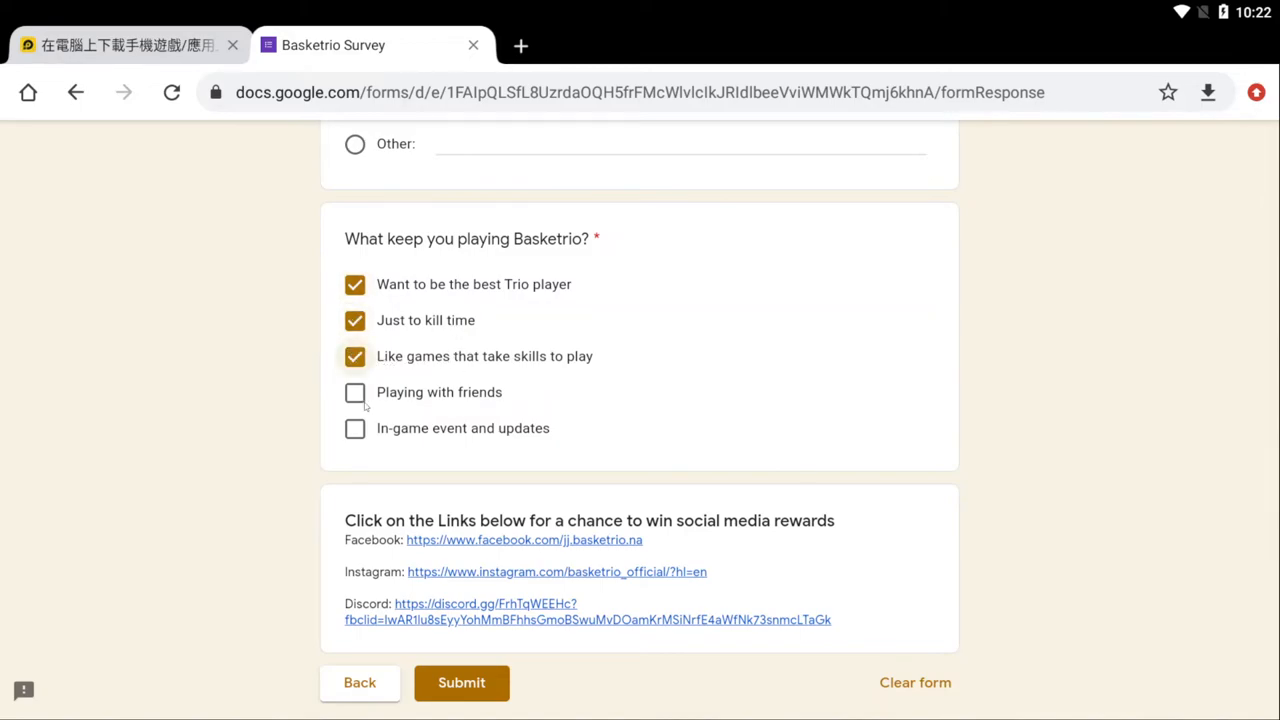
left_click(356, 392)
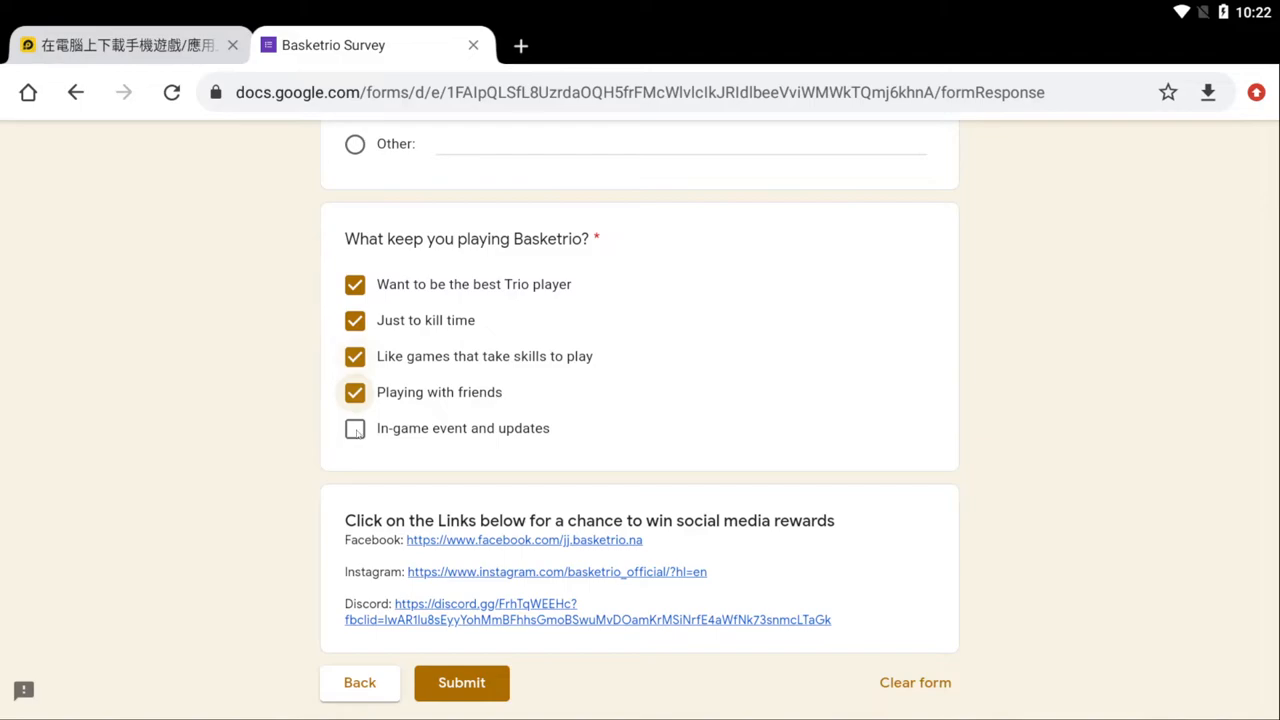
left_click(356, 428)
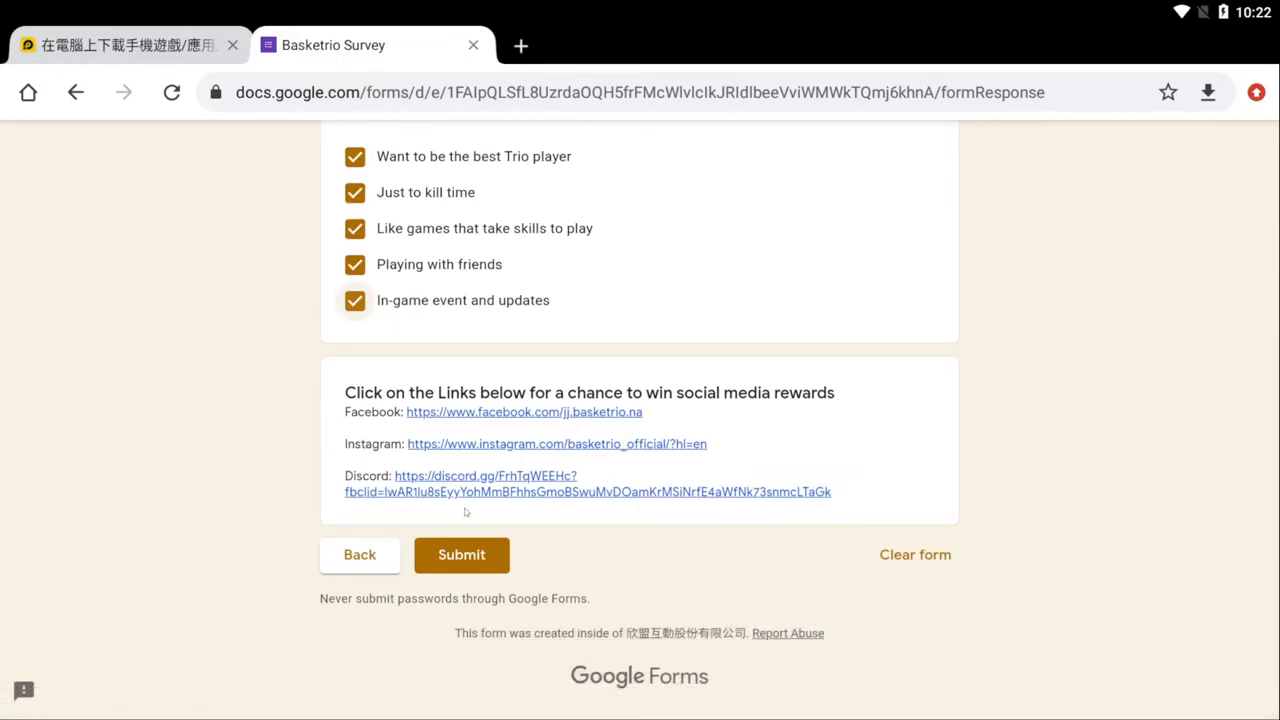
mouse_move(448, 452)
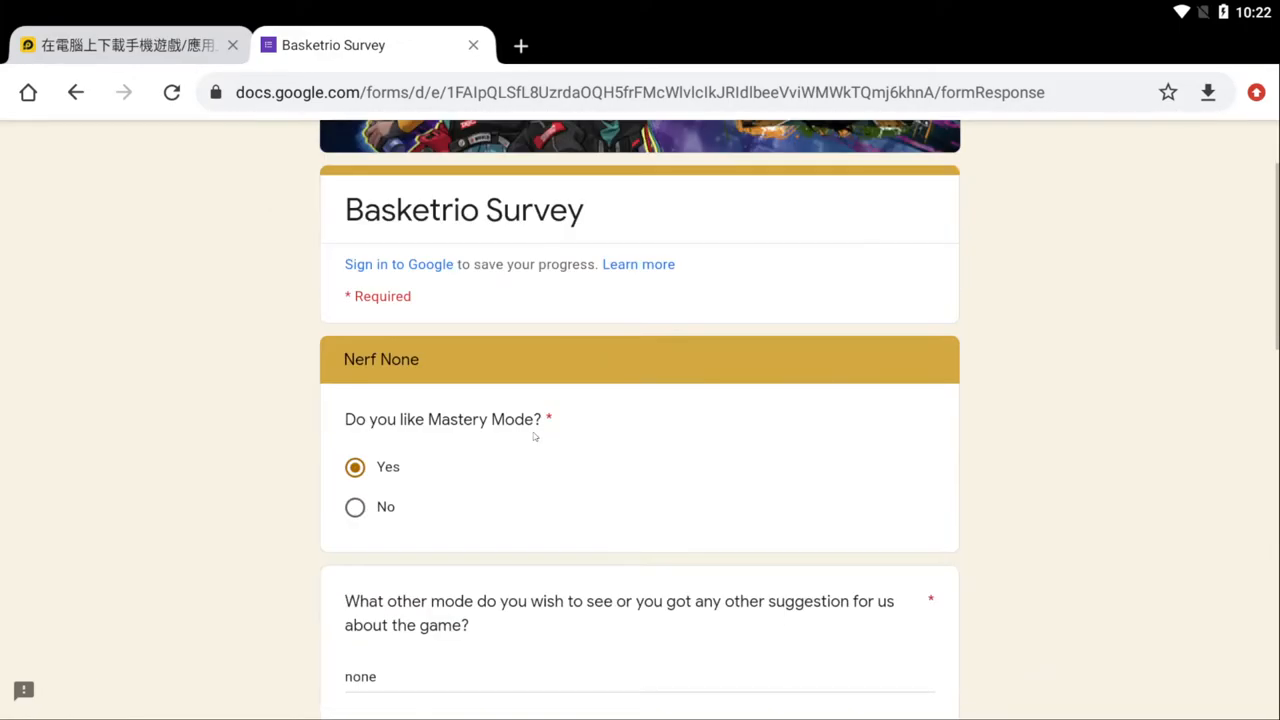
scroll("down", 3)
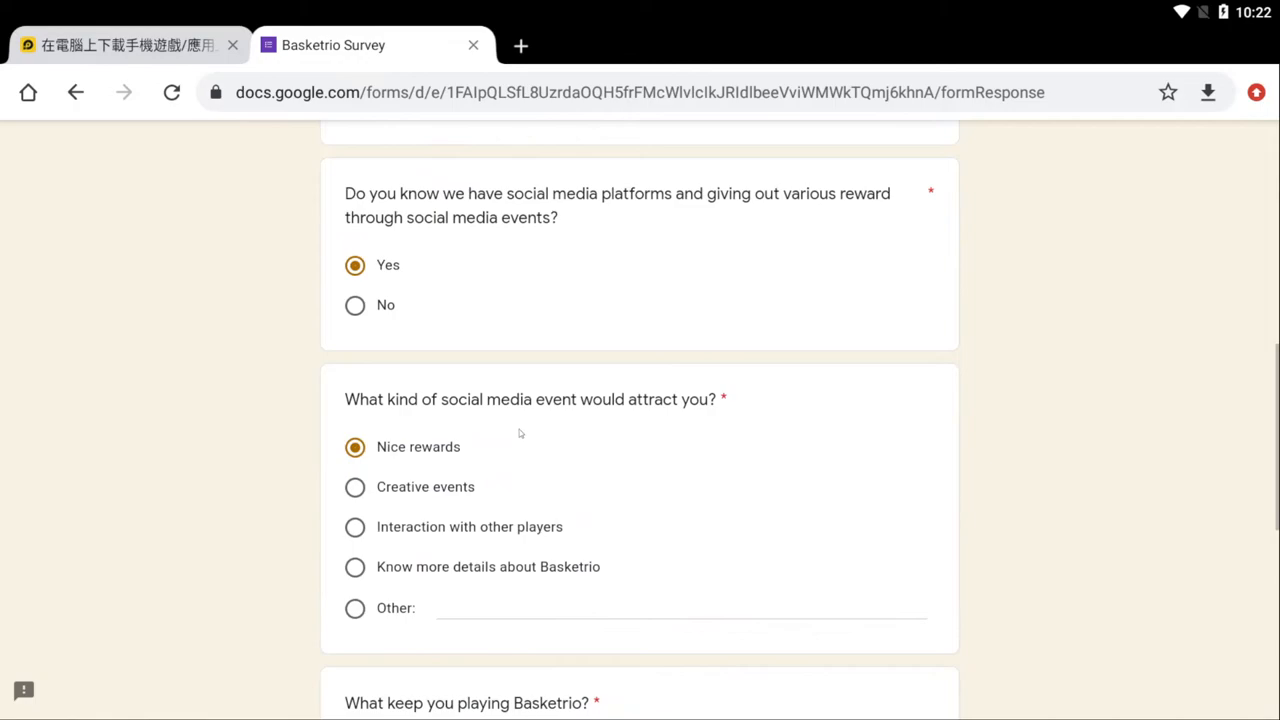
scroll("down", 3)
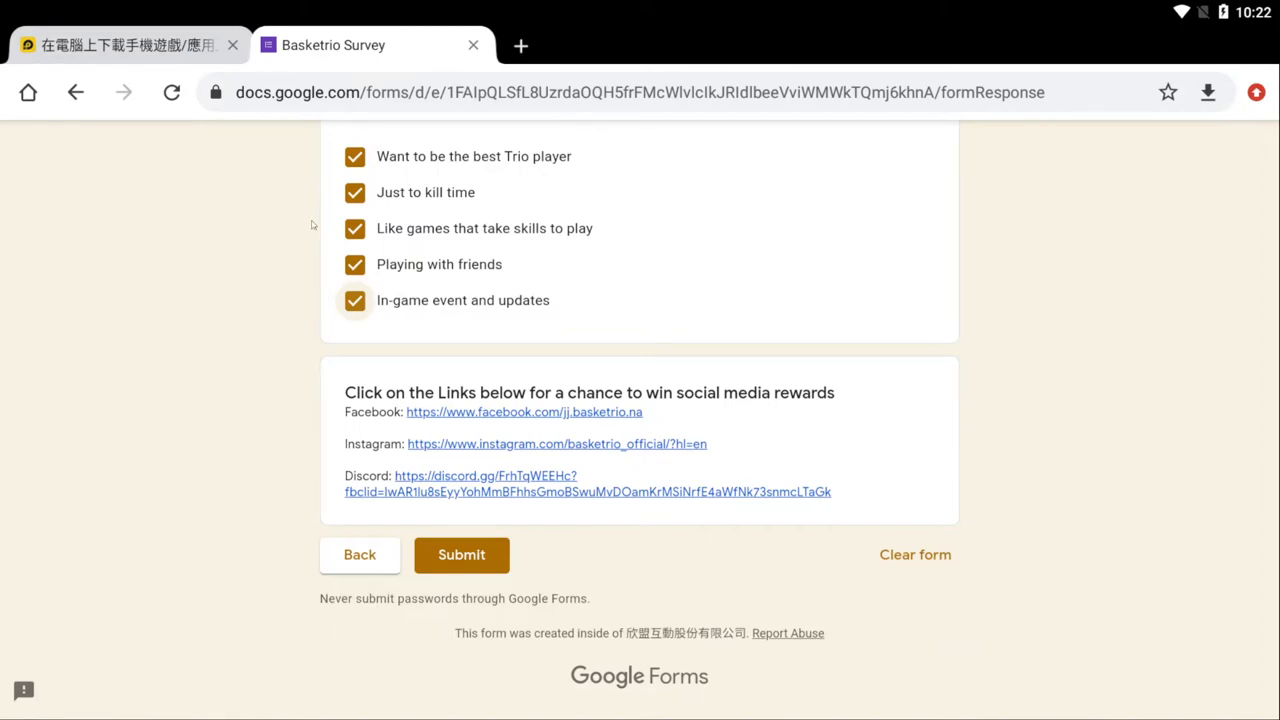
mouse_move(560, 296)
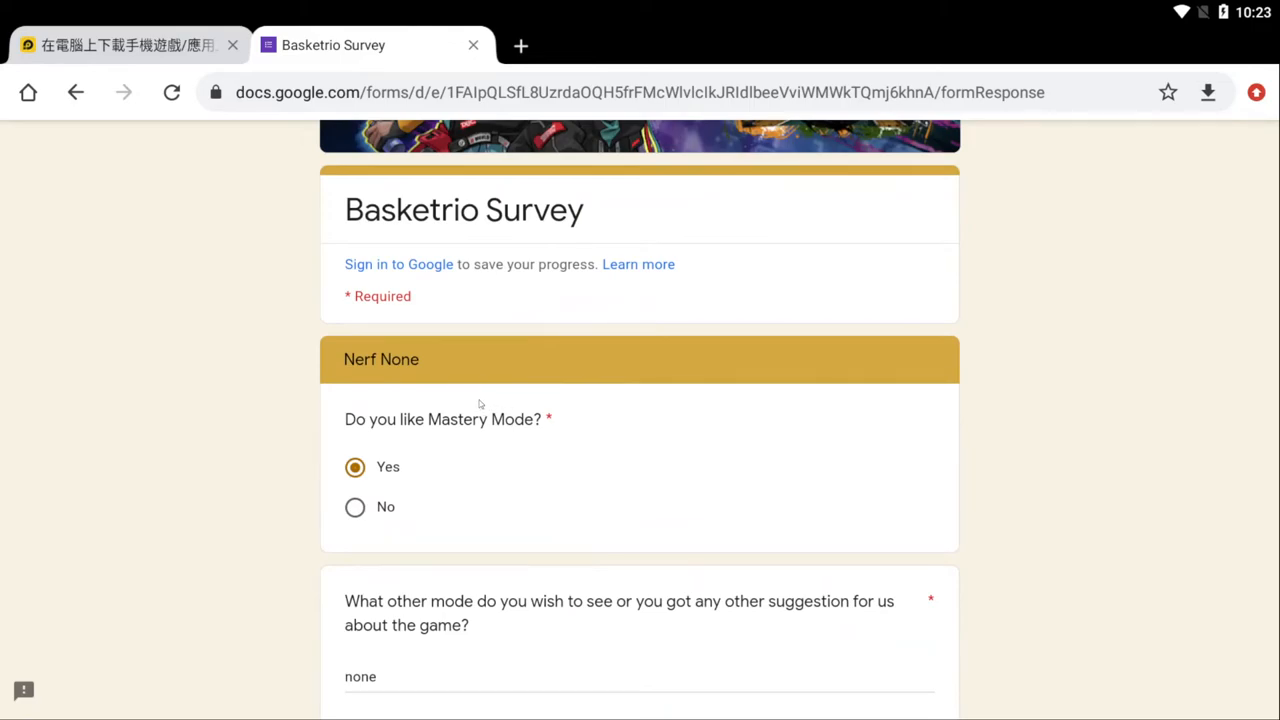
mouse_move(1054, 396)
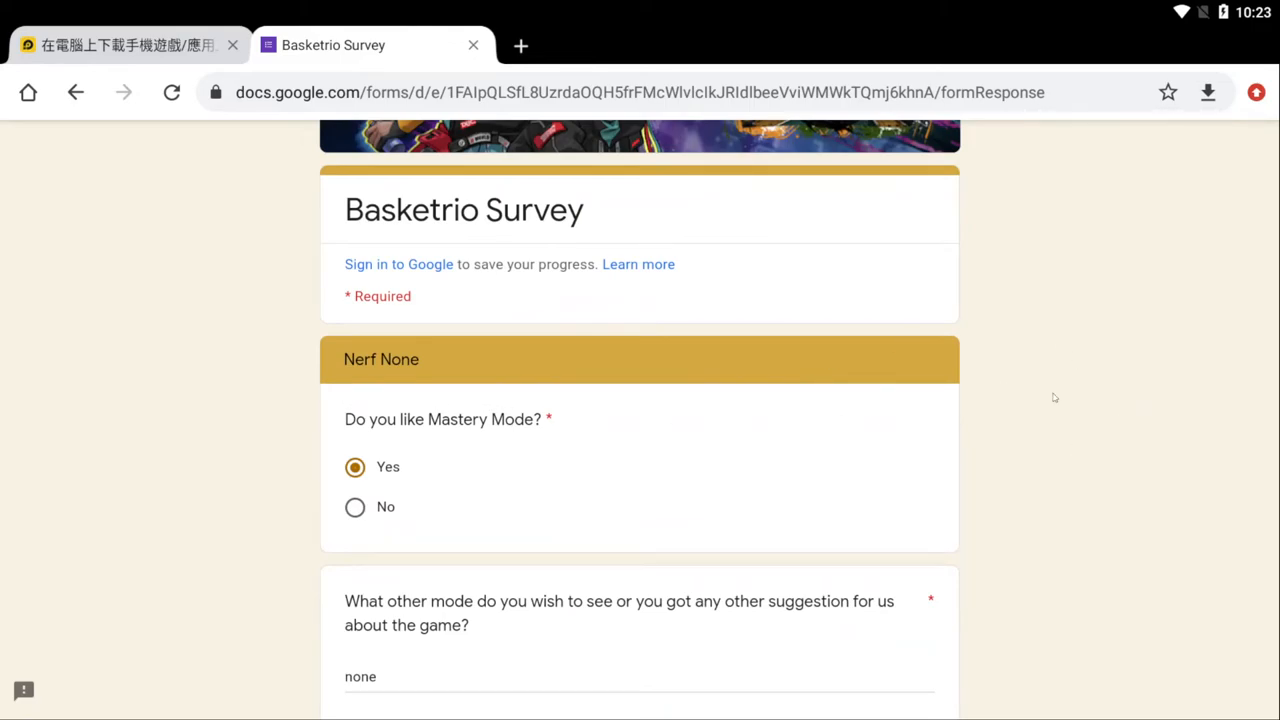
mouse_move(998, 442)
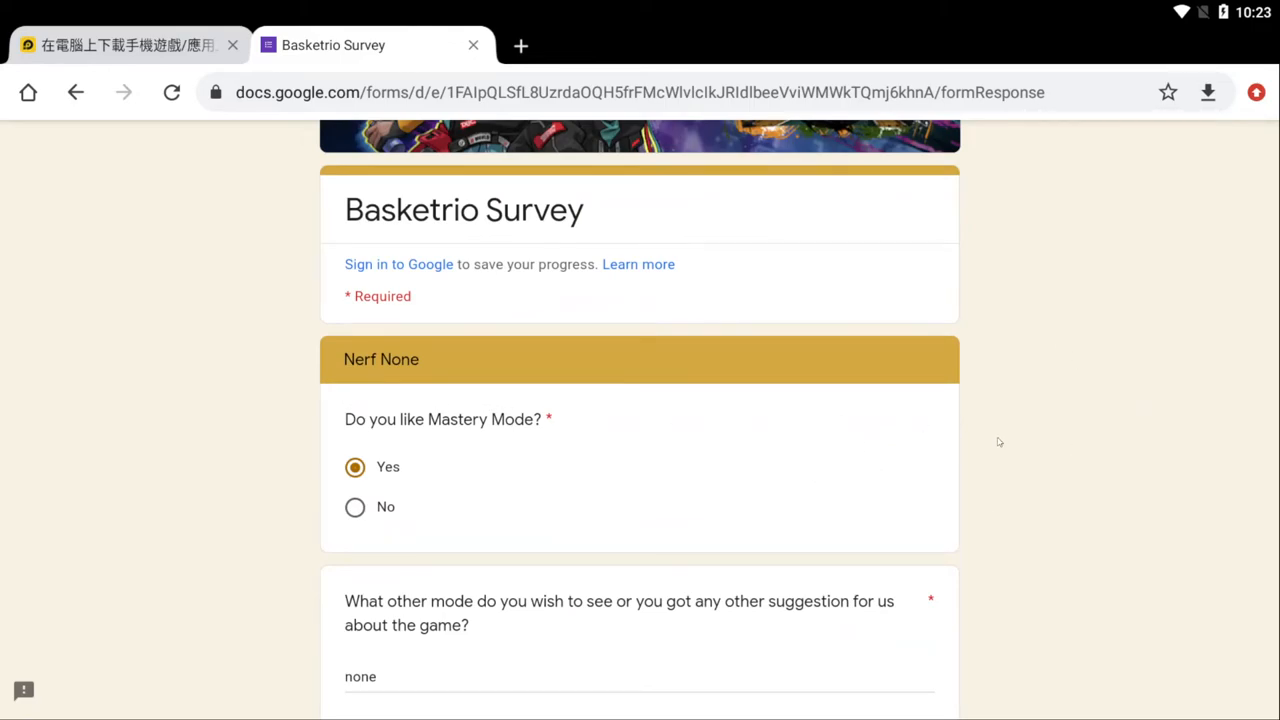
mouse_move(940, 428)
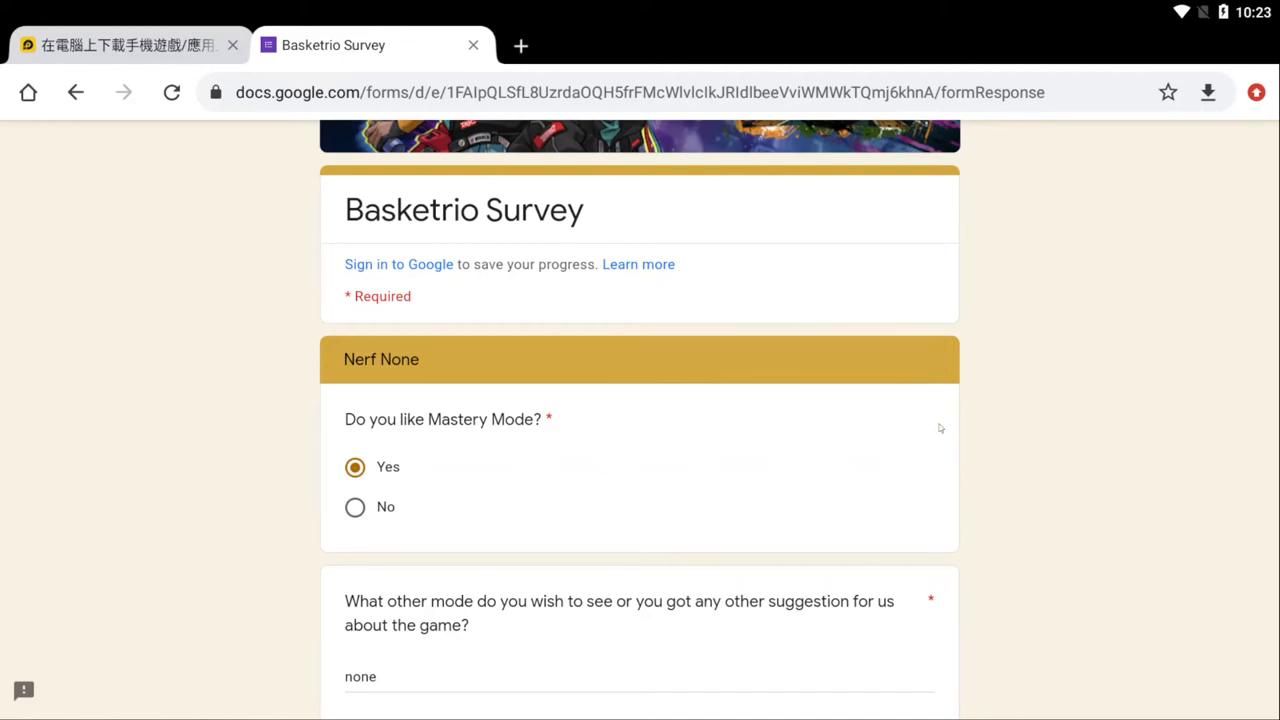
mouse_move(1048, 400)
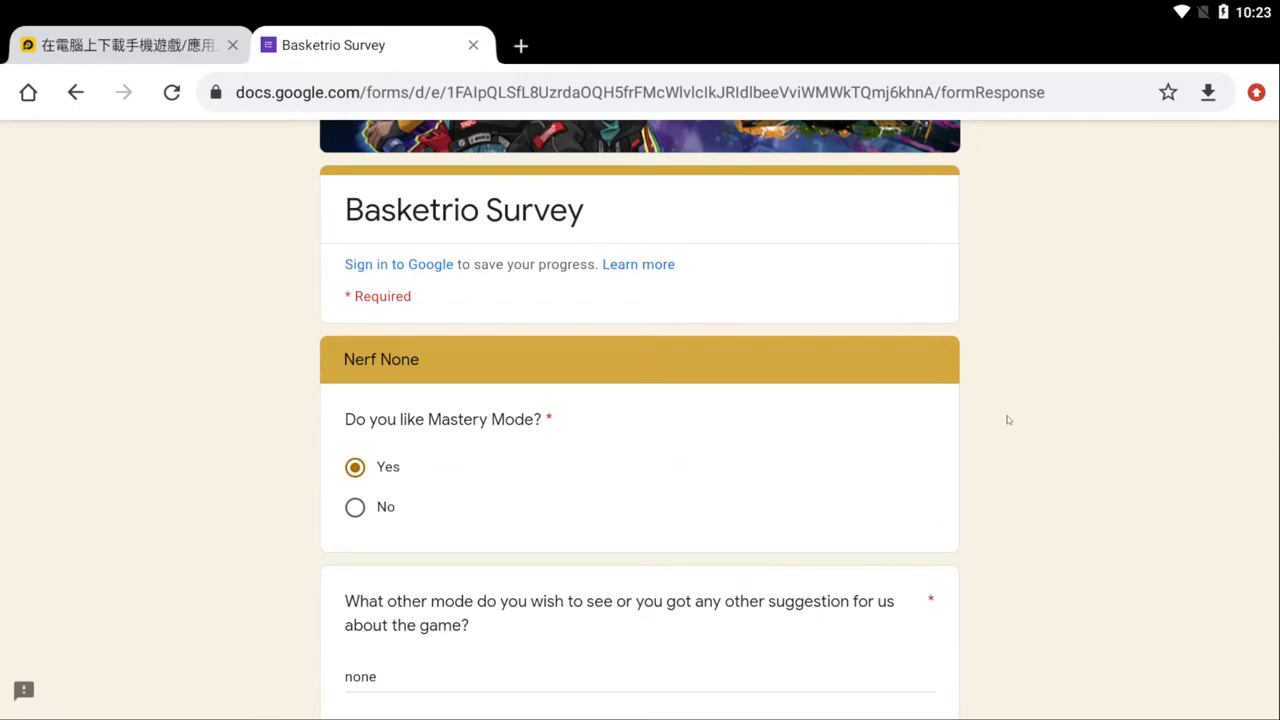
mouse_move(998, 420)
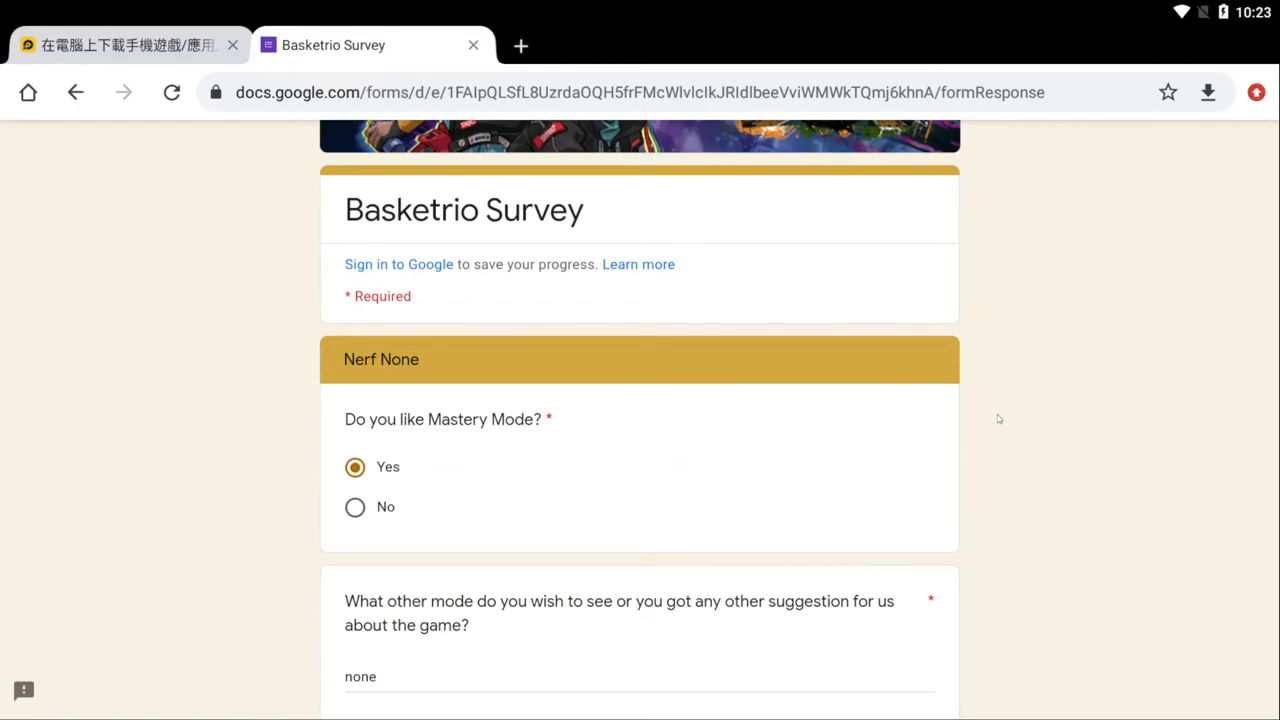
scroll("down", 3)
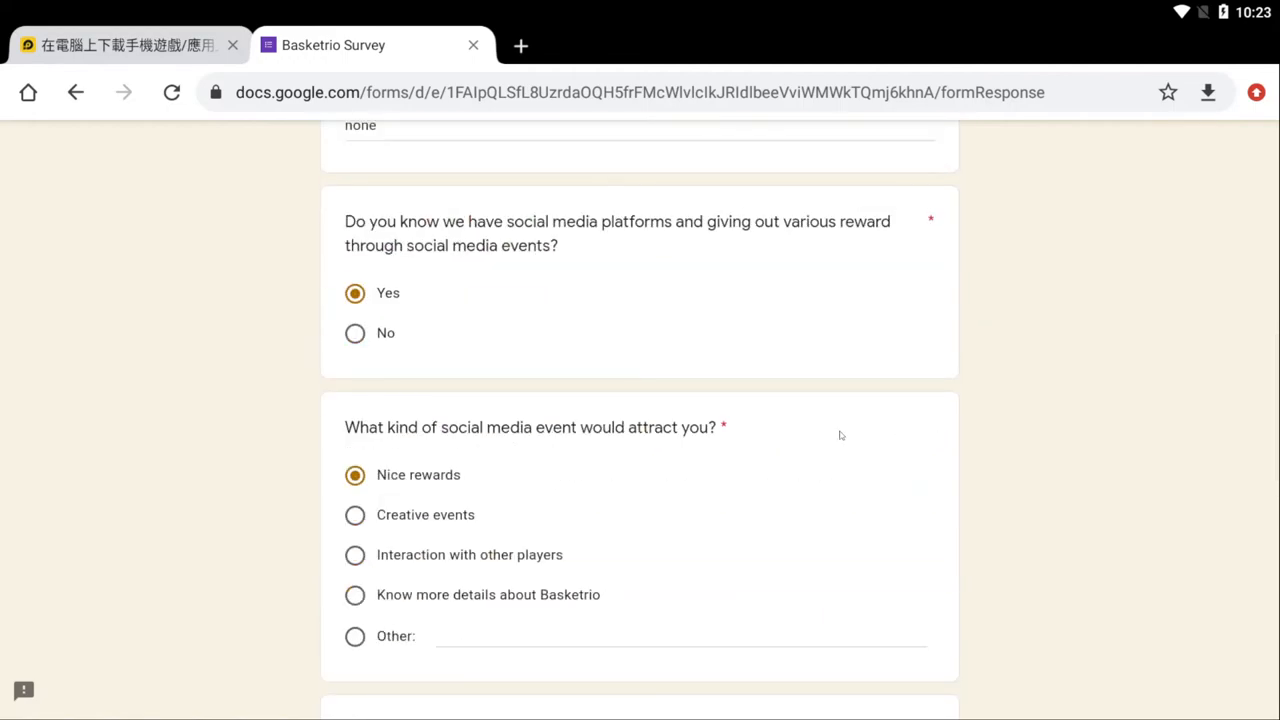
mouse_move(844, 430)
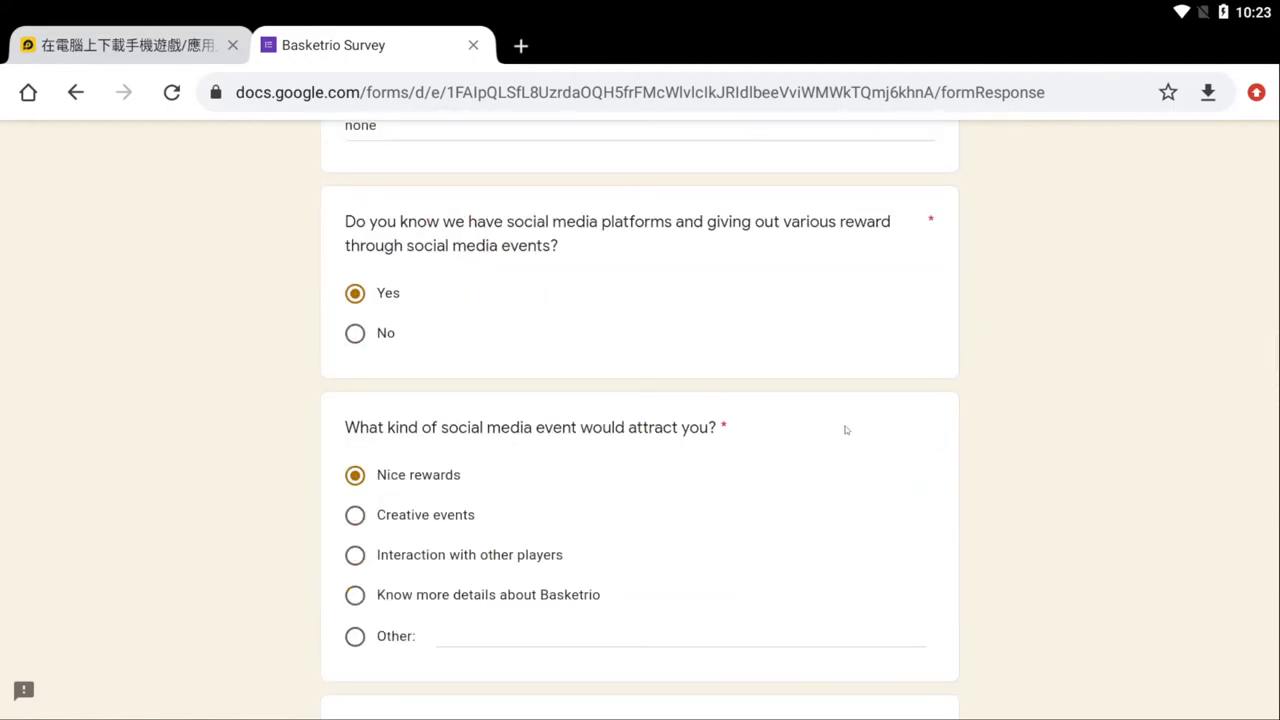
scroll("up", 3)
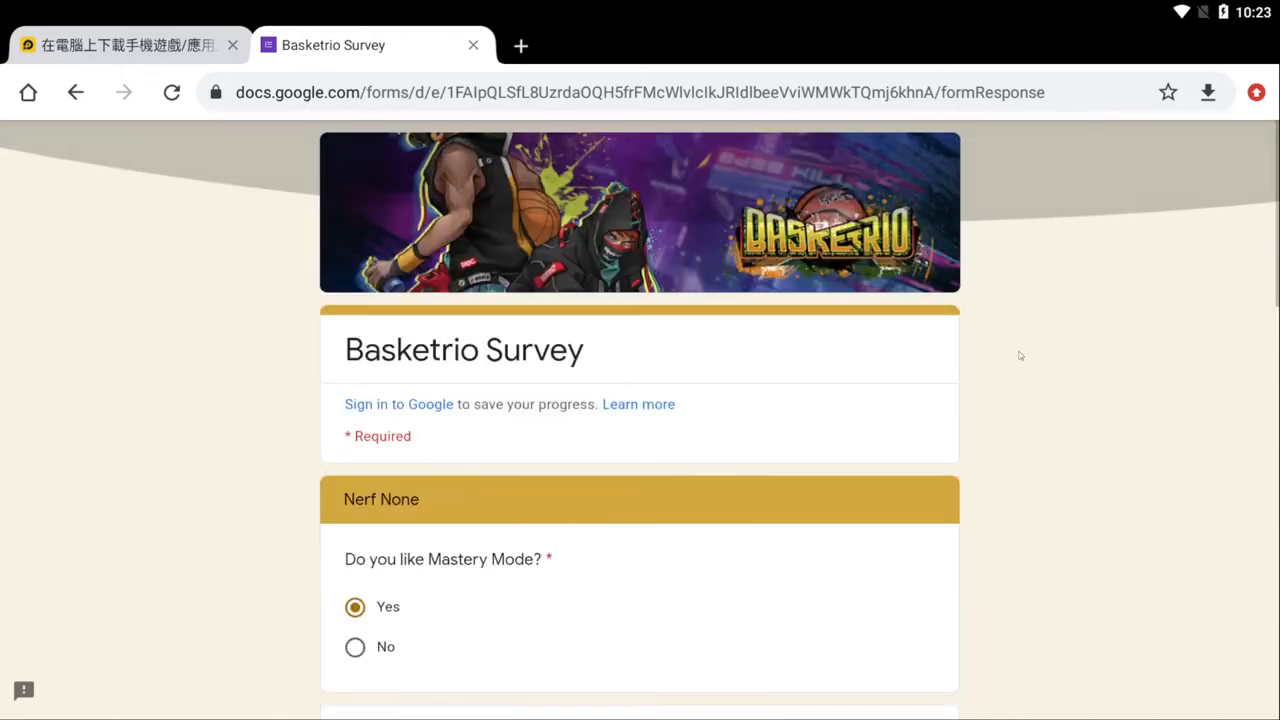
scroll("down", 3)
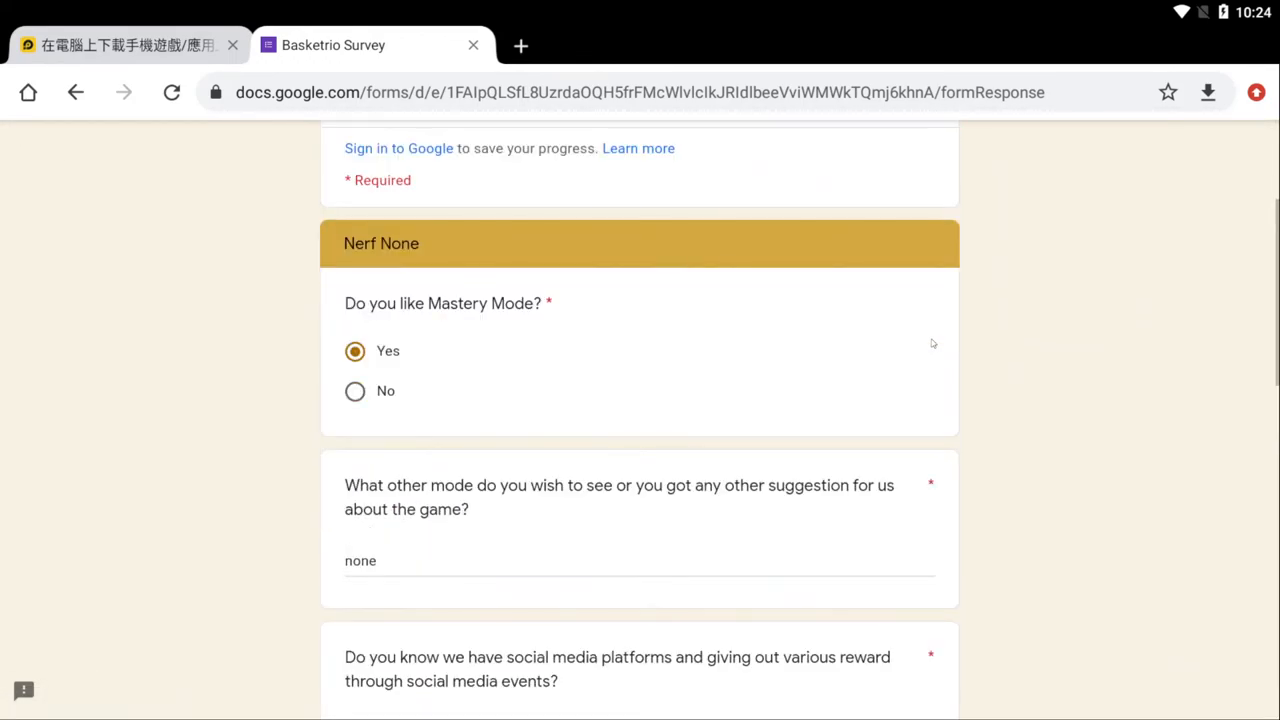
mouse_move(824, 380)
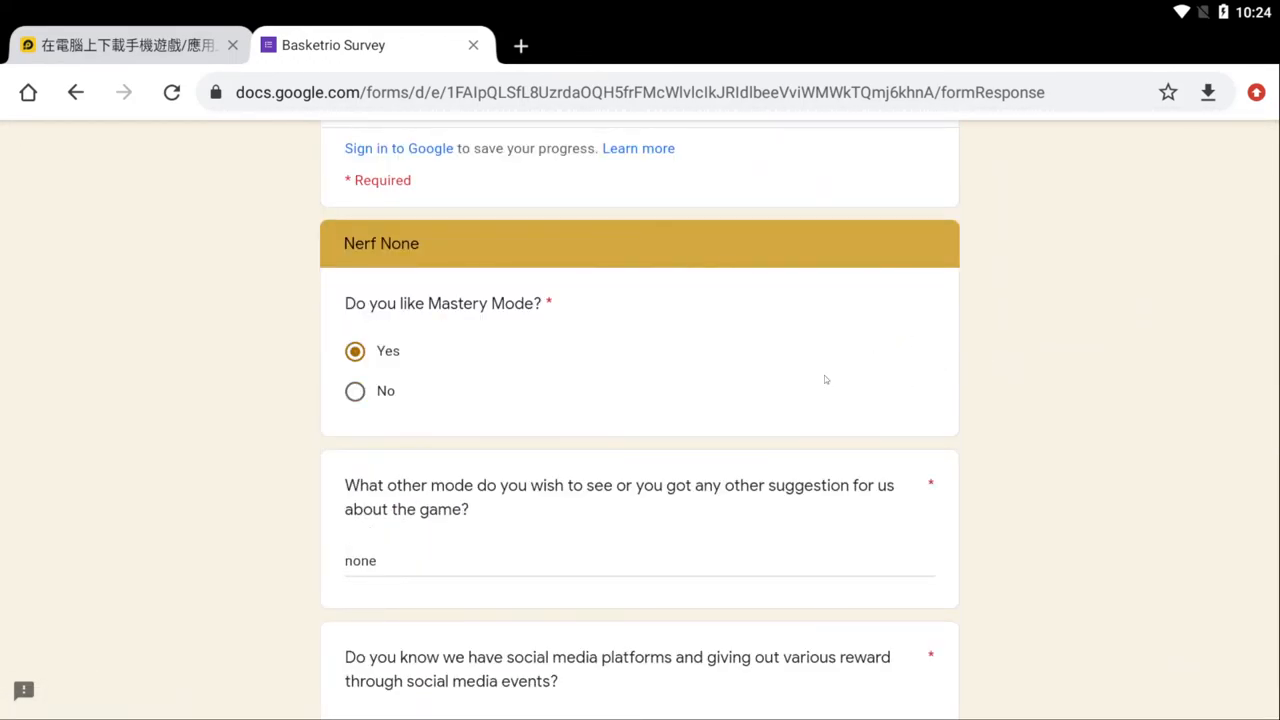
mouse_move(928, 312)
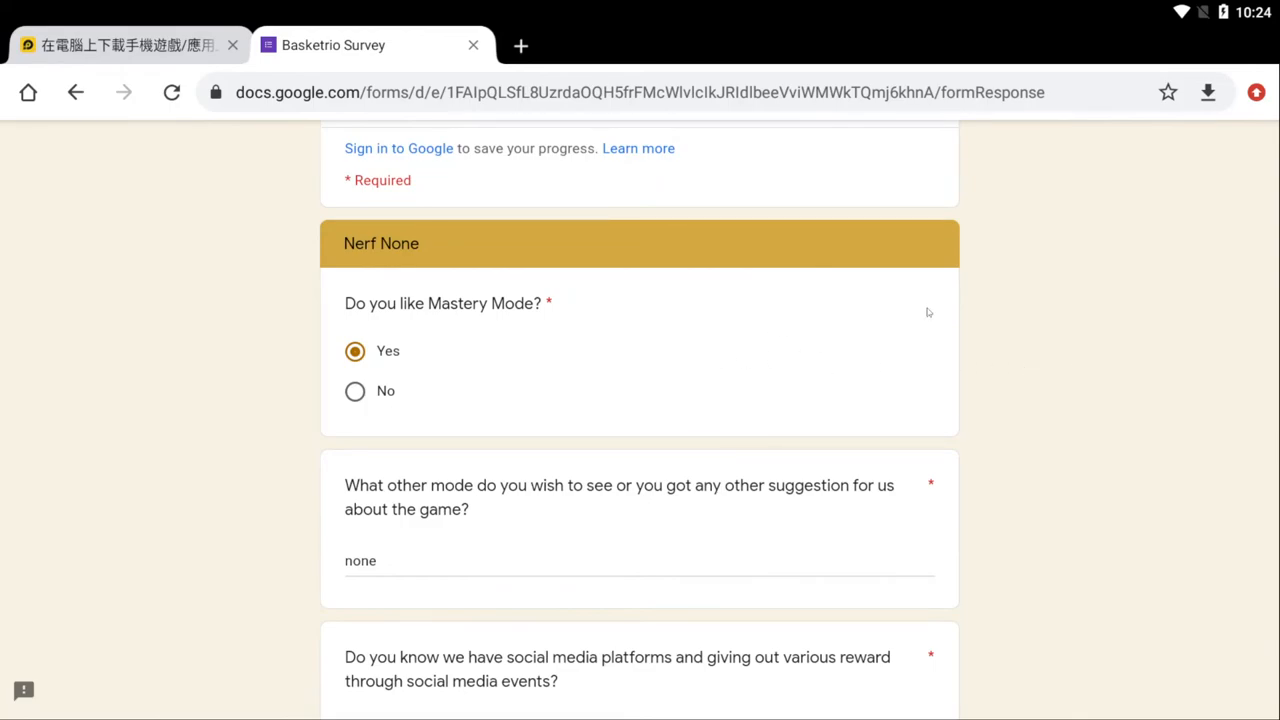
scroll("down", 3)
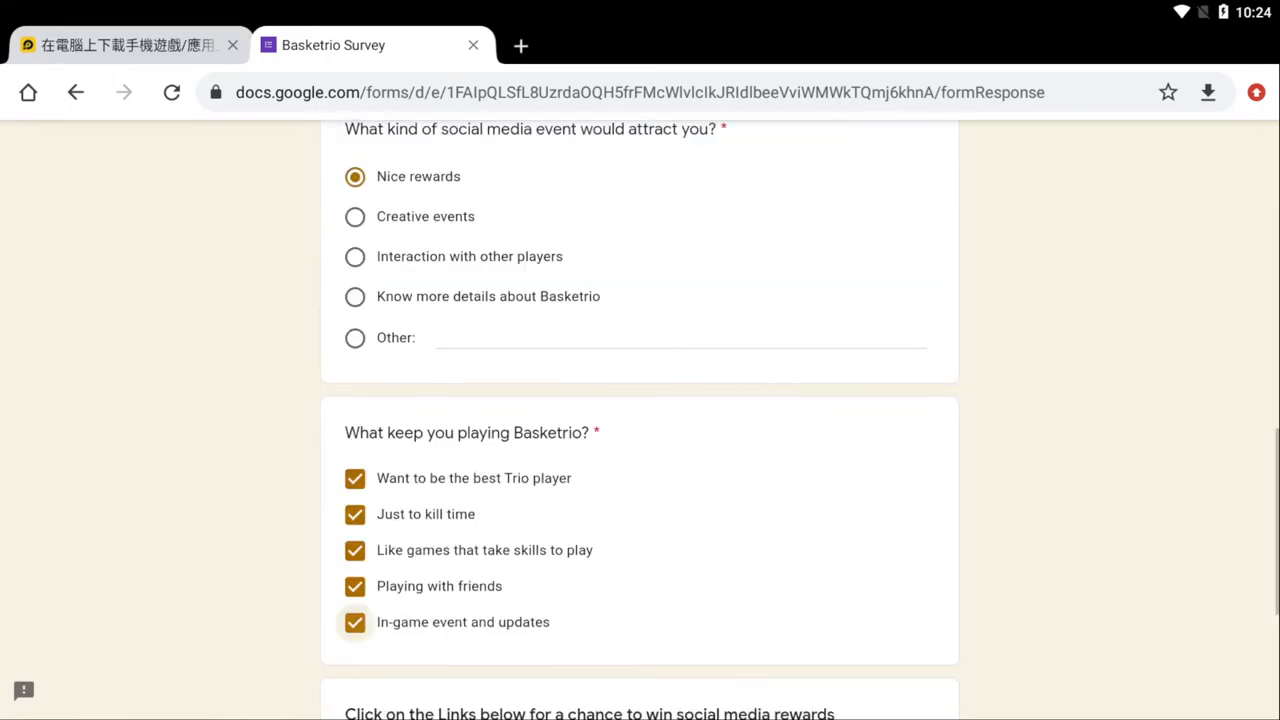
scroll("up", 3)
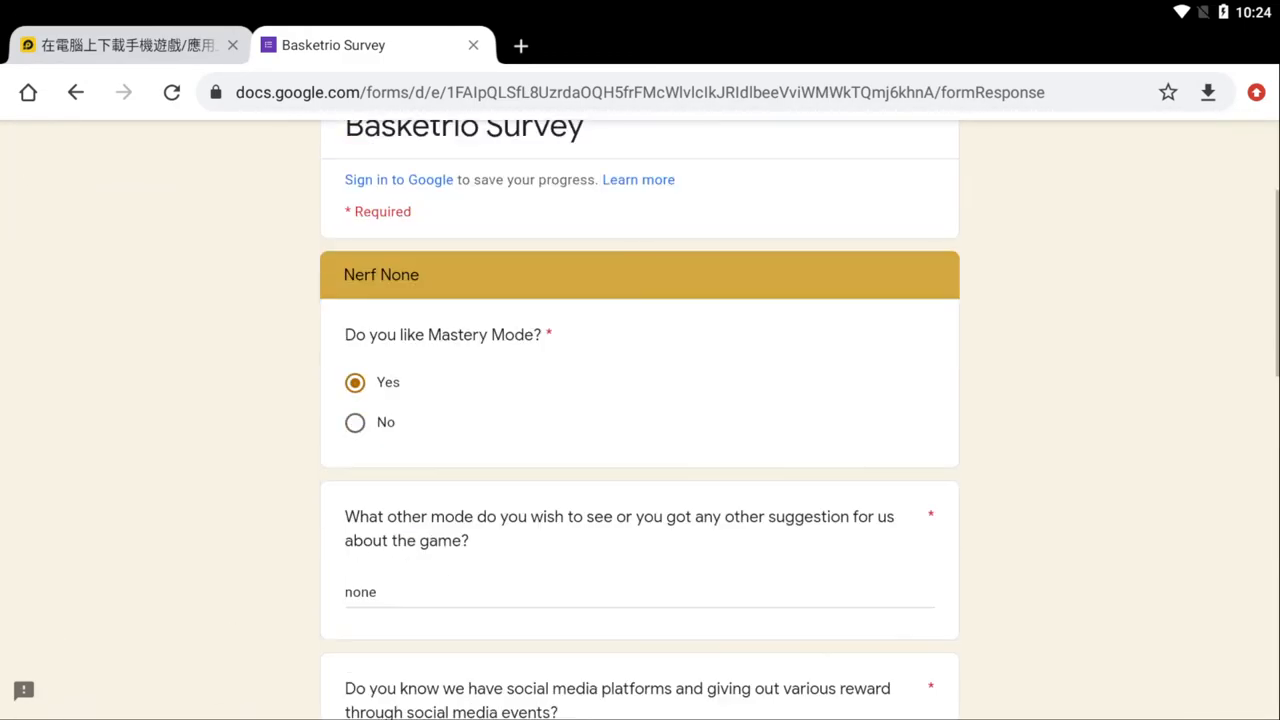
scroll("up", 3)
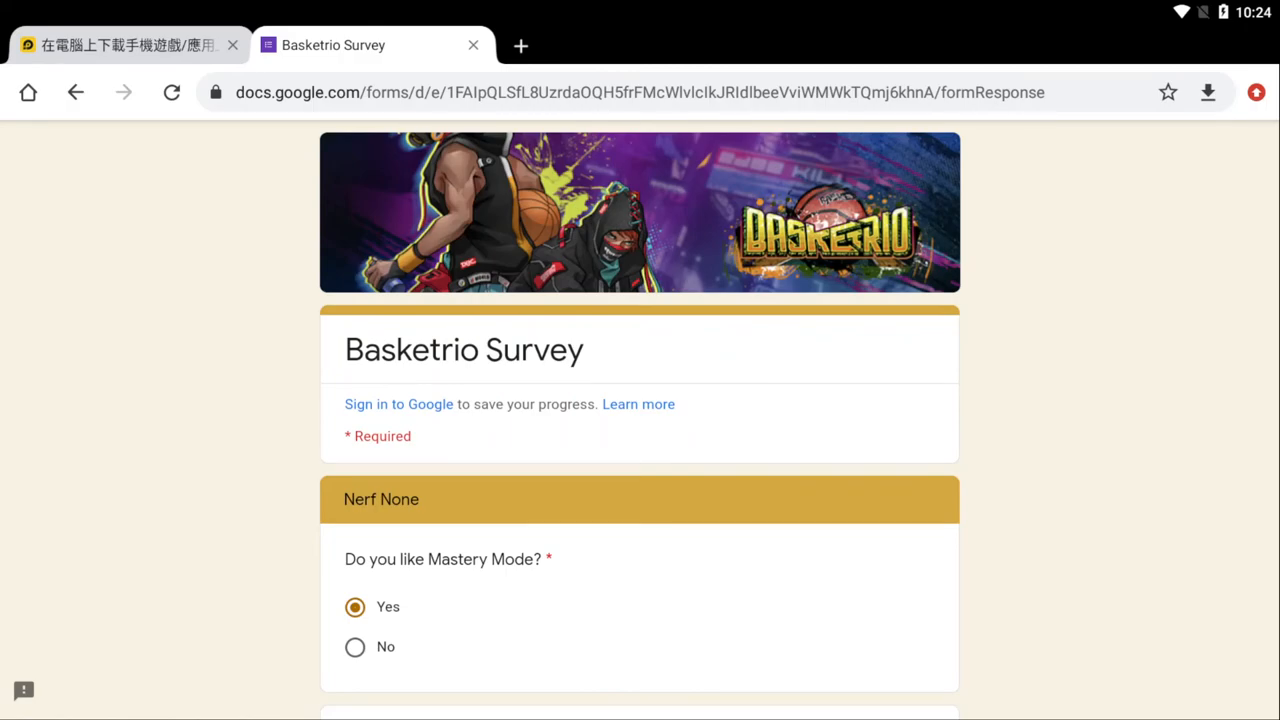
scroll("down", 3)
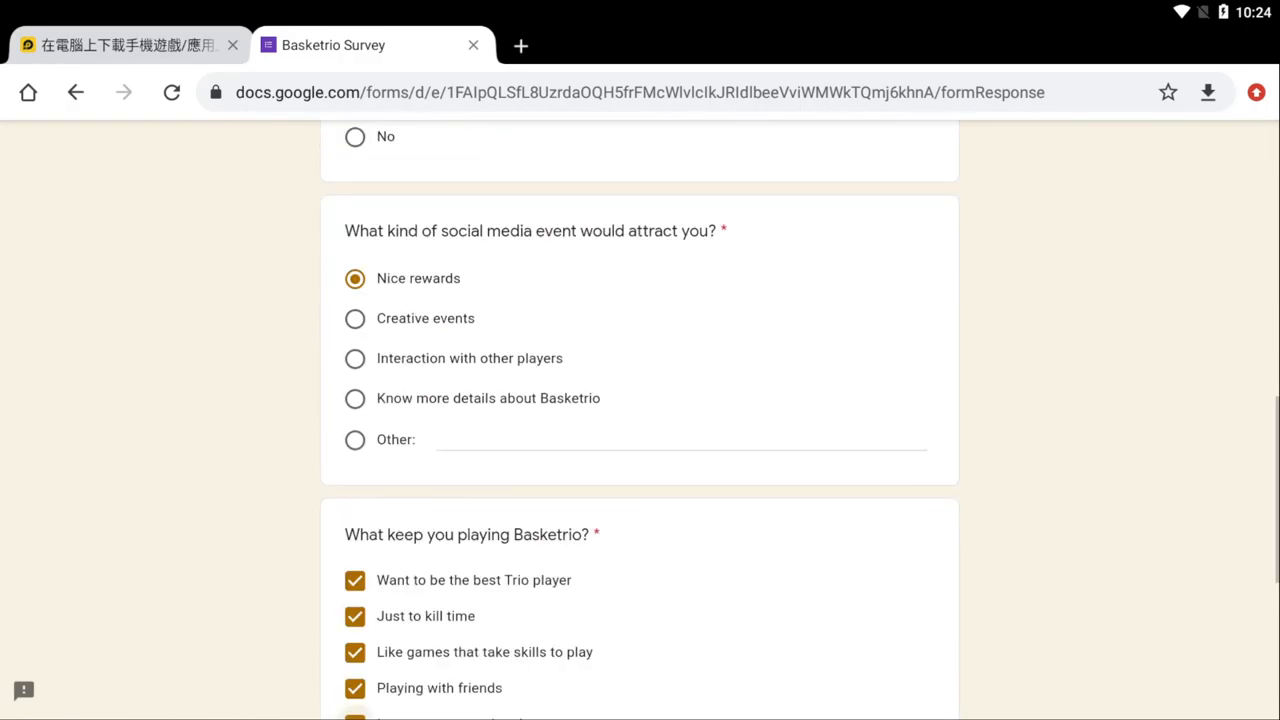